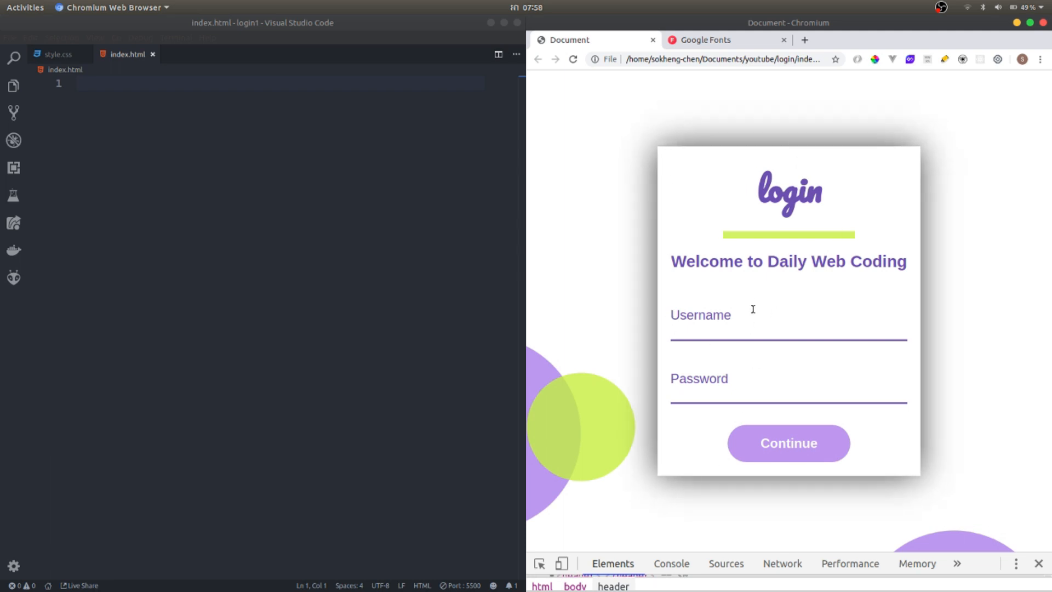
Inspect the login page's elements in the browser
type("h")
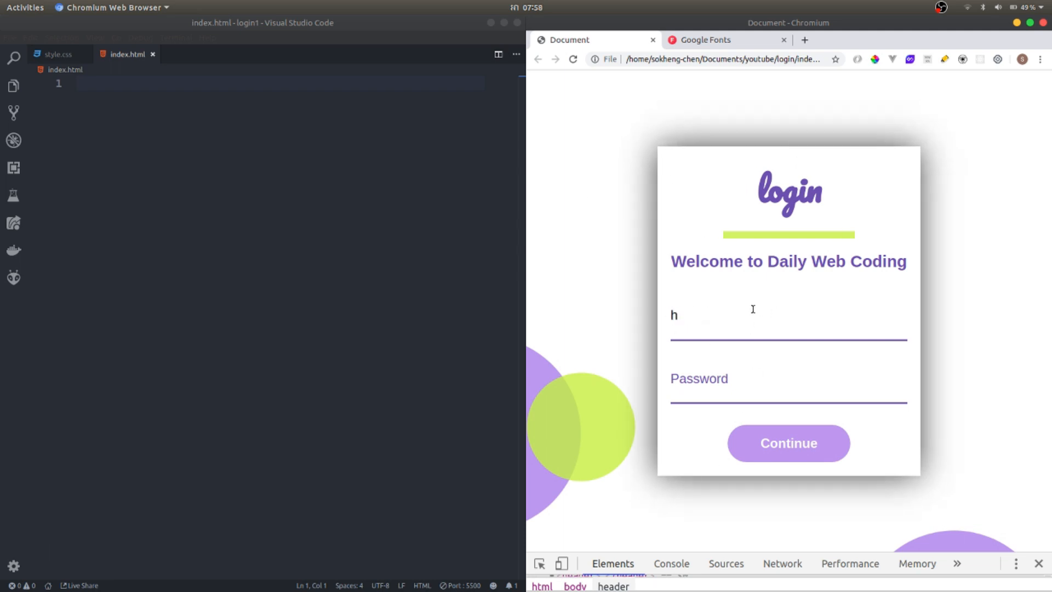
right_click(753, 308)
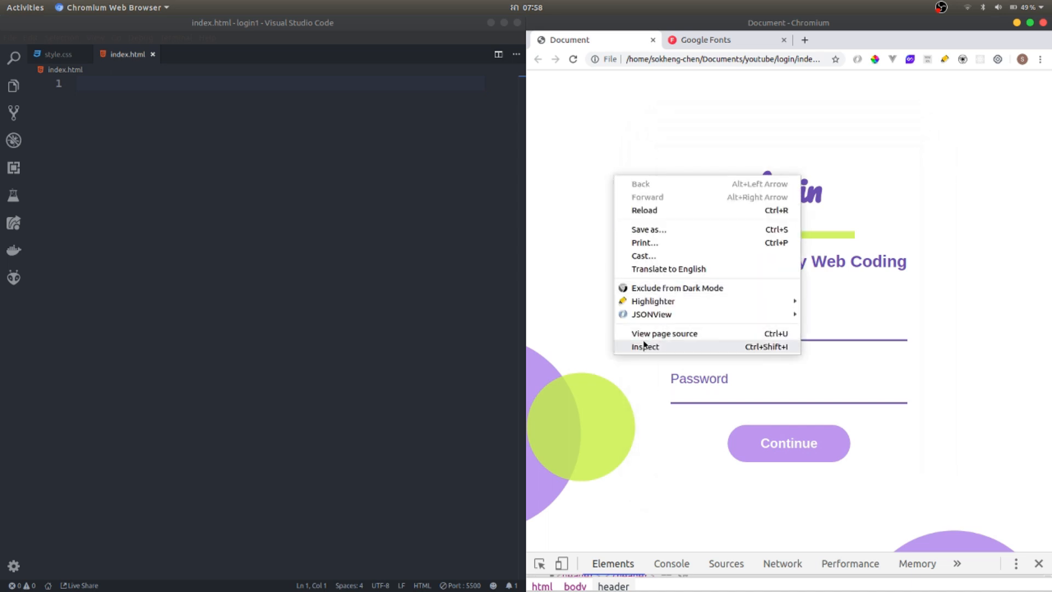
left_click(645, 347)
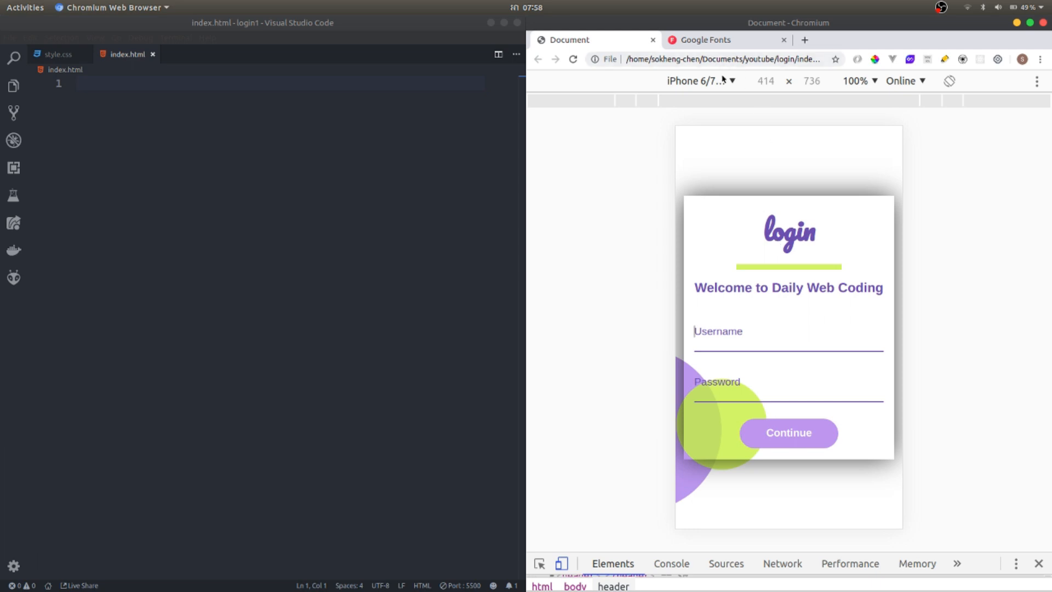
mouse_move(562, 563)
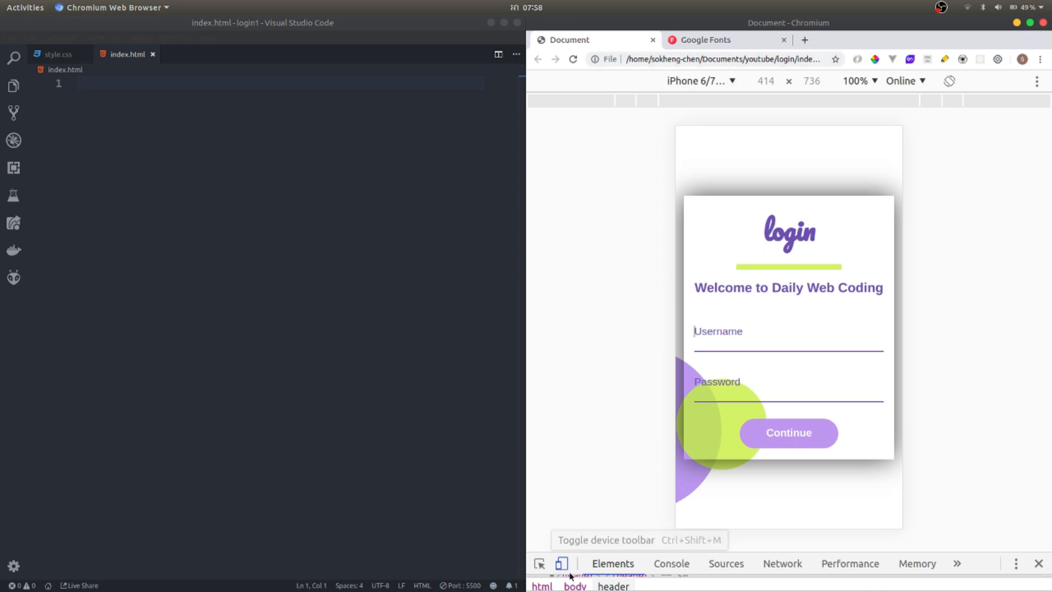
Leave the mobile device preview and view the home-page.png background image
left_click(561, 562)
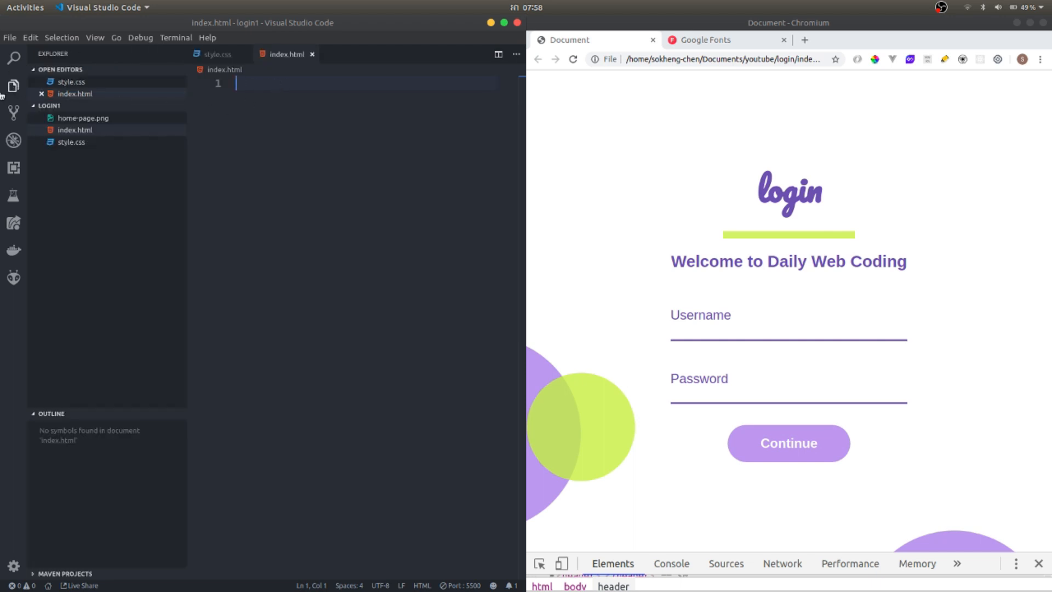
left_click(83, 118)
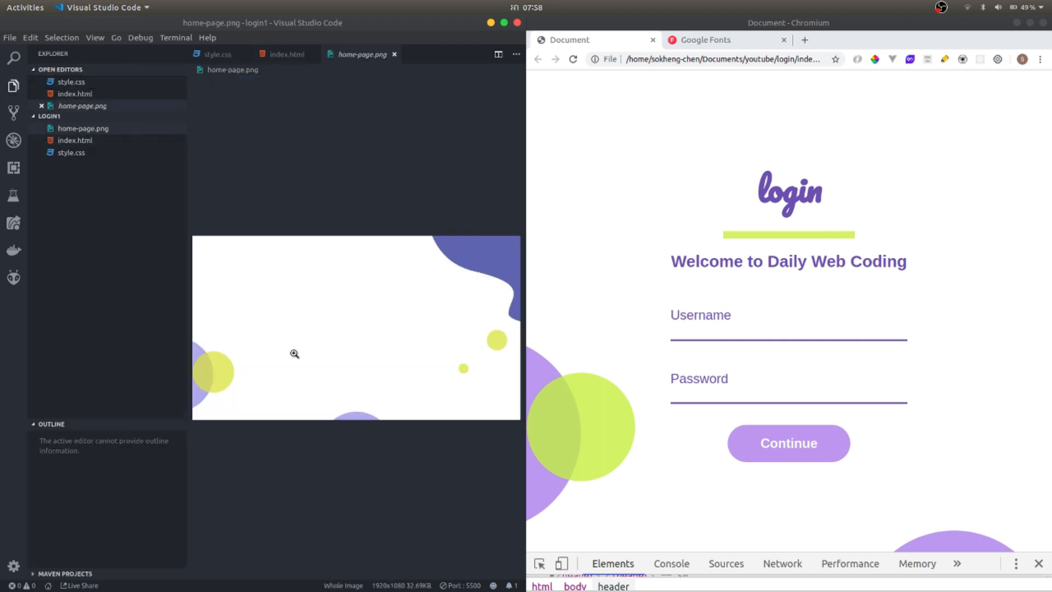
mouse_move(13, 85)
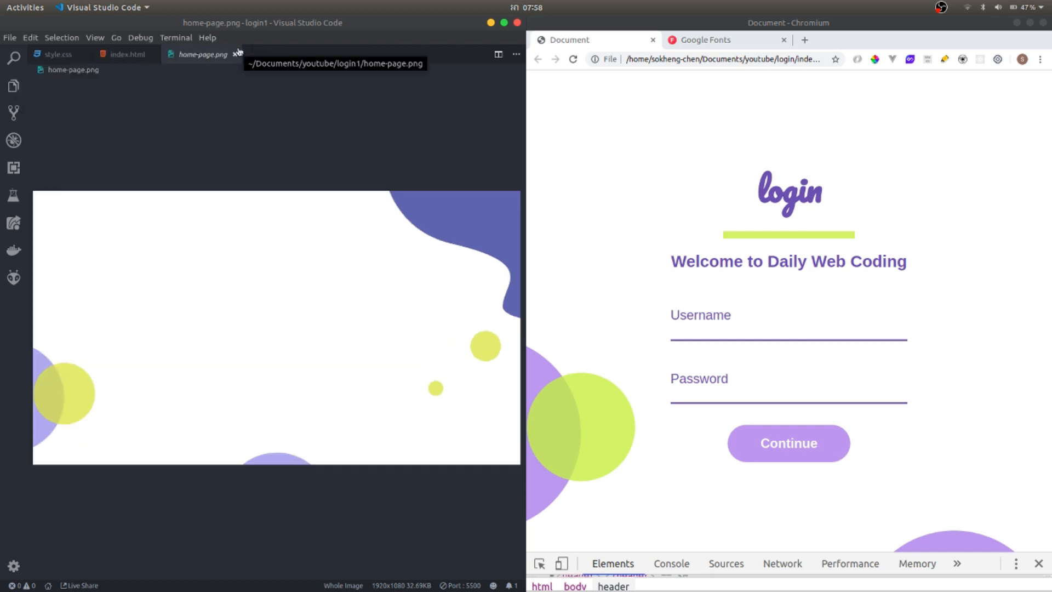
left_click(125, 55)
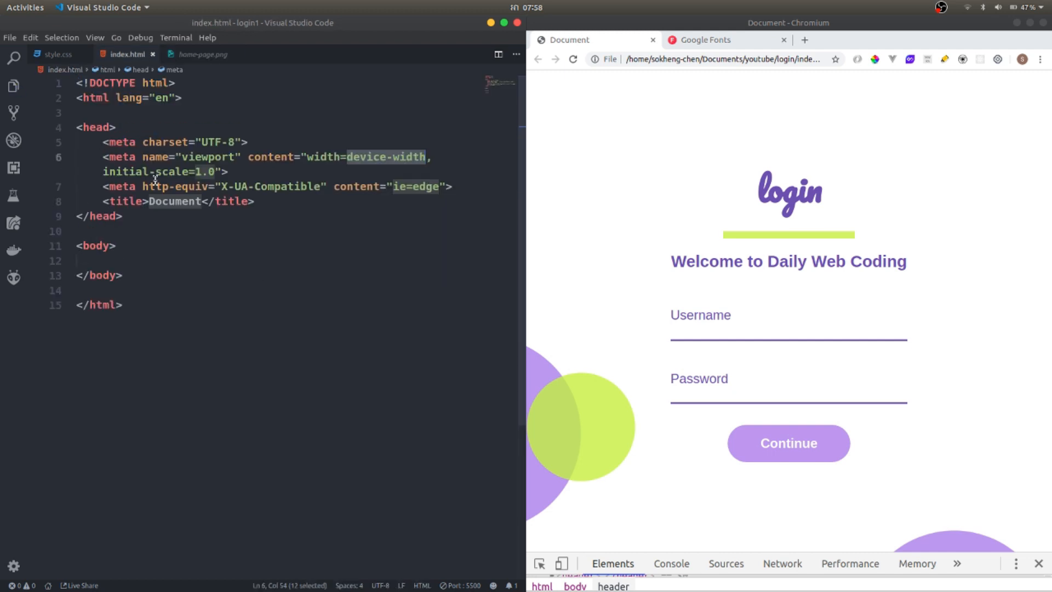
Link style.css in the head and expand a header element in the body
type("lin")
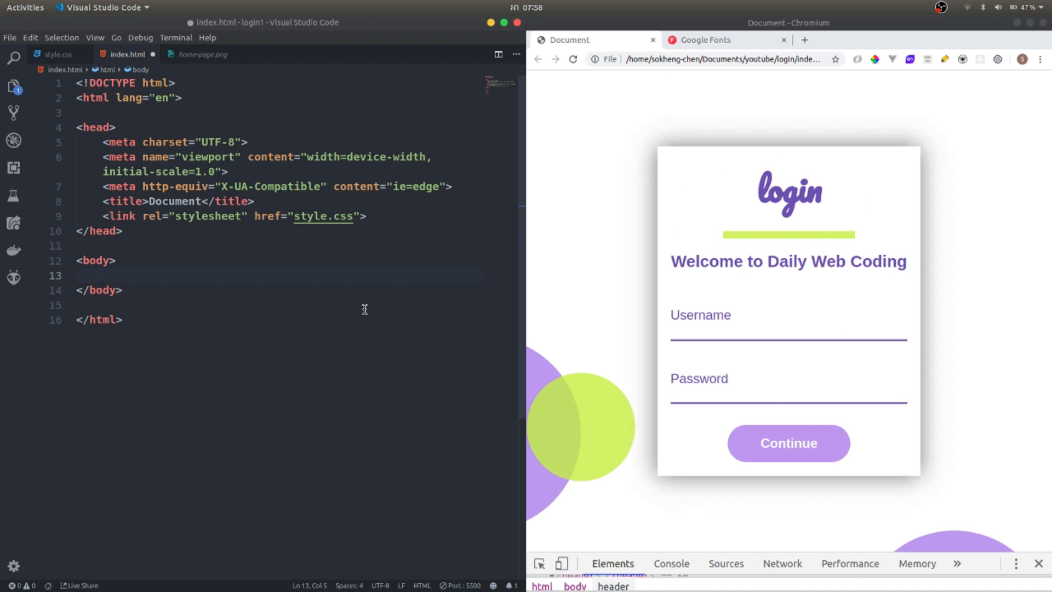
type("header")
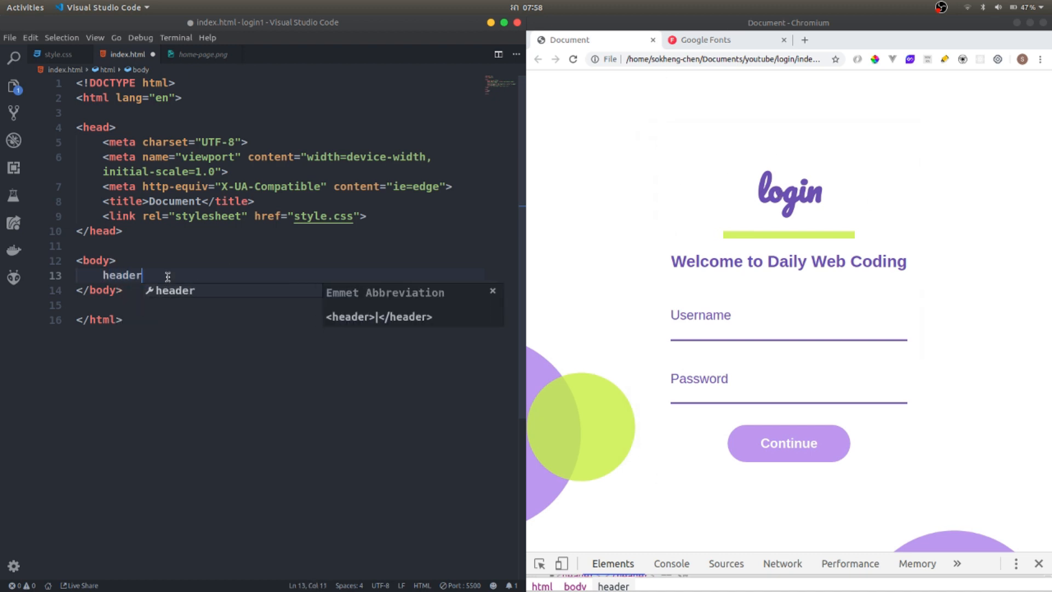
key("Tab")
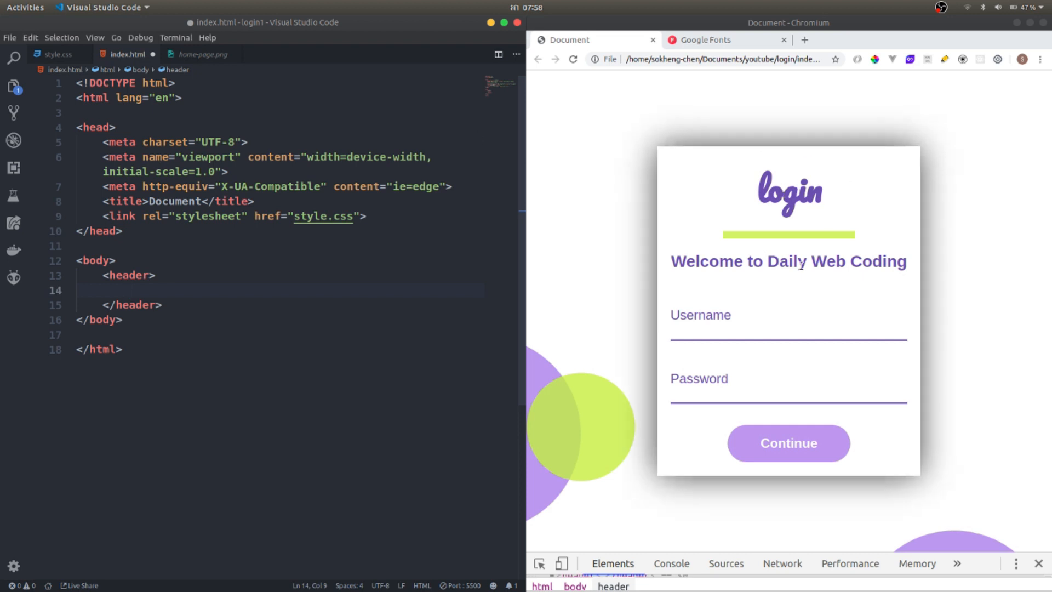
Expand a div.main-header inside the header
type("div")
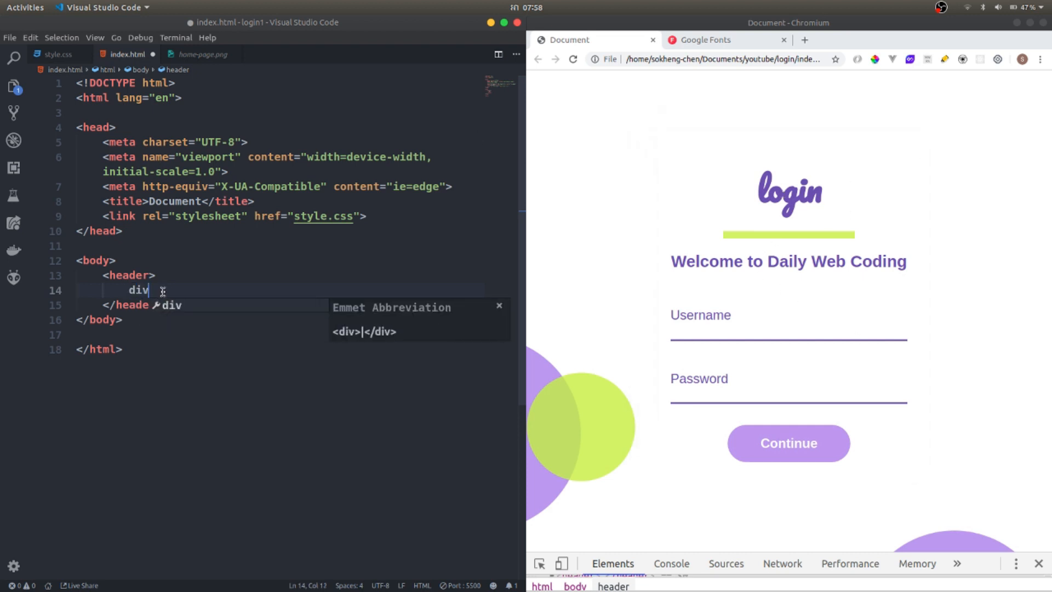
type(".main-")
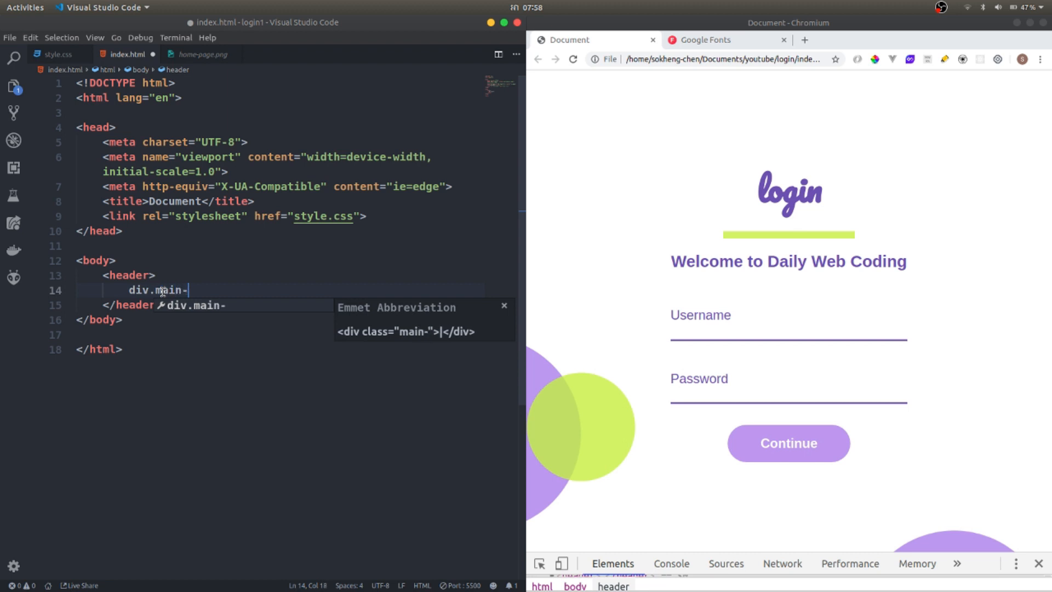
type("he")
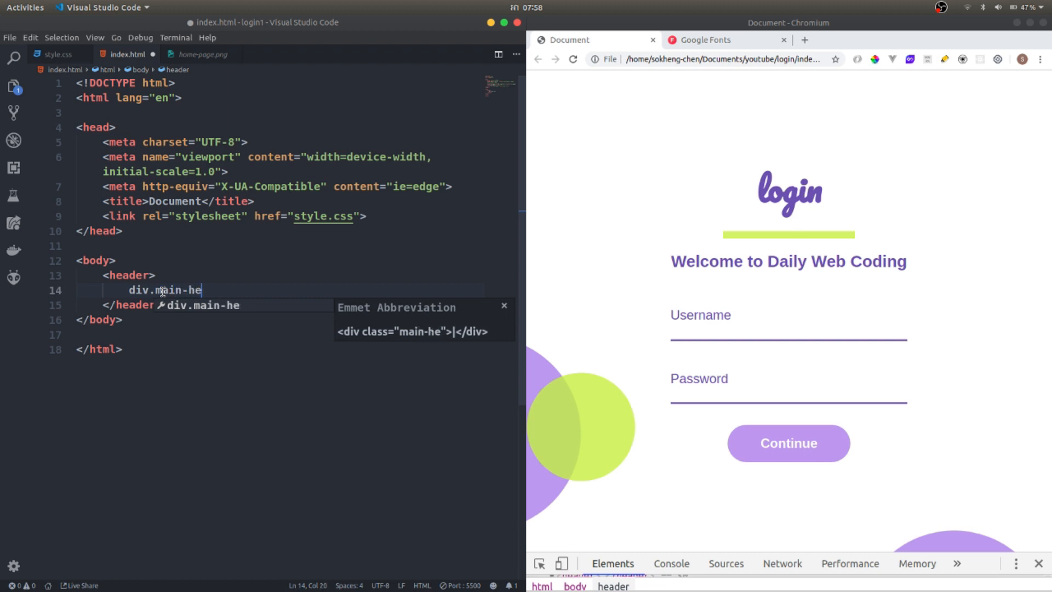
key("Tab")
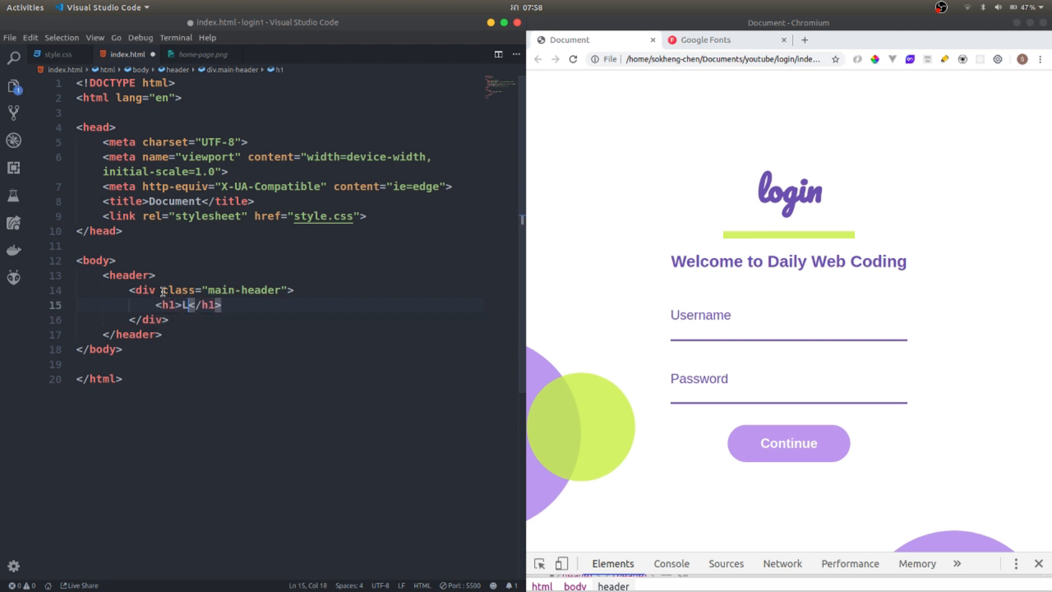
Add the 'Loging' h1, an hr and the 'Welcome to Daily Web Coding' h3
type("oging")
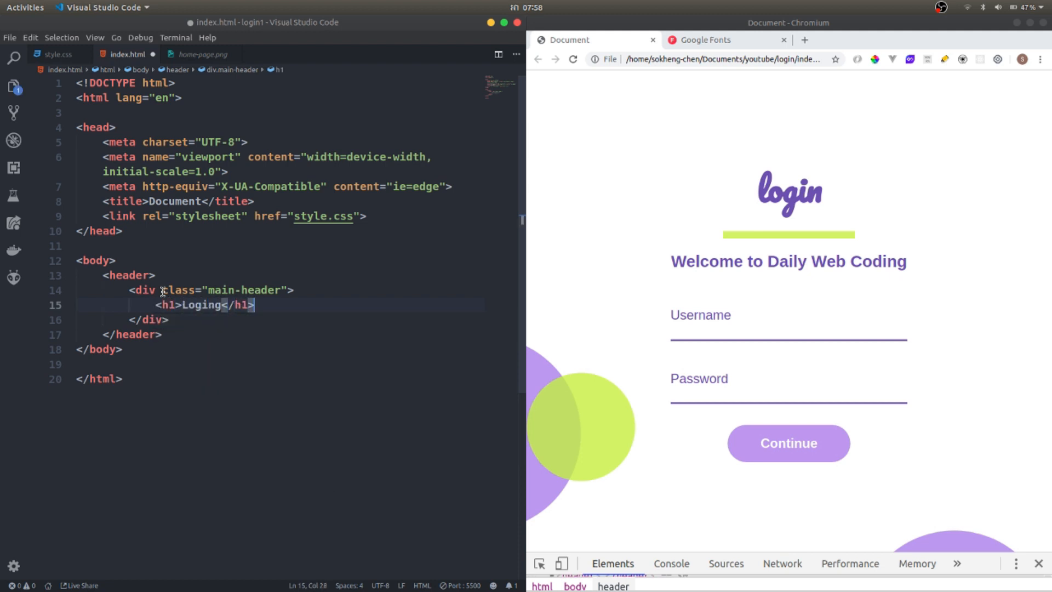
type("<hr>")
type("<h3></h3>")
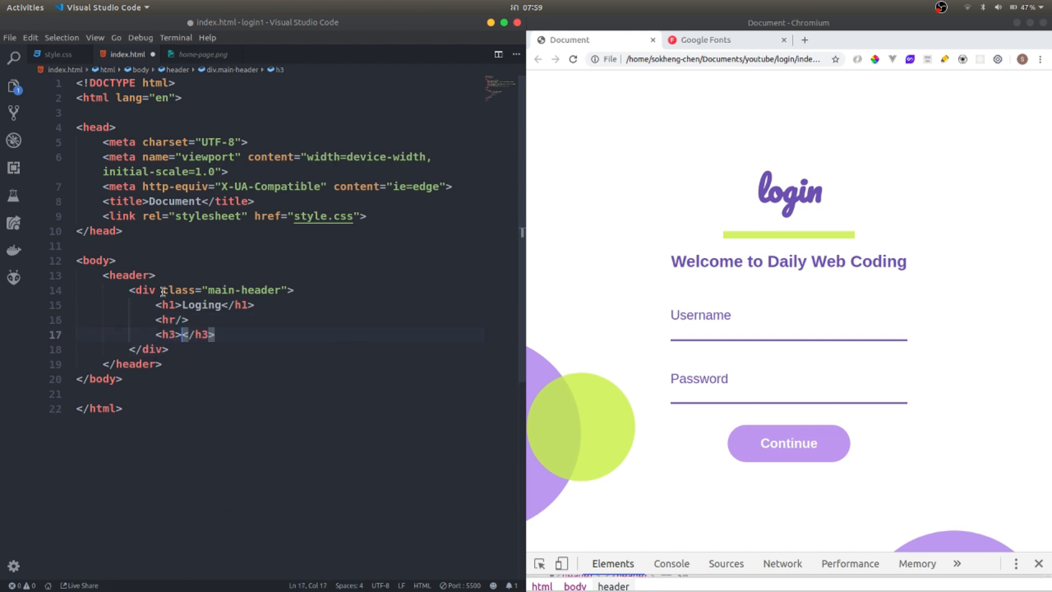
type("Weloc")
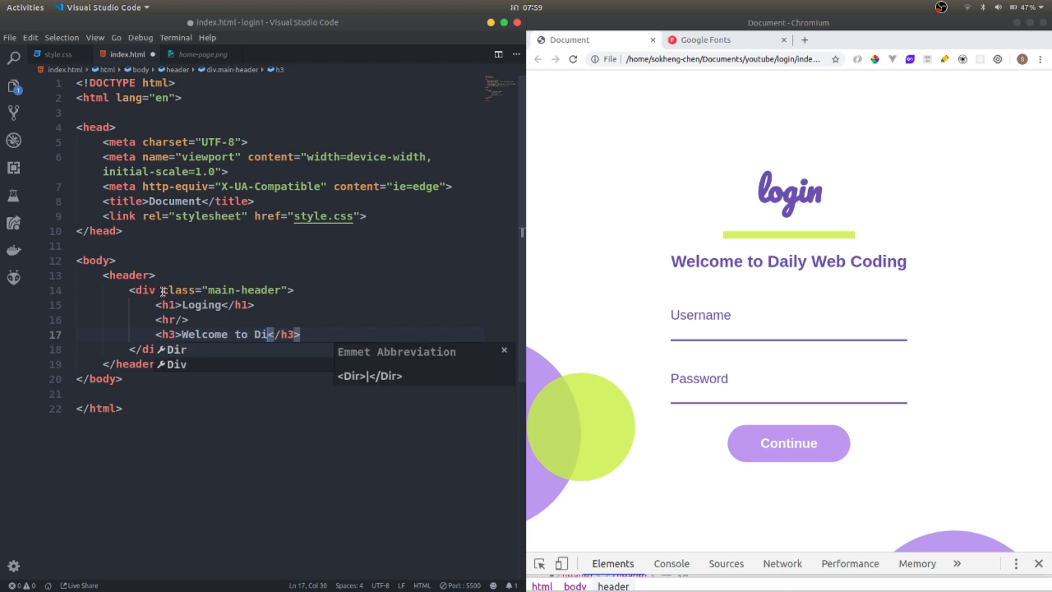
type("aily WEb")
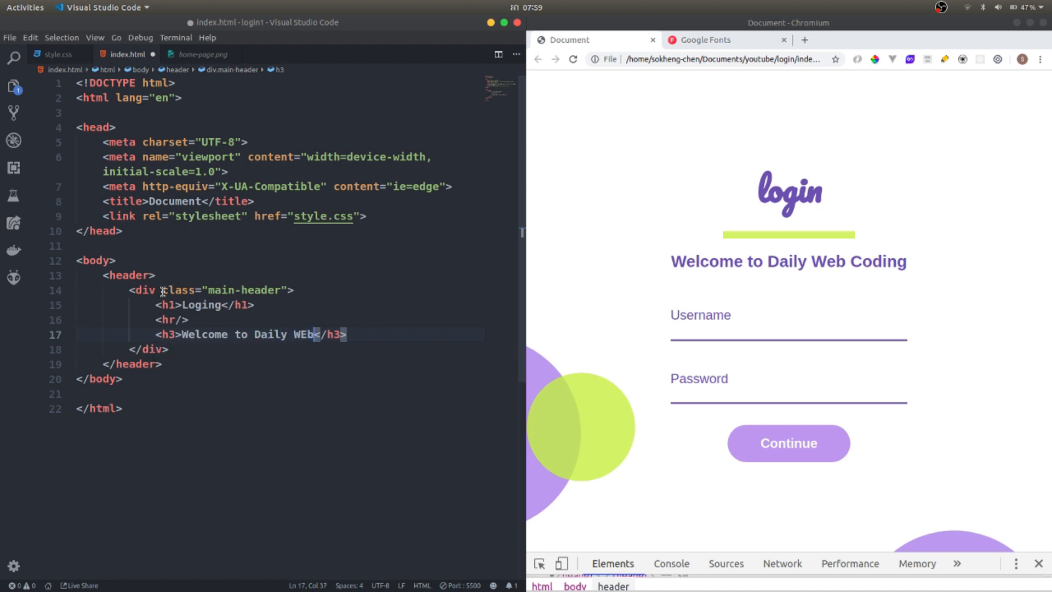
type("Coidng")
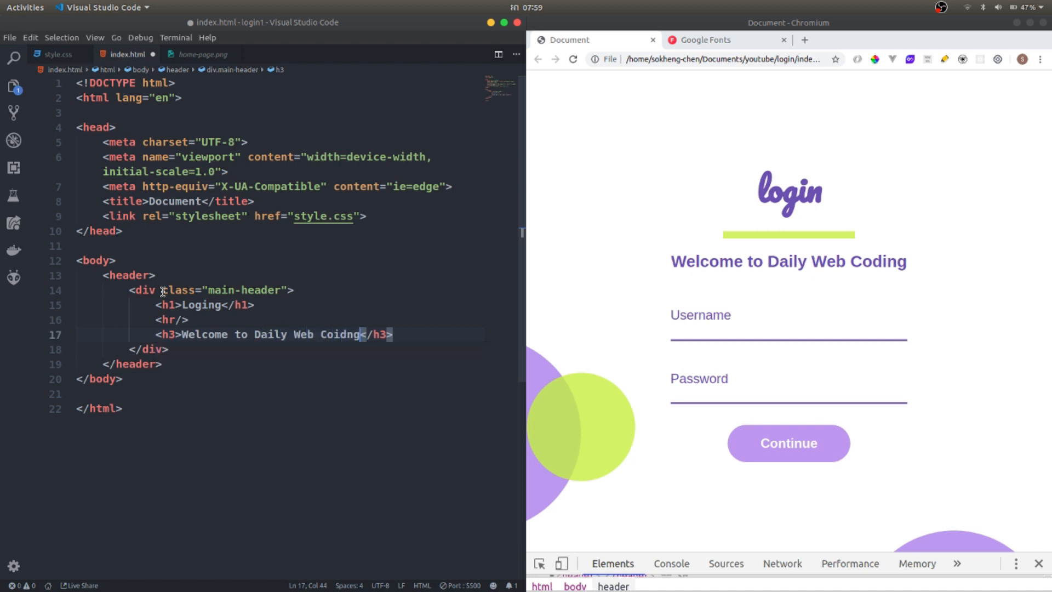
type("Coding")
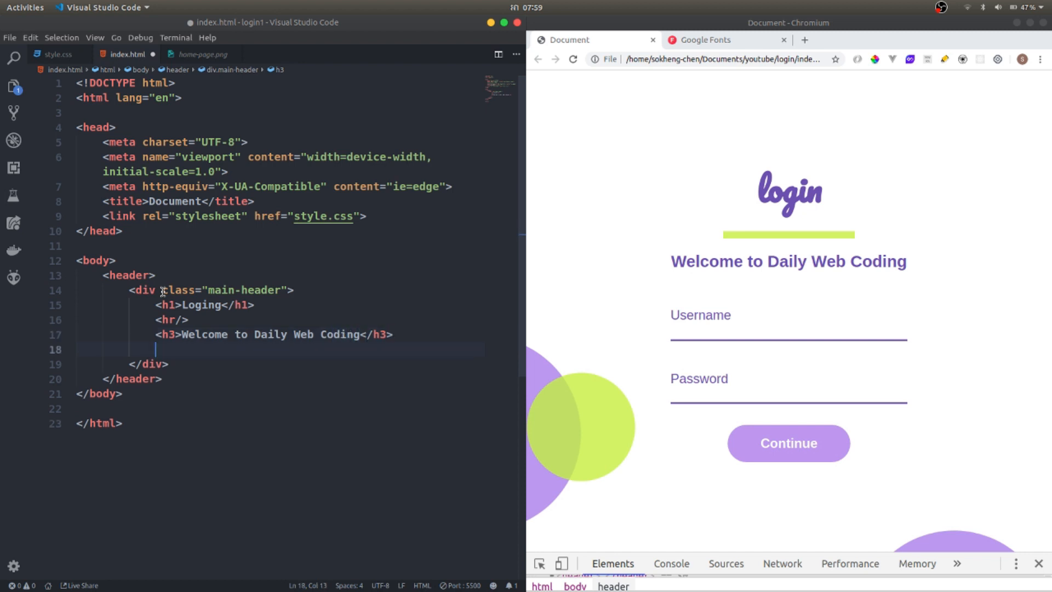
Add a paragraph with a text input whose placeholder is 'UserName'
type("<")
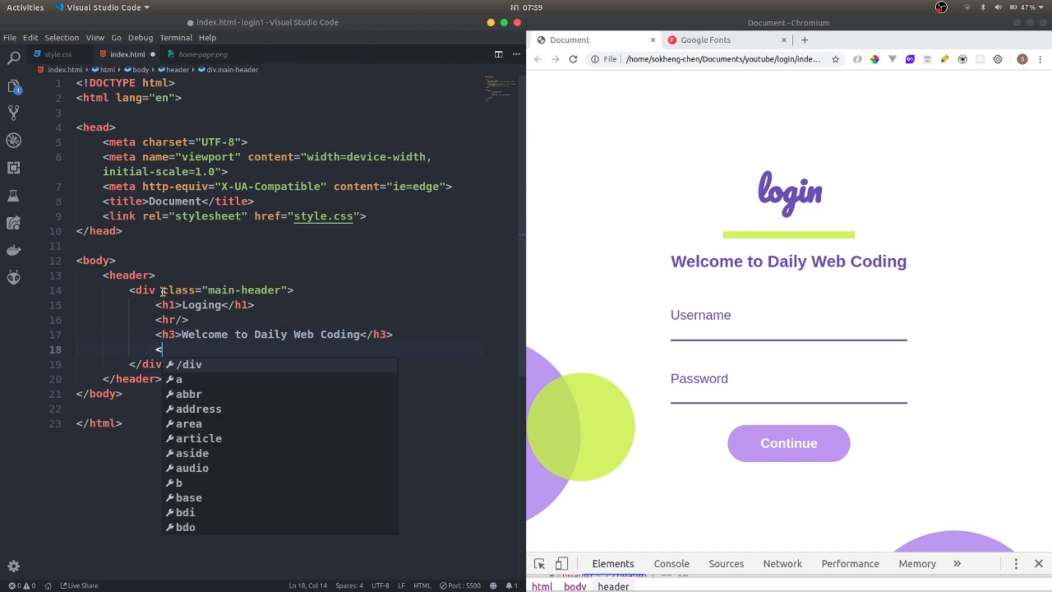
type("p></p>")
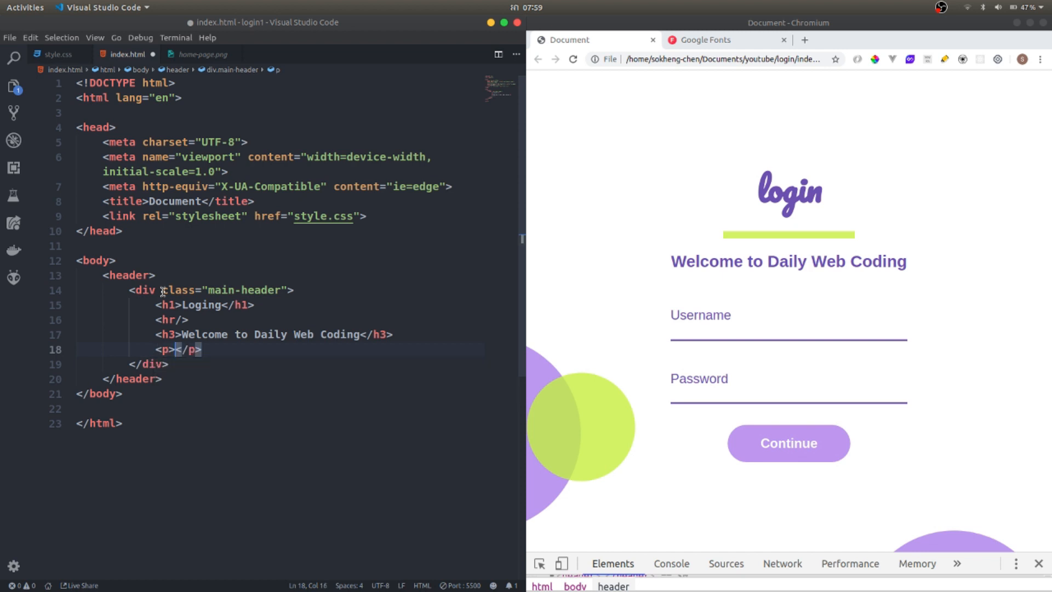
type("<input type=\"text\">")
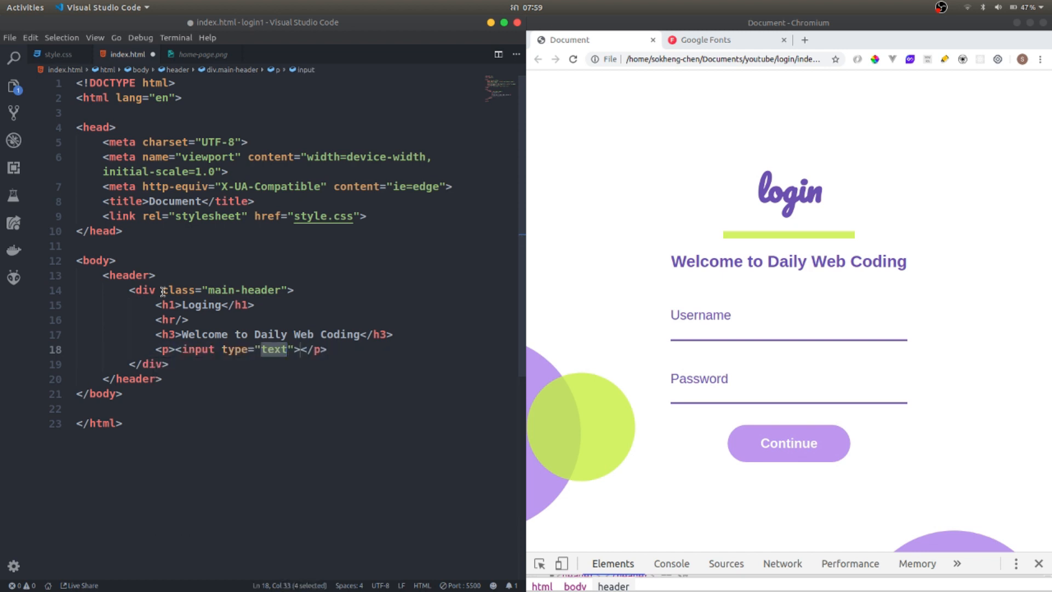
type("placeholder=\"")
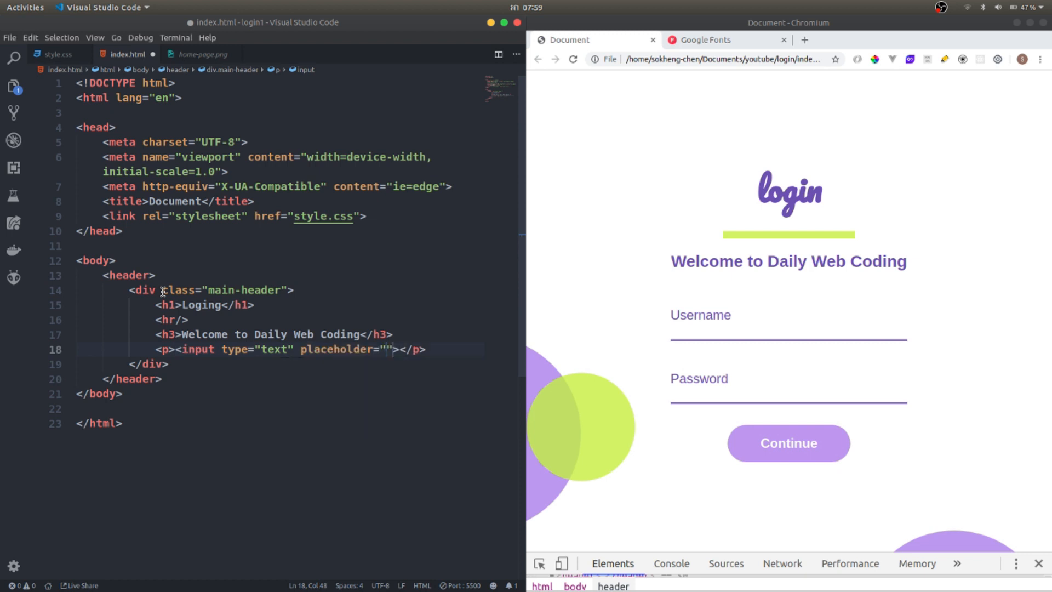
type("UserName")
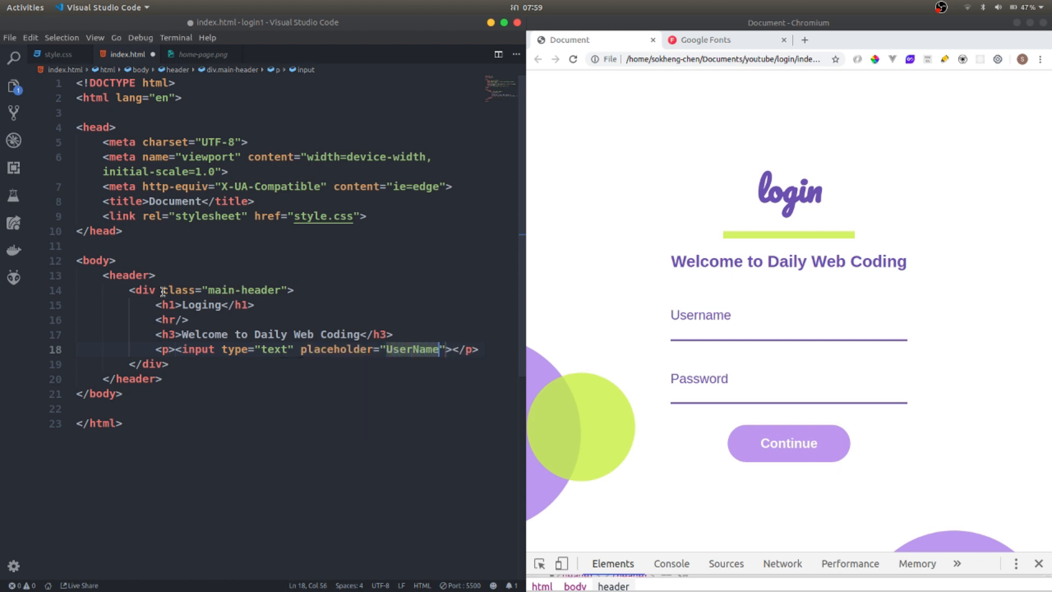
mouse_move(523, 142)
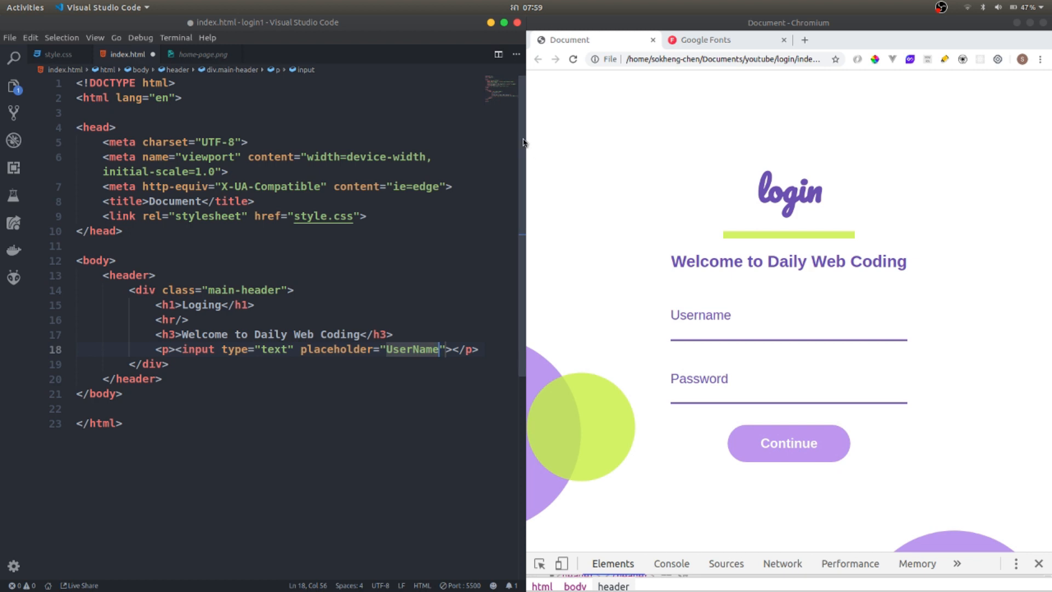
Widen the editor and add a password-type input below the username field
left_click_drag(526, 141, 670, 152)
type("<p></p>")
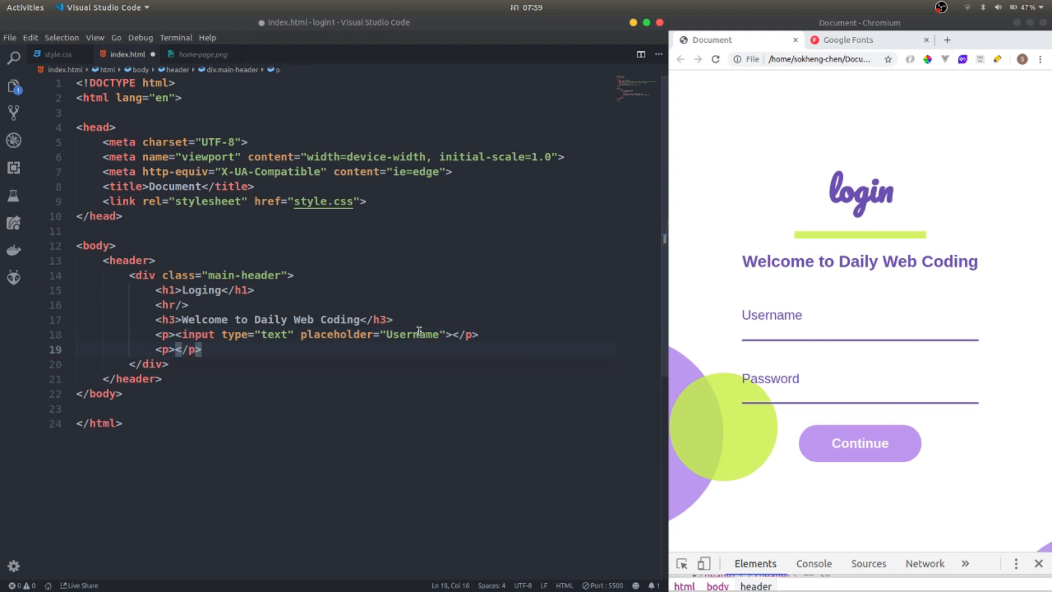
type("<input type=\"text\"")
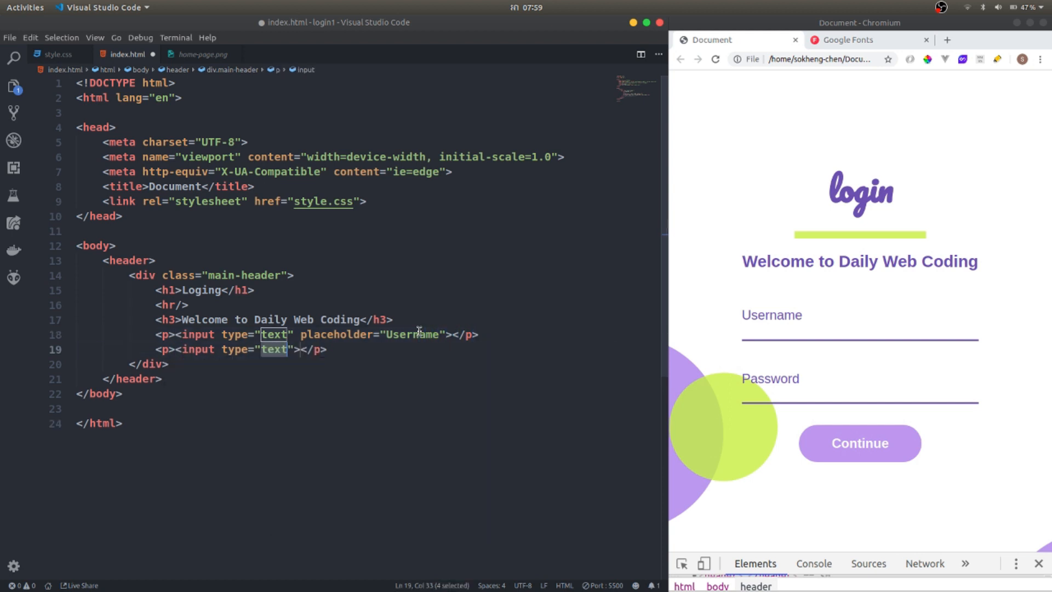
left_click(296, 349)
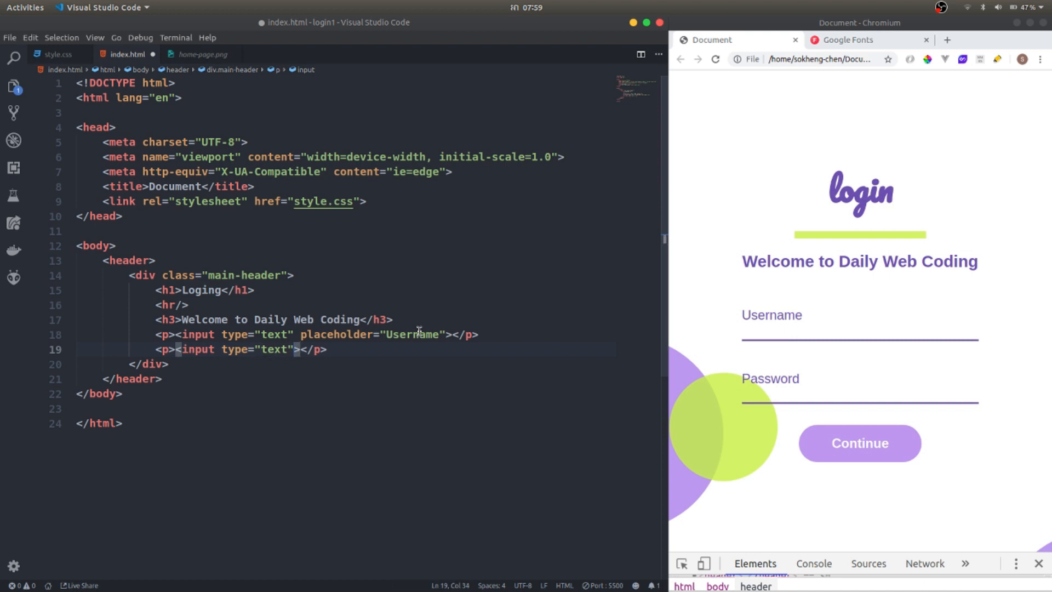
type("password")
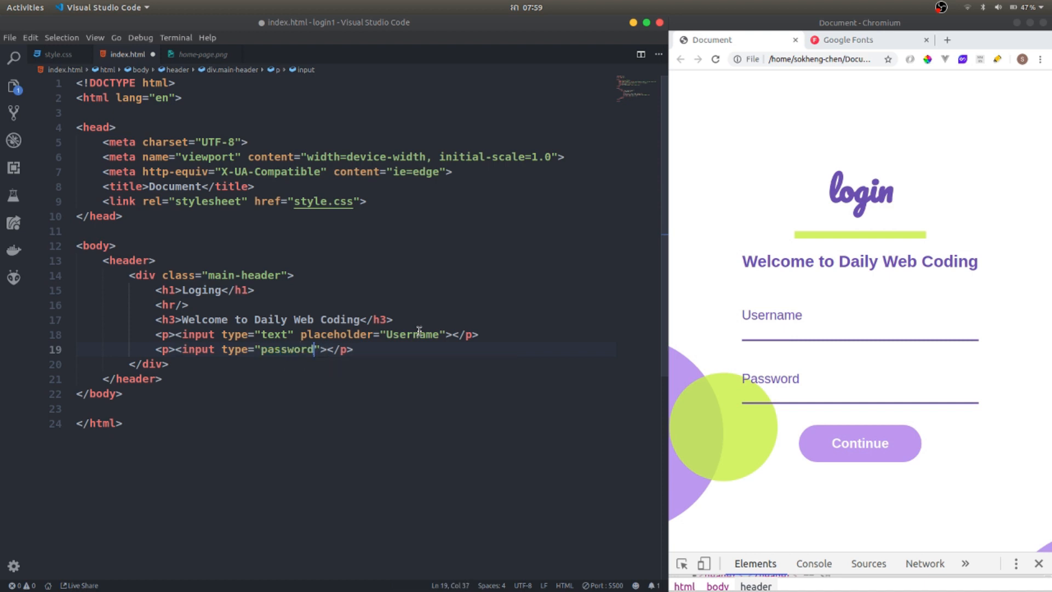
Give the input a 'Password' placeholder and add a Continue button paragraph
type("p")
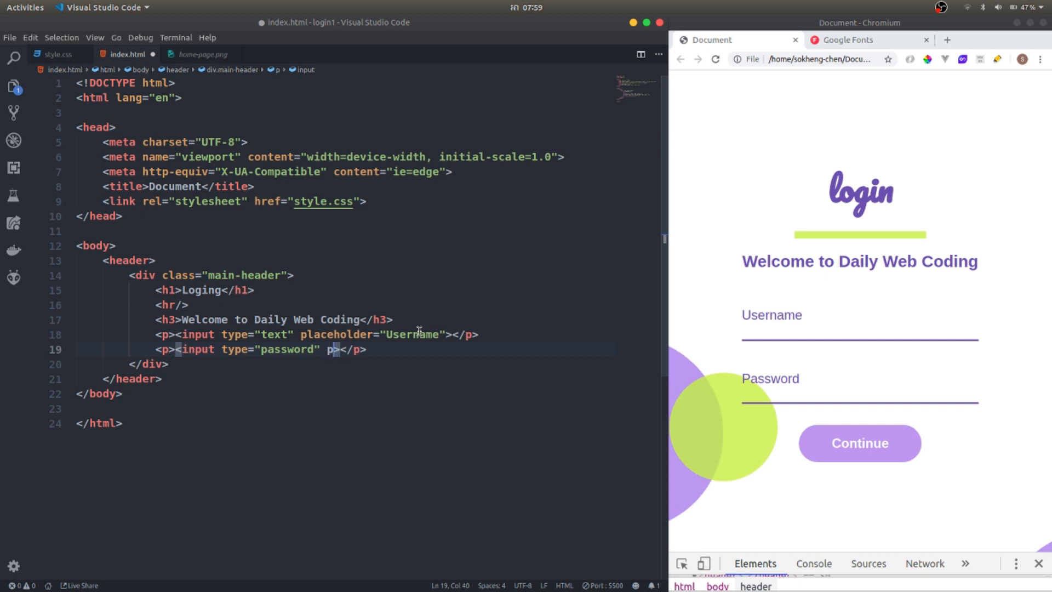
type("placeholder=\"pas")
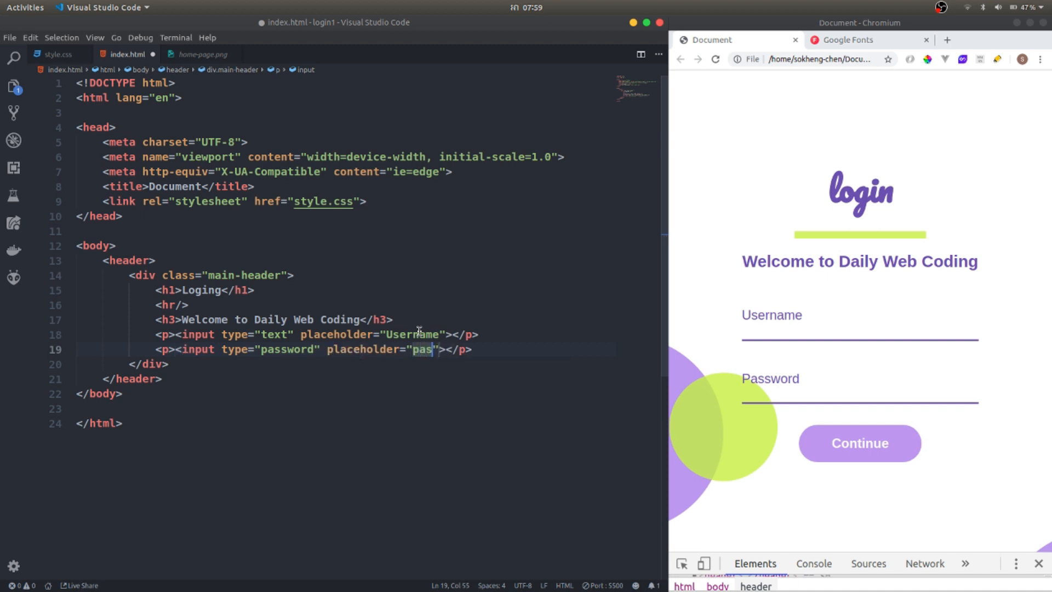
type("Password")
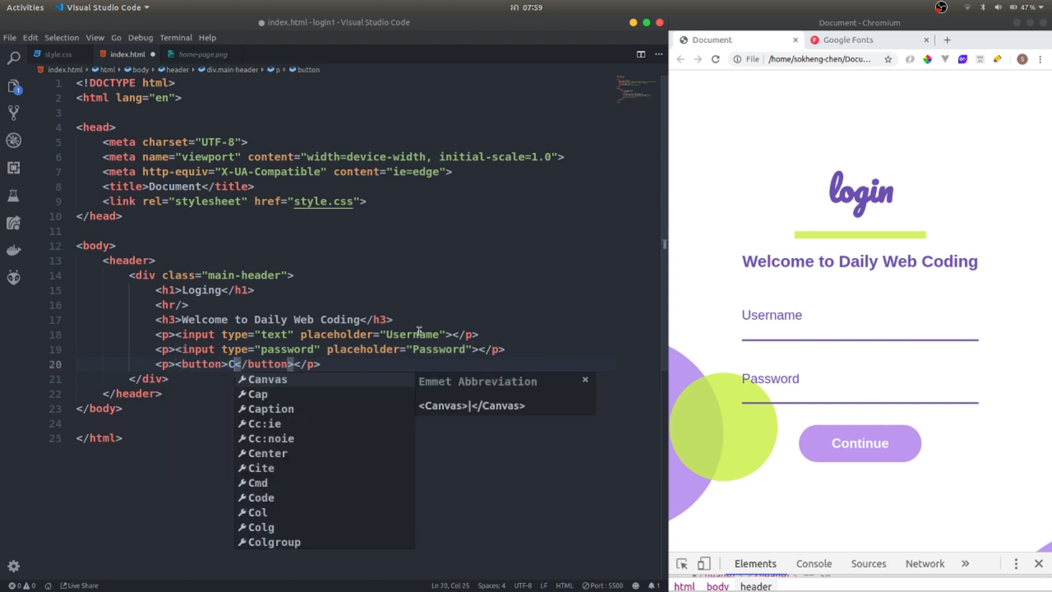
type("ontun")
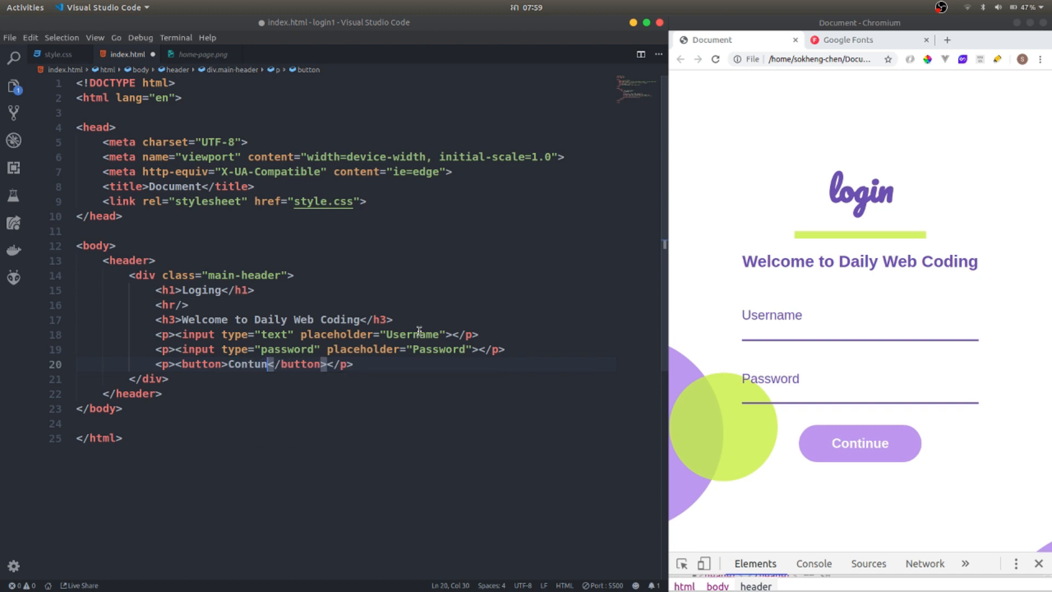
type("ue")
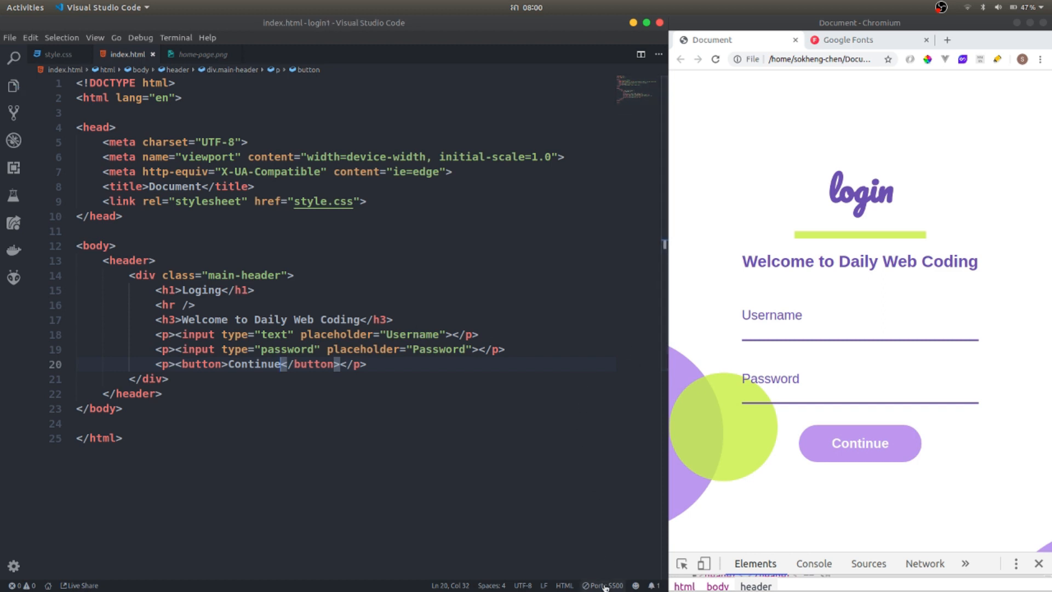
mouse_move(604, 571)
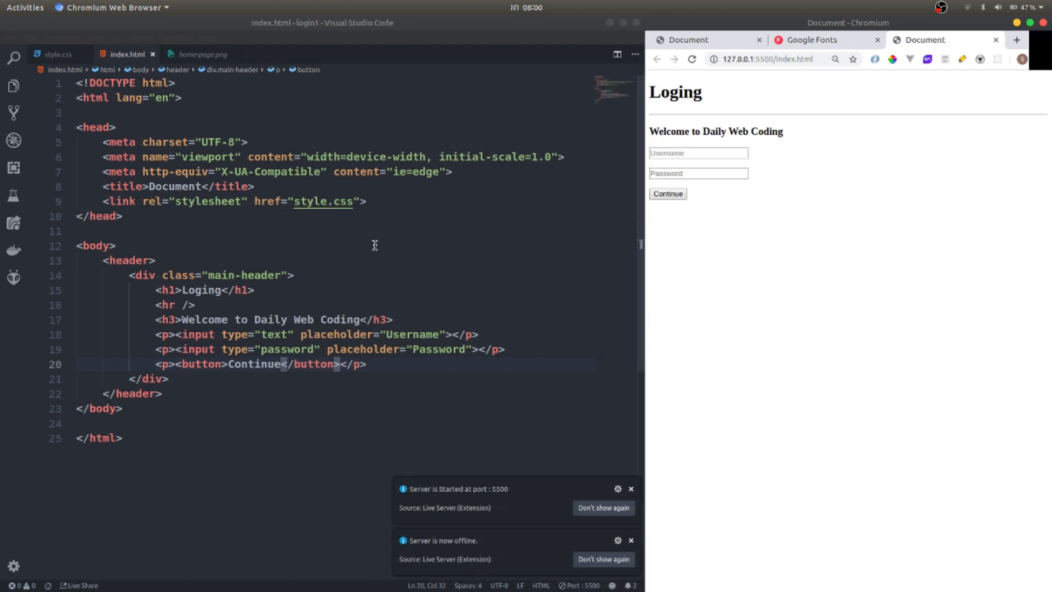
Open the empty style.css file for editing
left_click(57, 55)
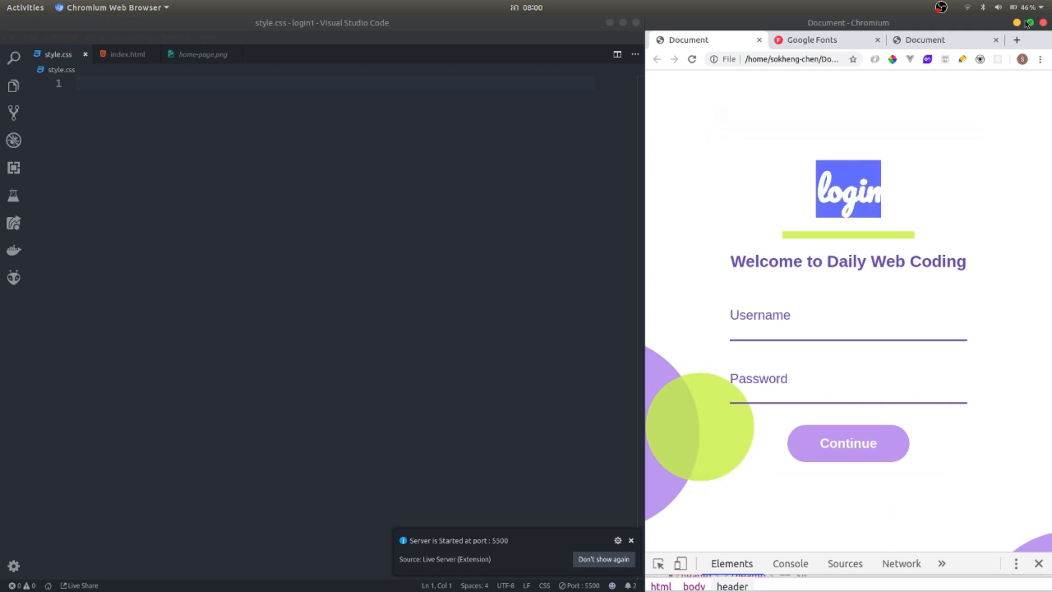
Write a * rule with padding 0, margin 0 and border-box box-sizing
left_click(1028, 22)
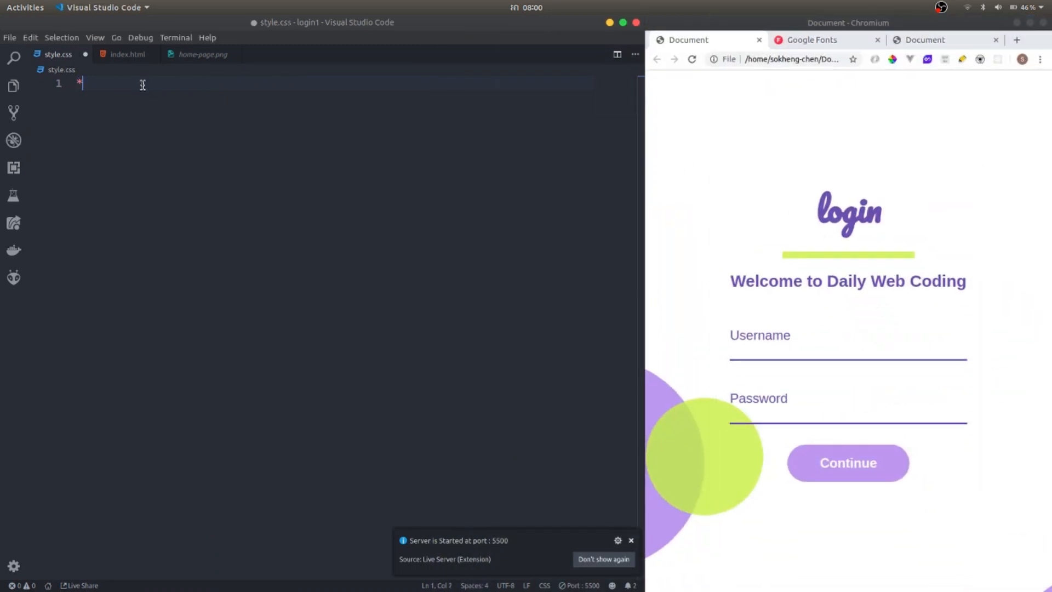
type("padding:0;")
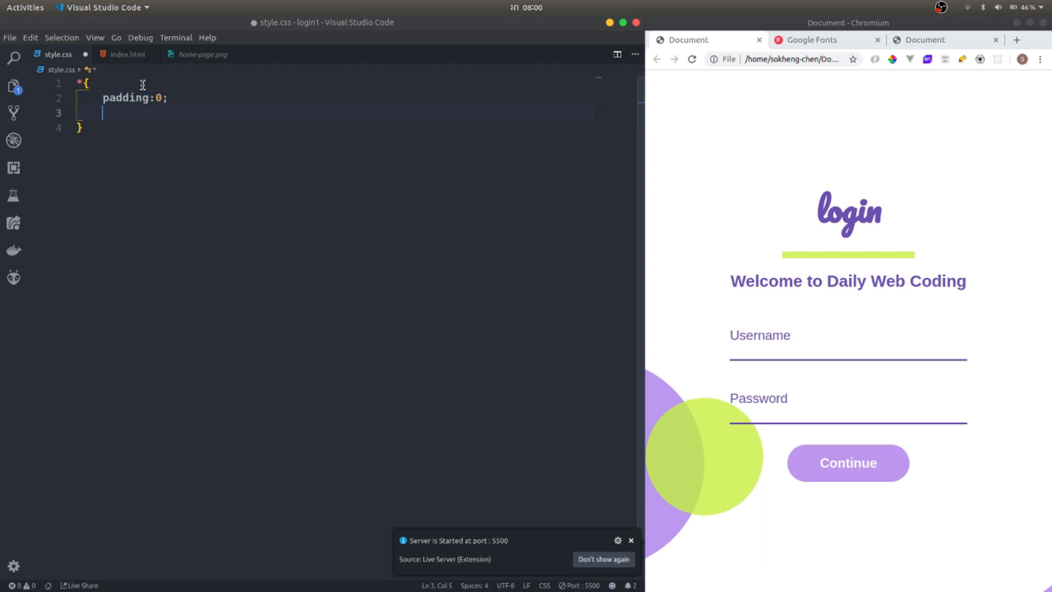
type("margin: 0;")
type("box-sizing: border-box;")
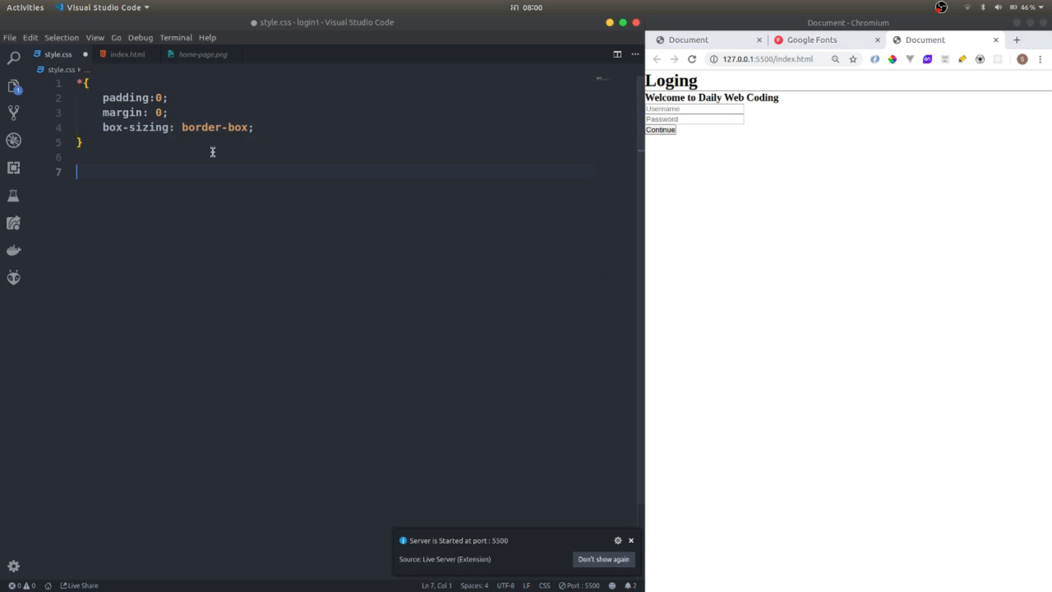
left_click(811, 39)
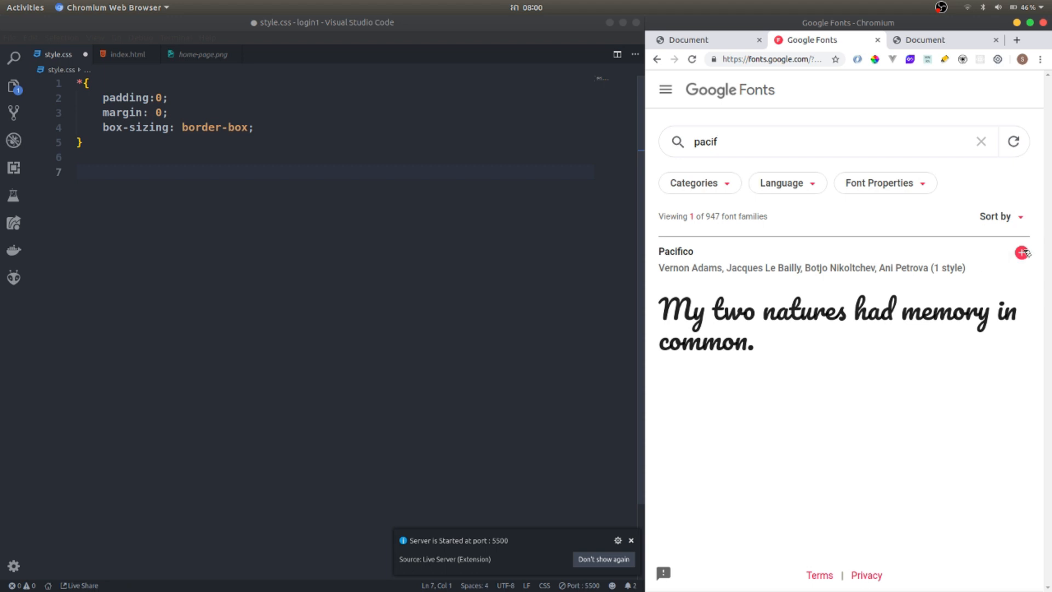
left_click(1020, 253)
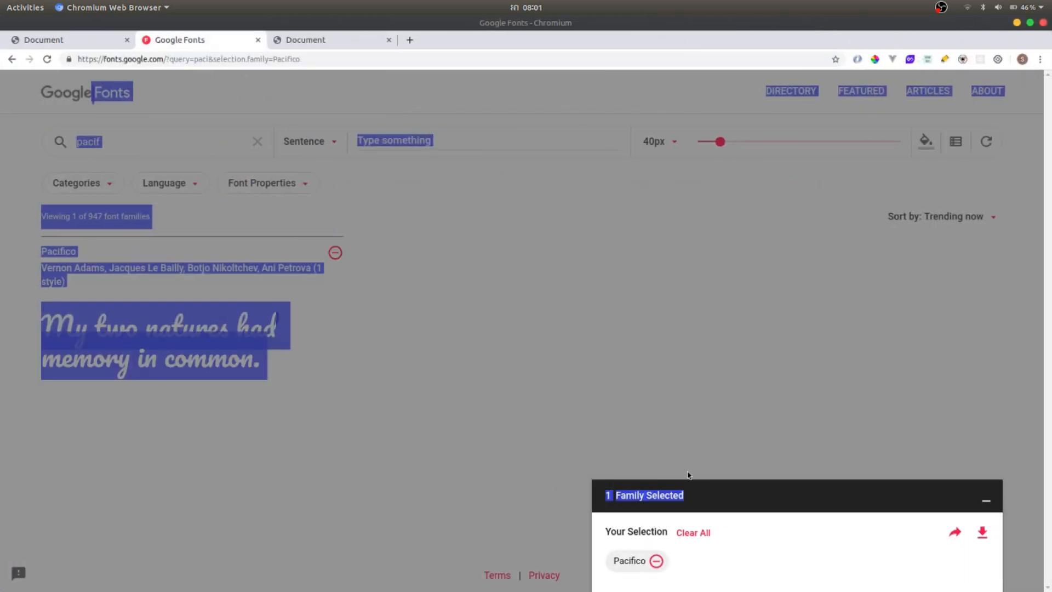
mouse_move(987, 500)
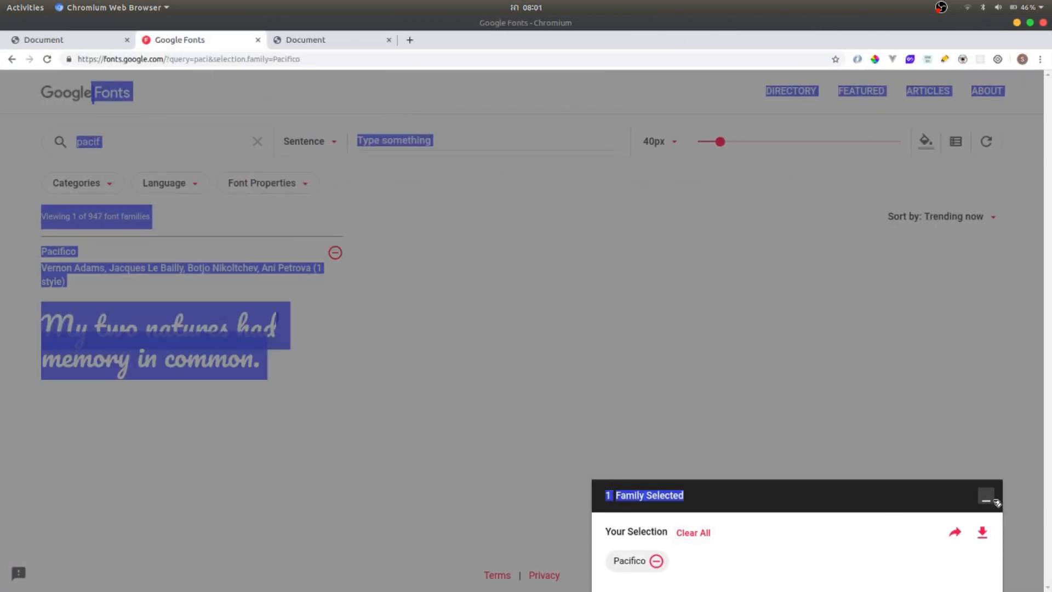
left_click(987, 497)
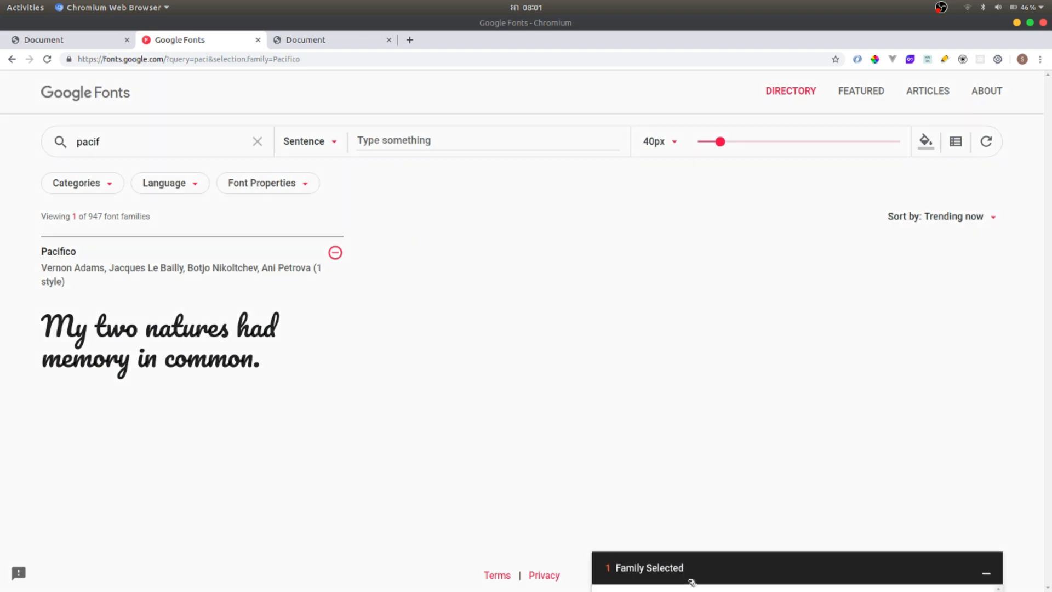
left_click(648, 567)
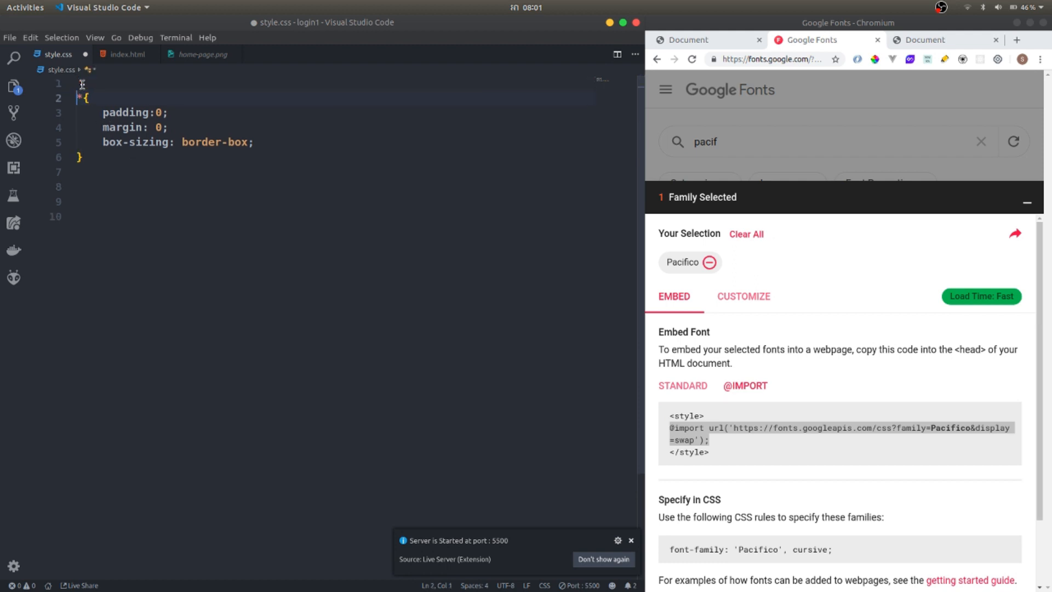
Import Pacifico at the top and define --main-font: 'Pacifico', cursive in :root
type("@import url('https://fonts.googleapis.com/css?family=Pacifico&display=swap');")
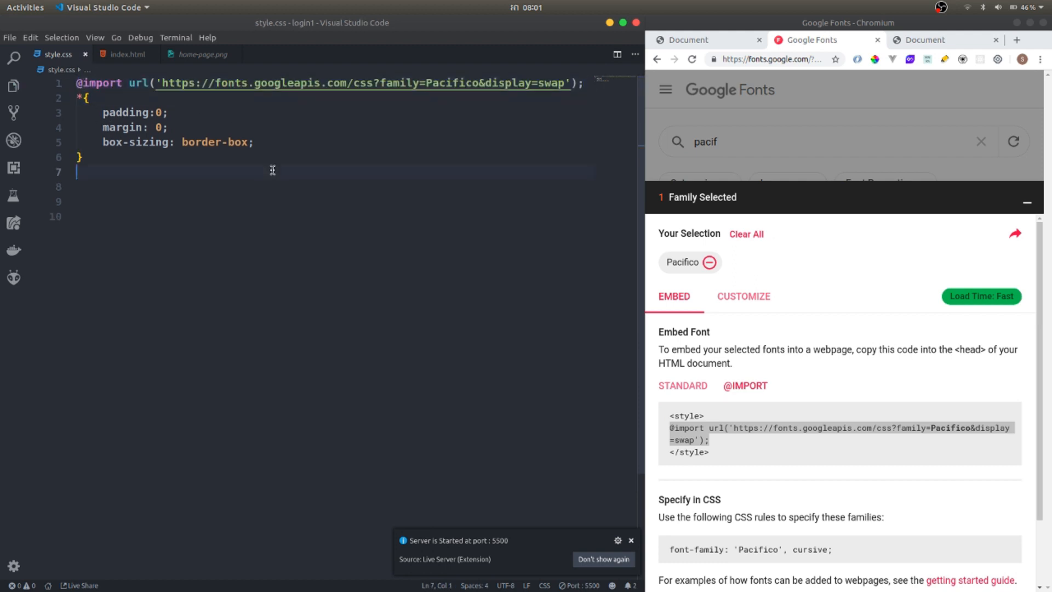
type(":rot")
type("--main-font:")
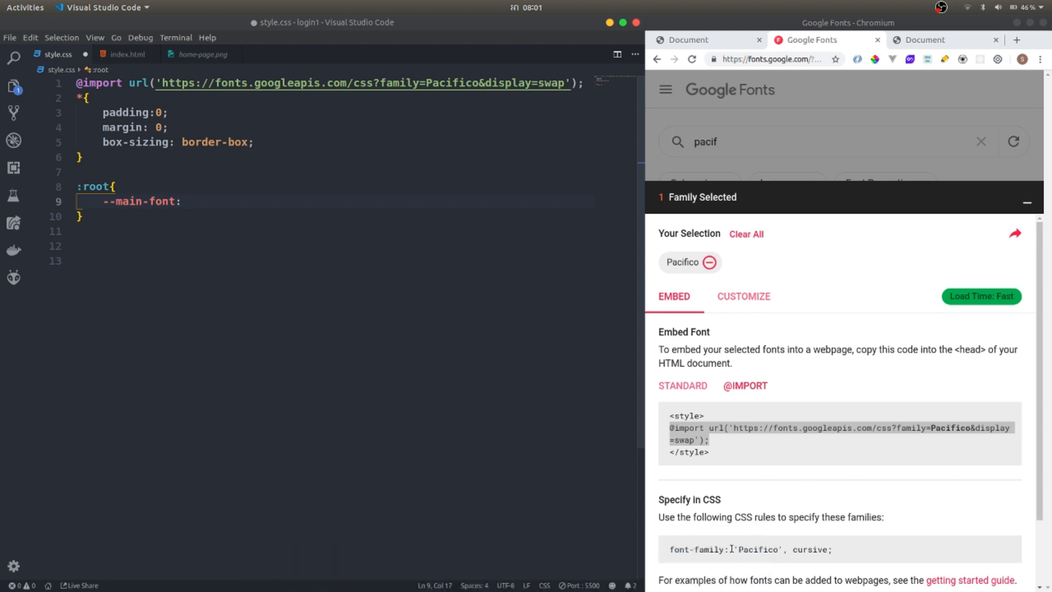
double_click(782, 549)
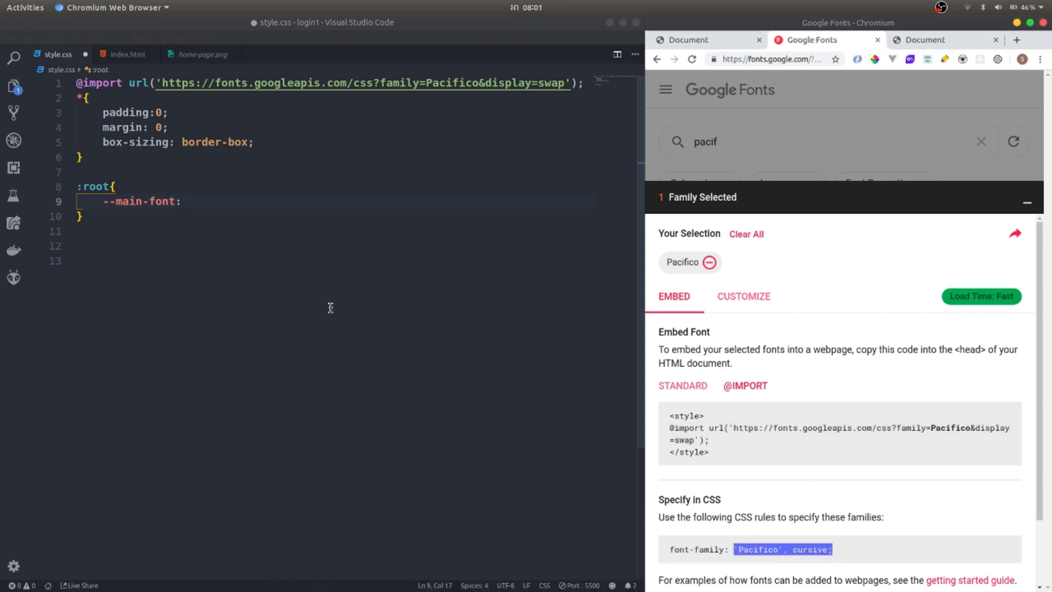
type("'Pacifico', cursive;")
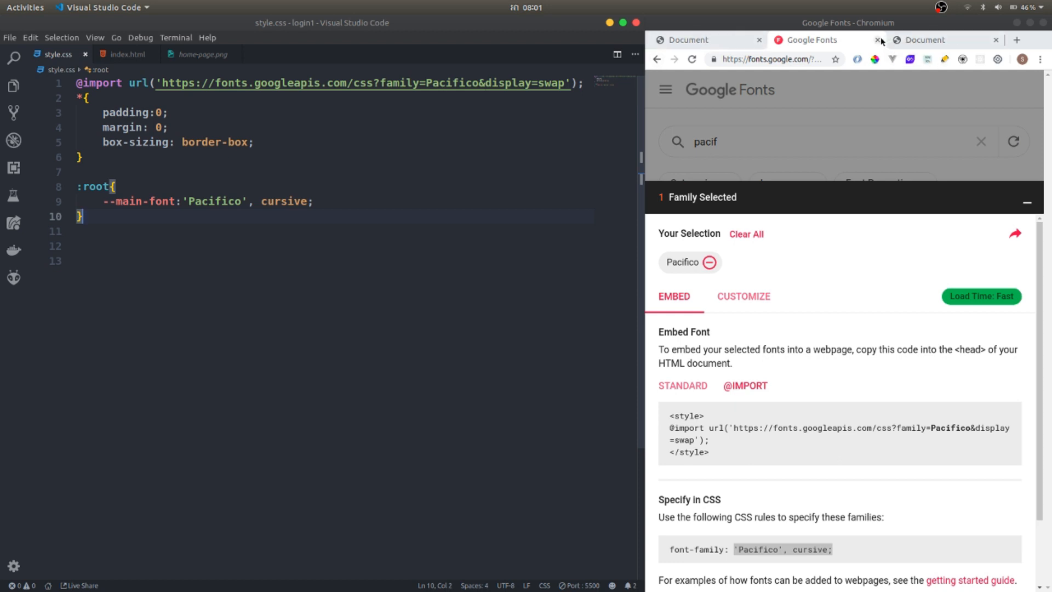
left_click(926, 39)
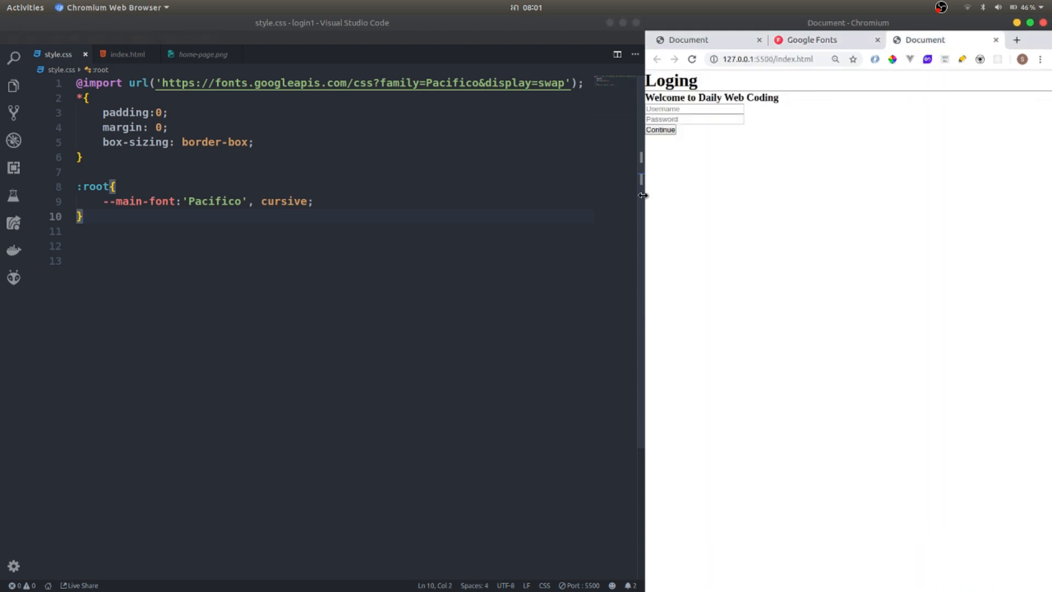
Add a header rule: 100vh height, 100% width, home-page.png background, no-repeat, cover
left_click(227, 261)
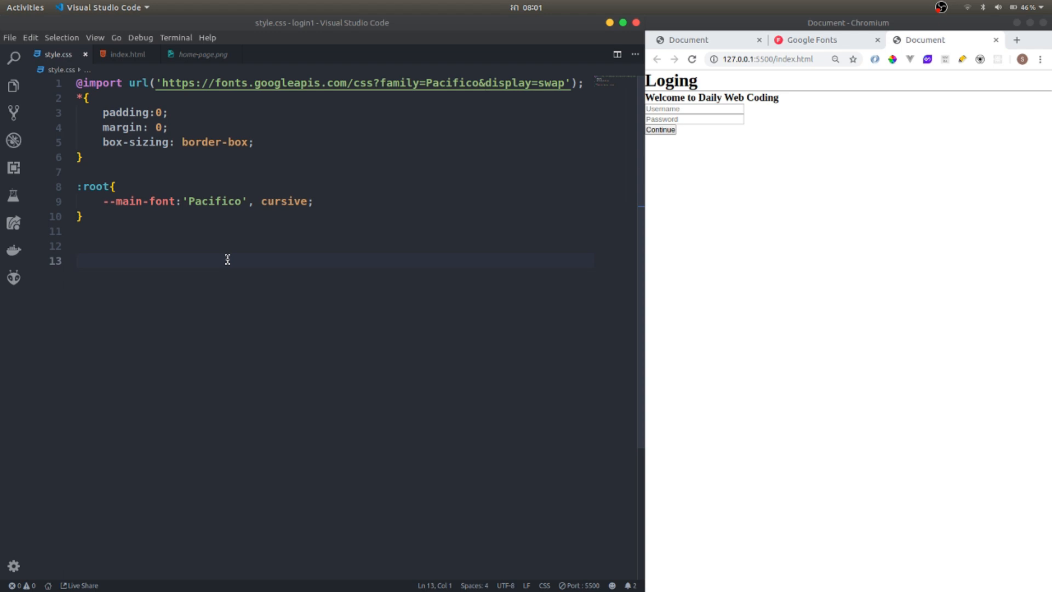
type("header{")
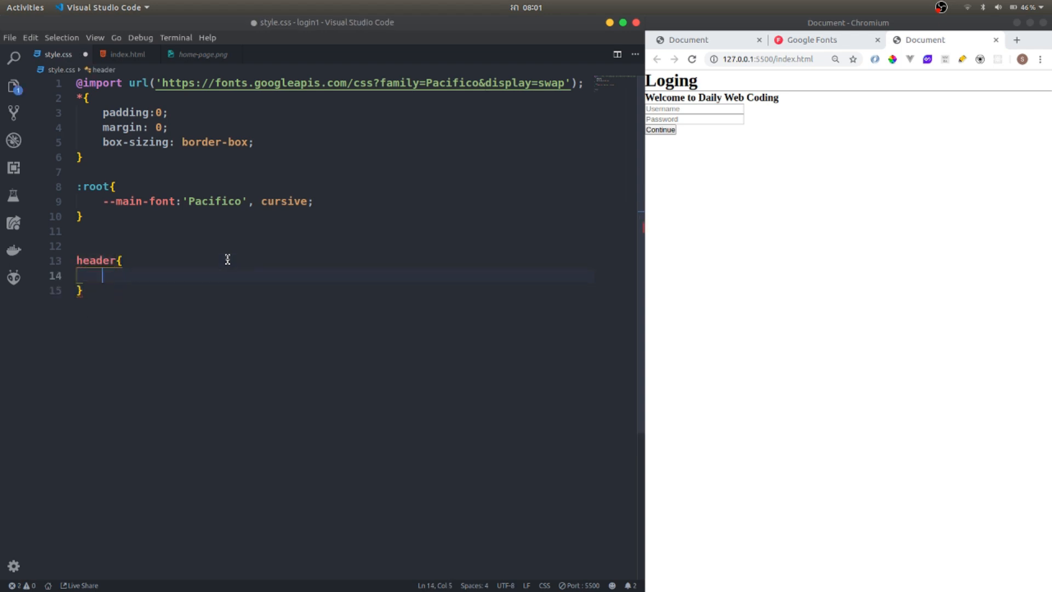
type("height: 100;")
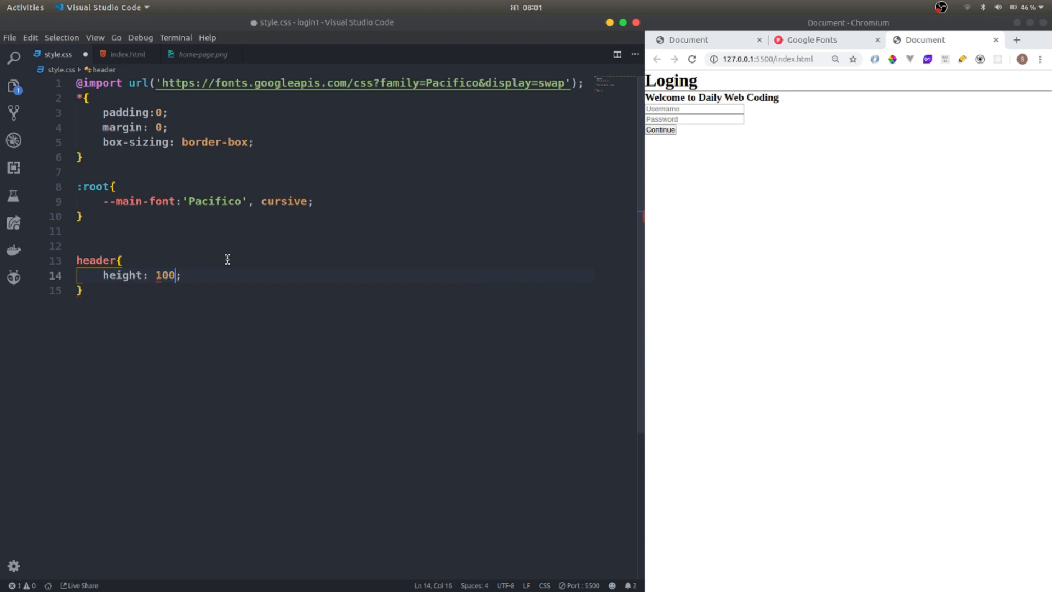
type("vh")
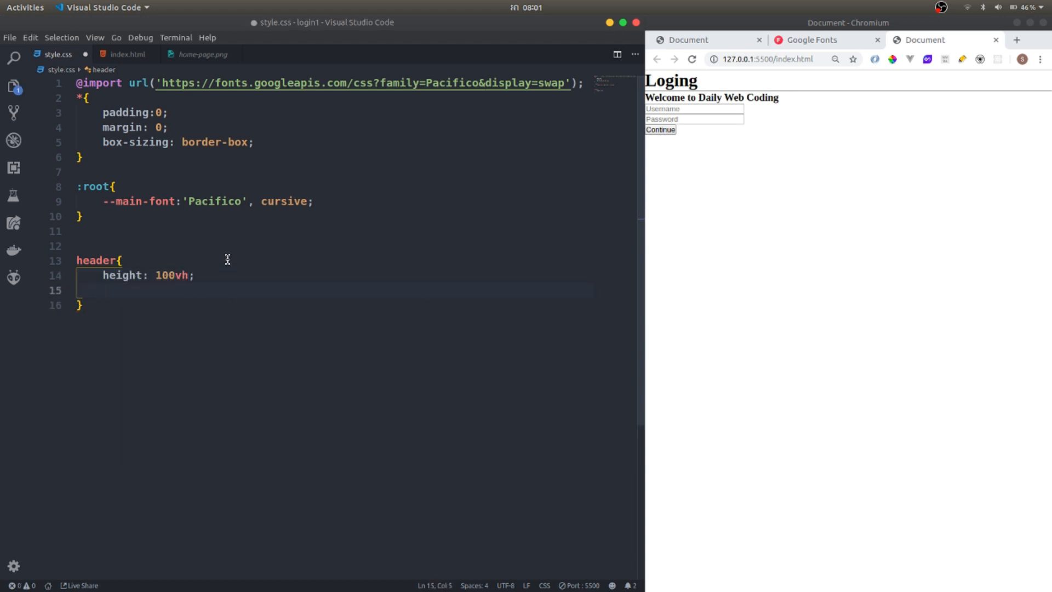
type("width: 10")
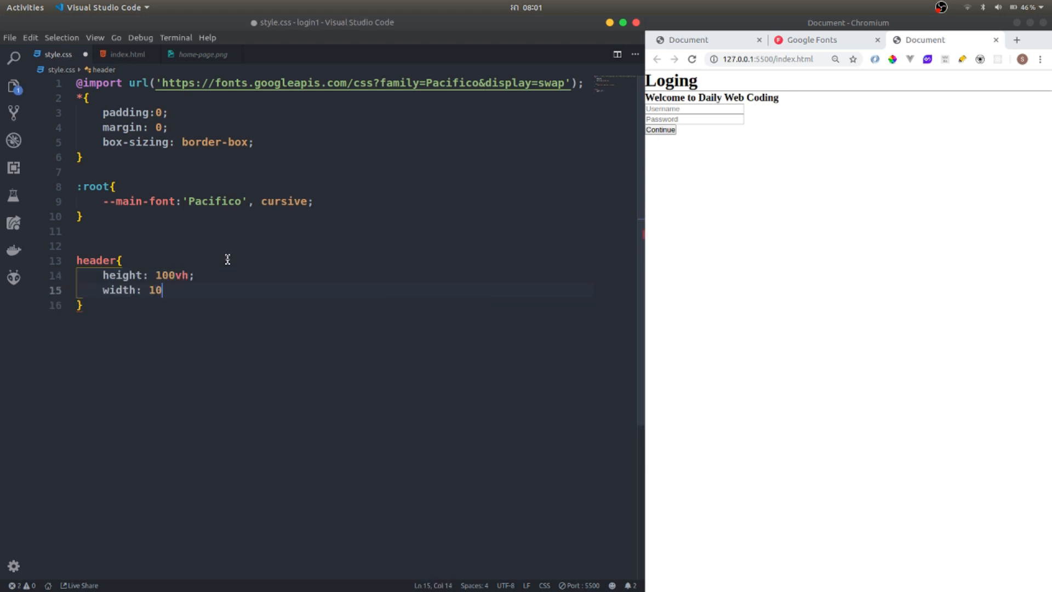
type("0%;")
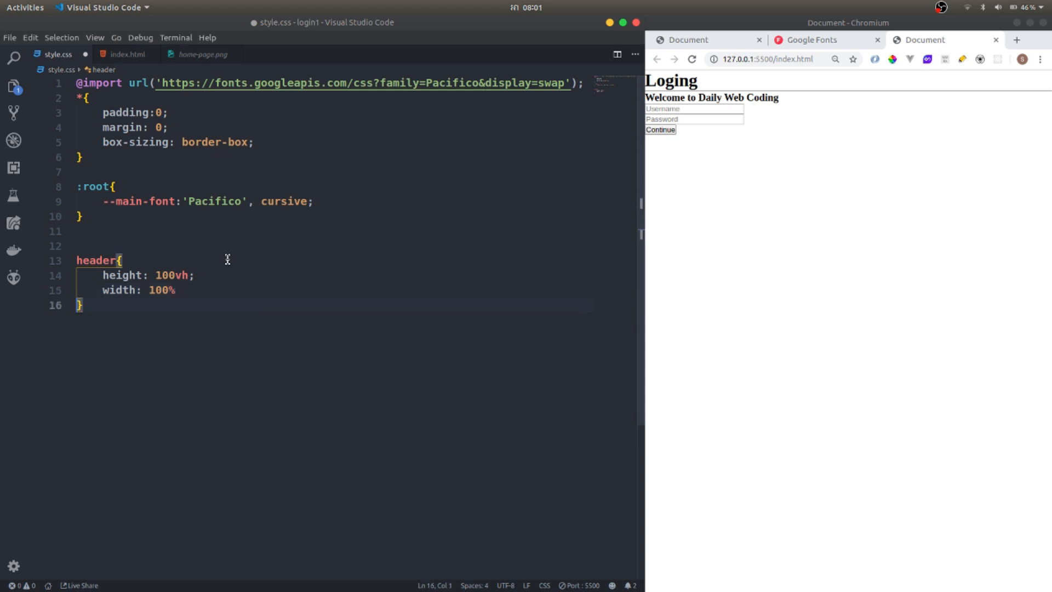
type(";")
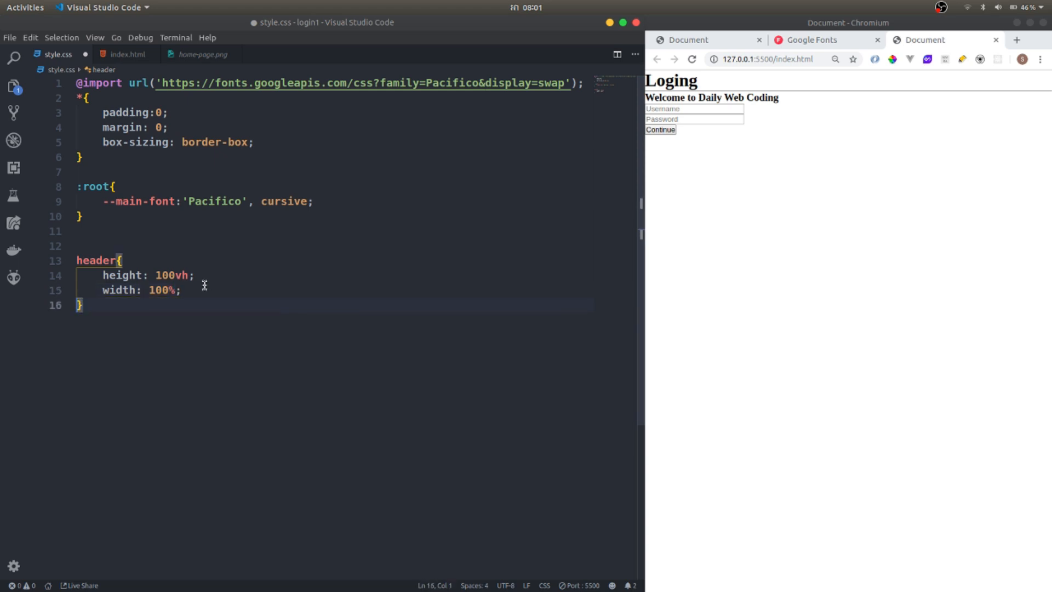
type("background")
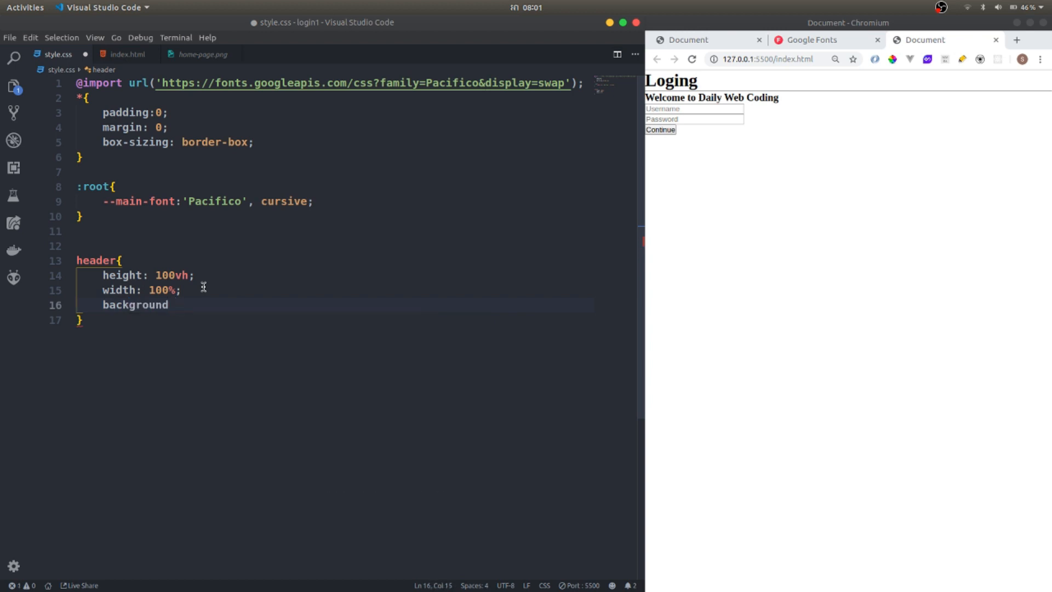
type("-image: url(\"h")
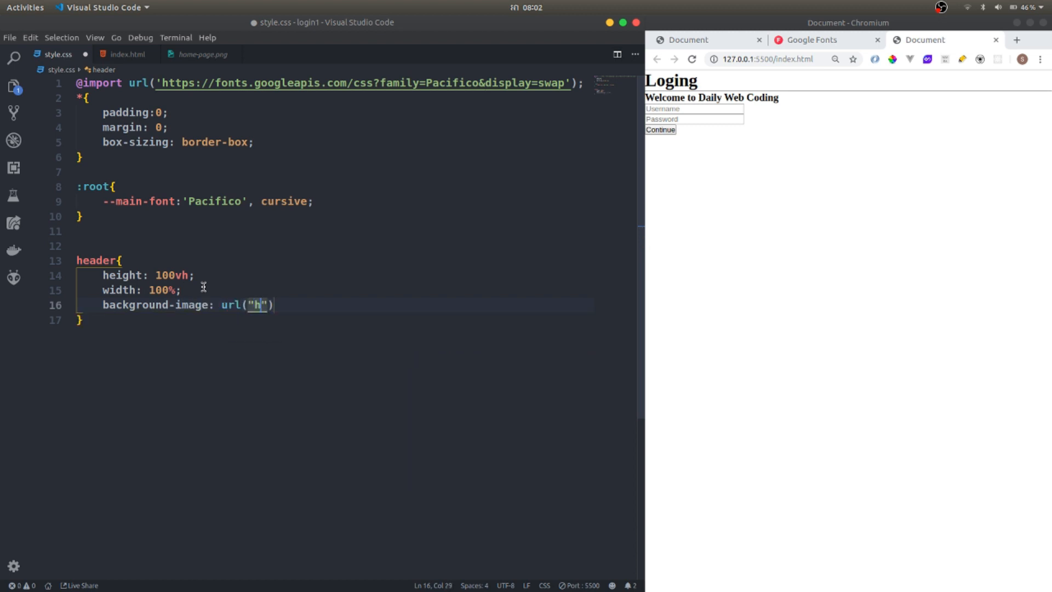
type("omep")
type("b")
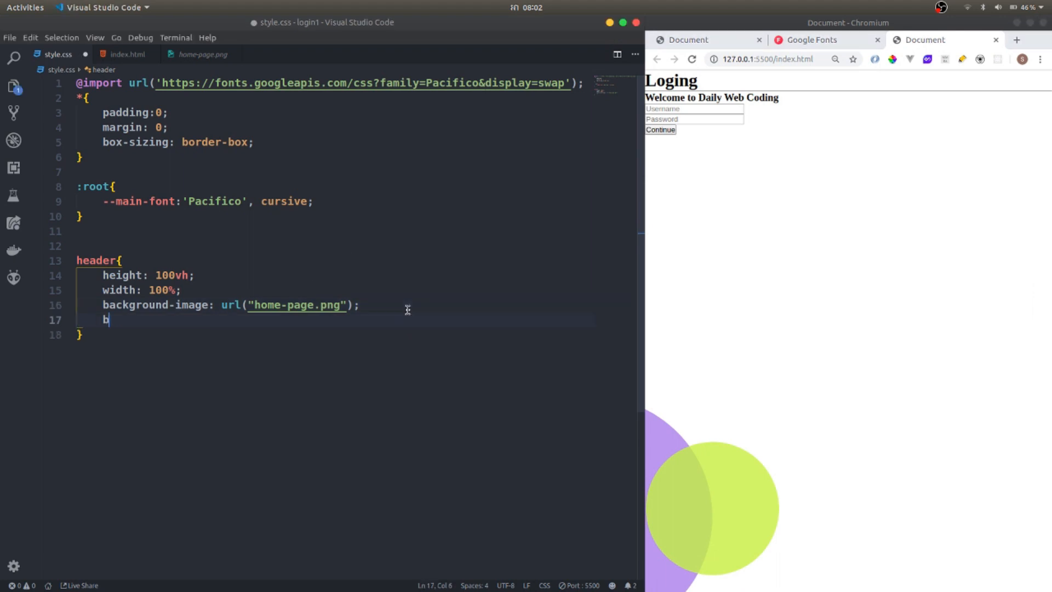
type("ackground:")
type("background-size: cover;")
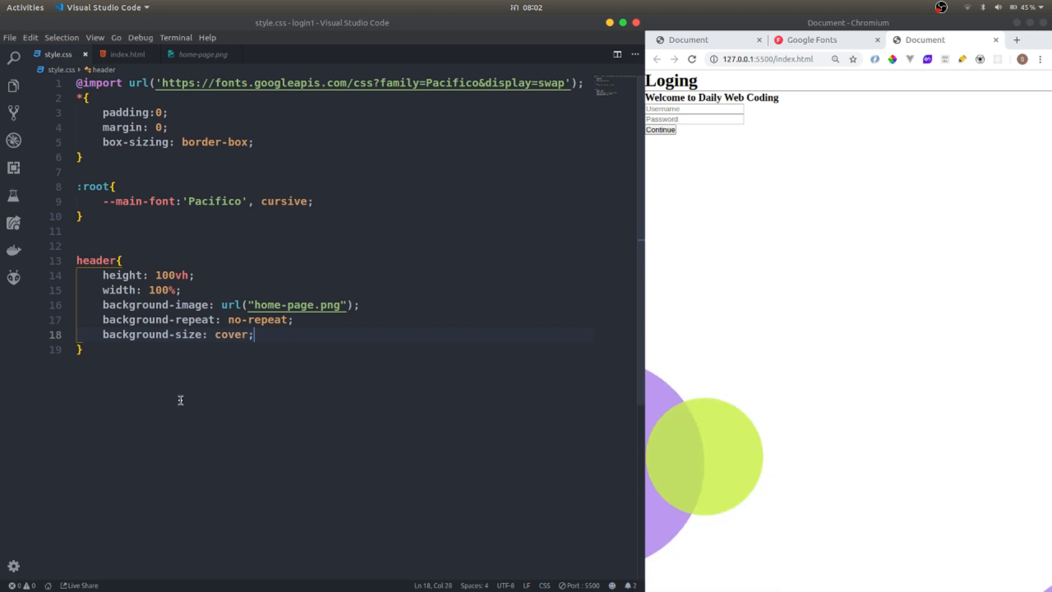
mouse_move(692, 143)
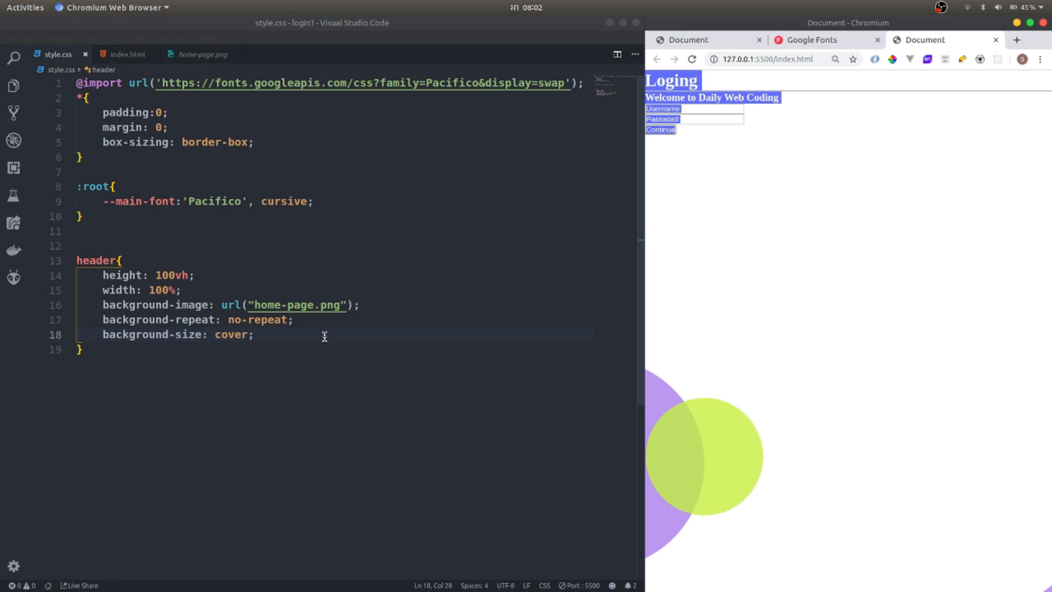
Make the header a flex container with justify-content and align-items center
type("d")
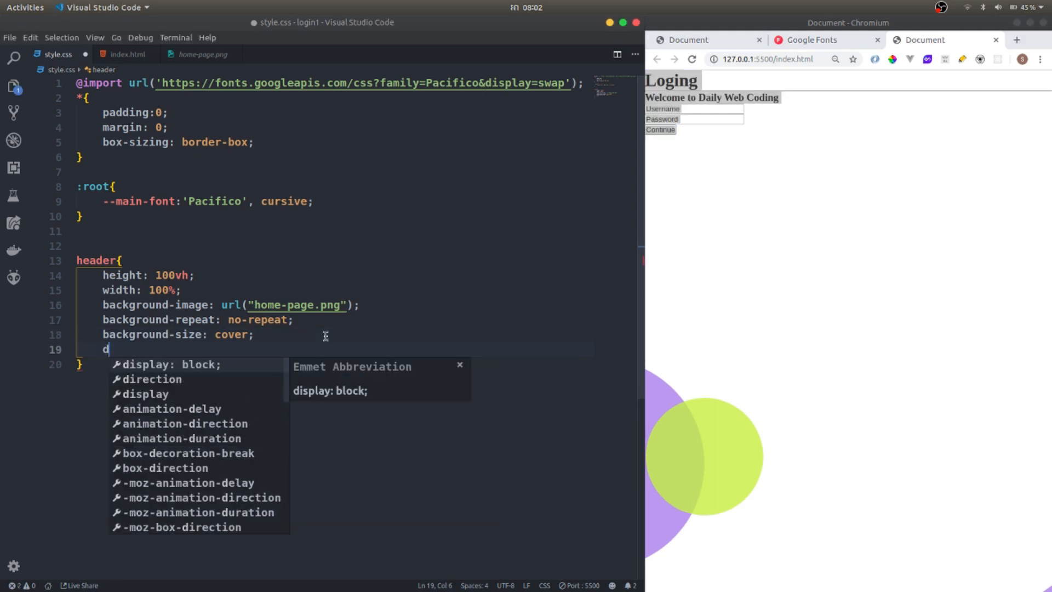
type("isplay")
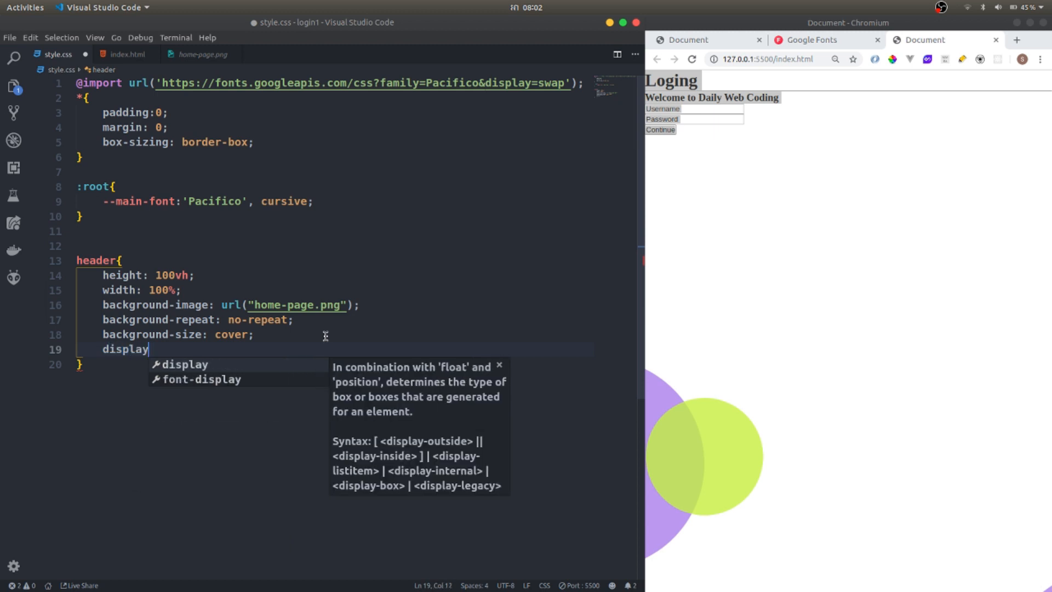
type(":flex;")
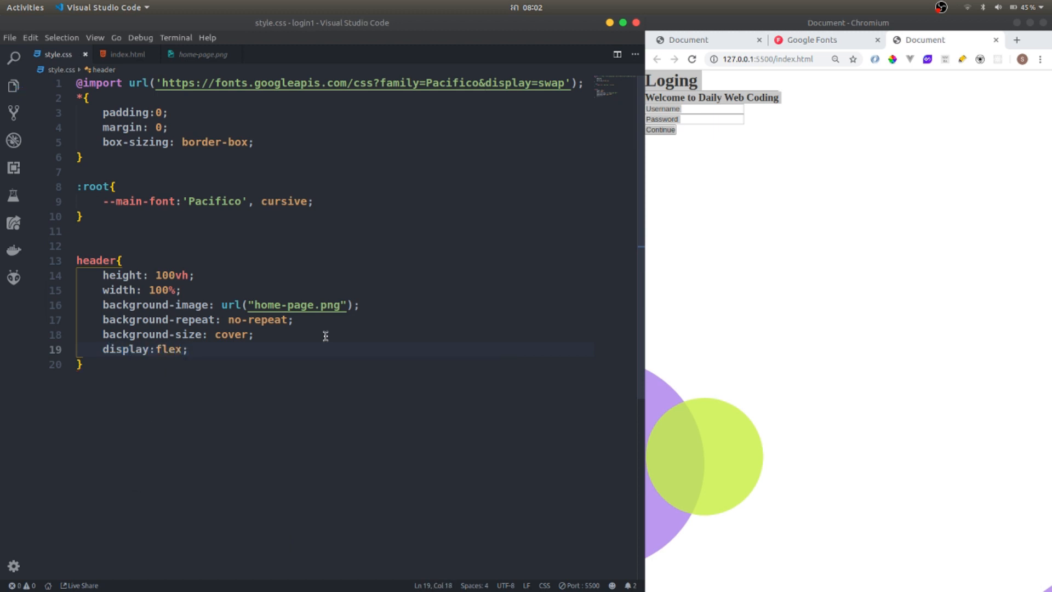
type("j")
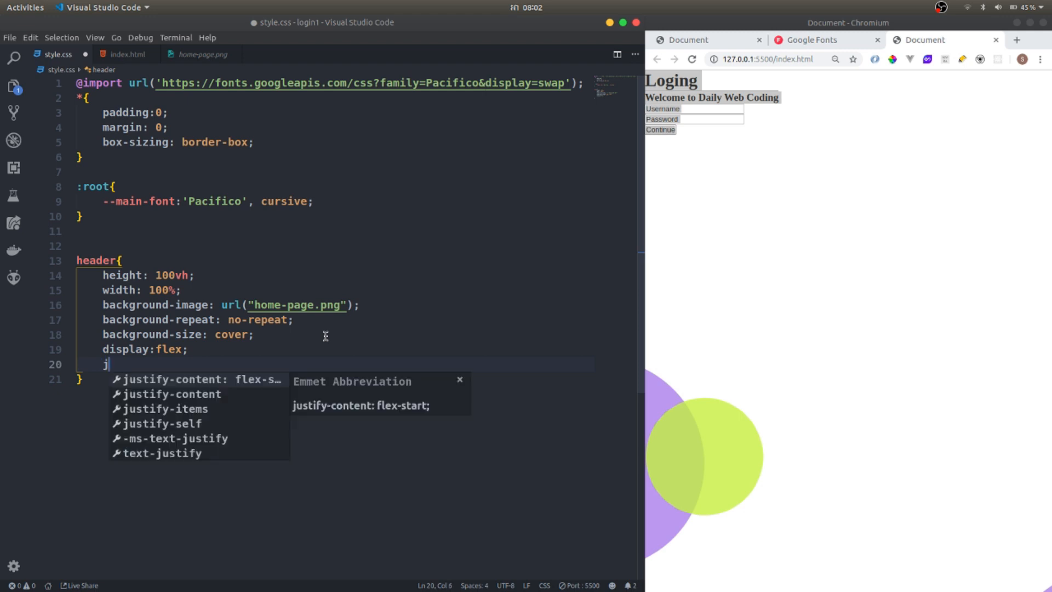
type("ustify-content: ce")
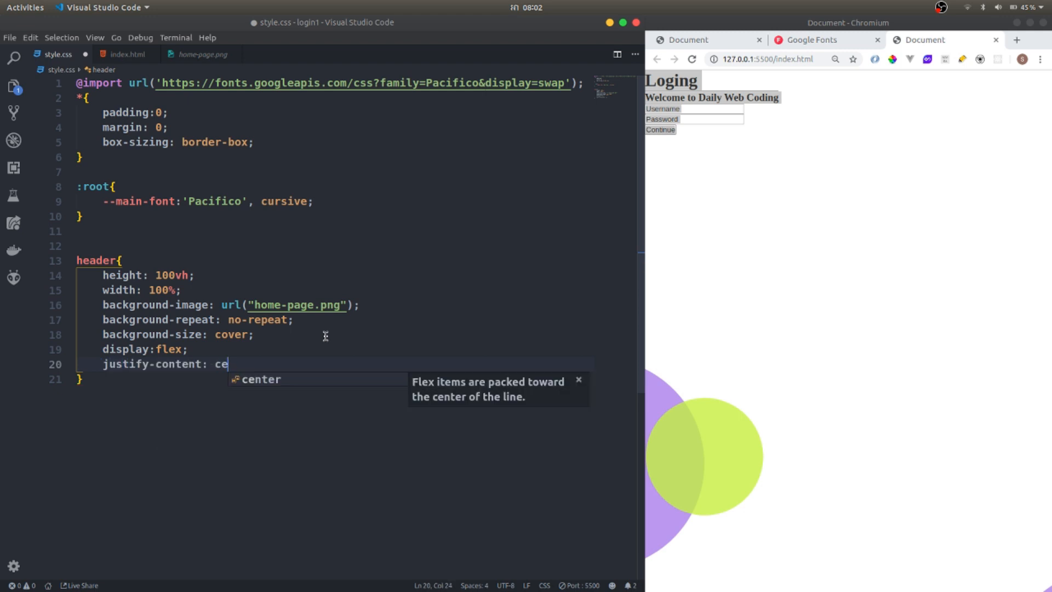
type("nter;")
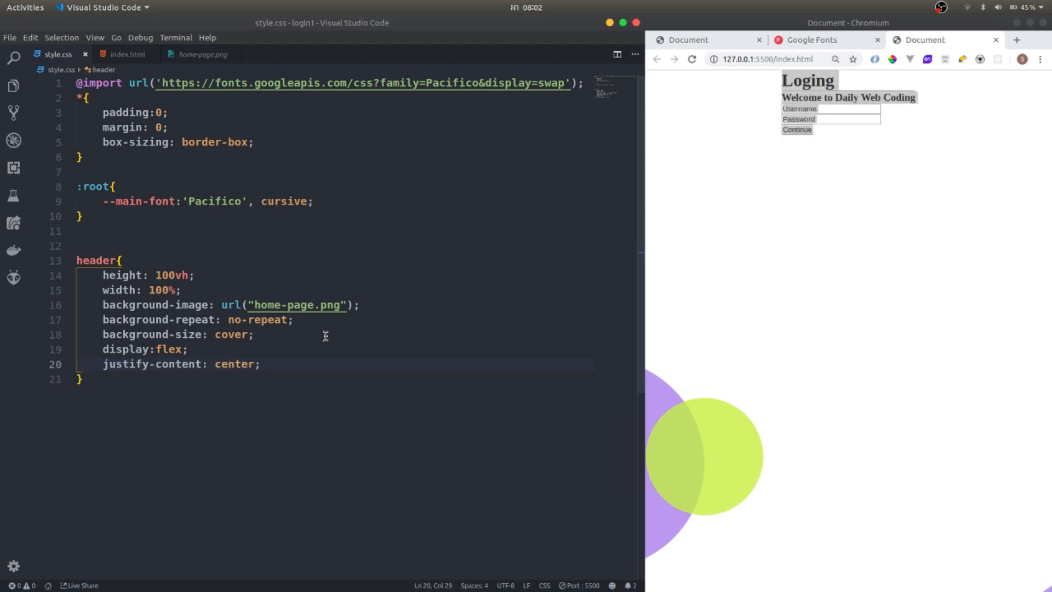
type("all")
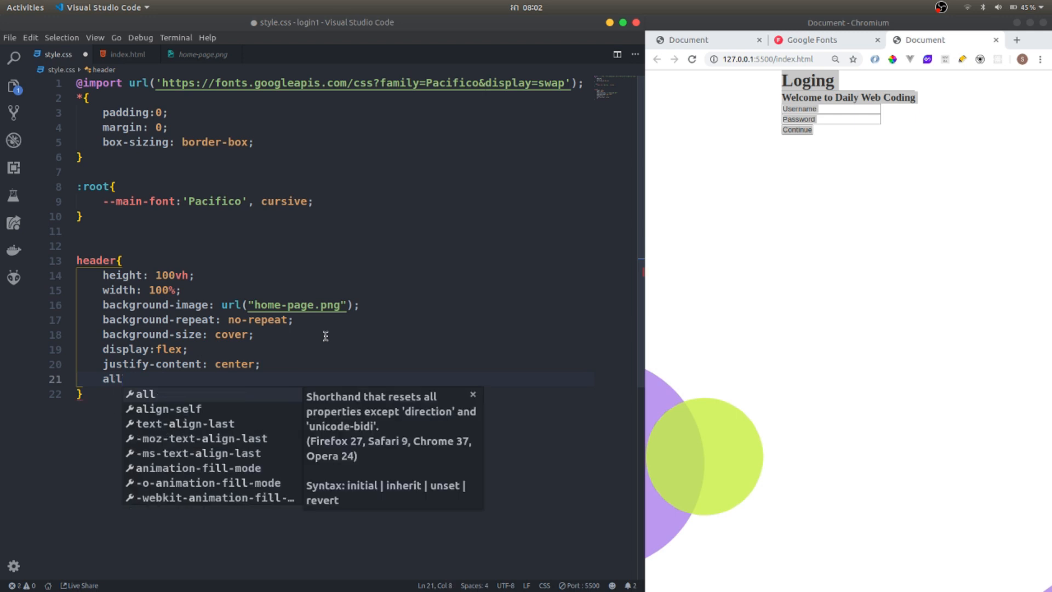
type("align-items: center;")
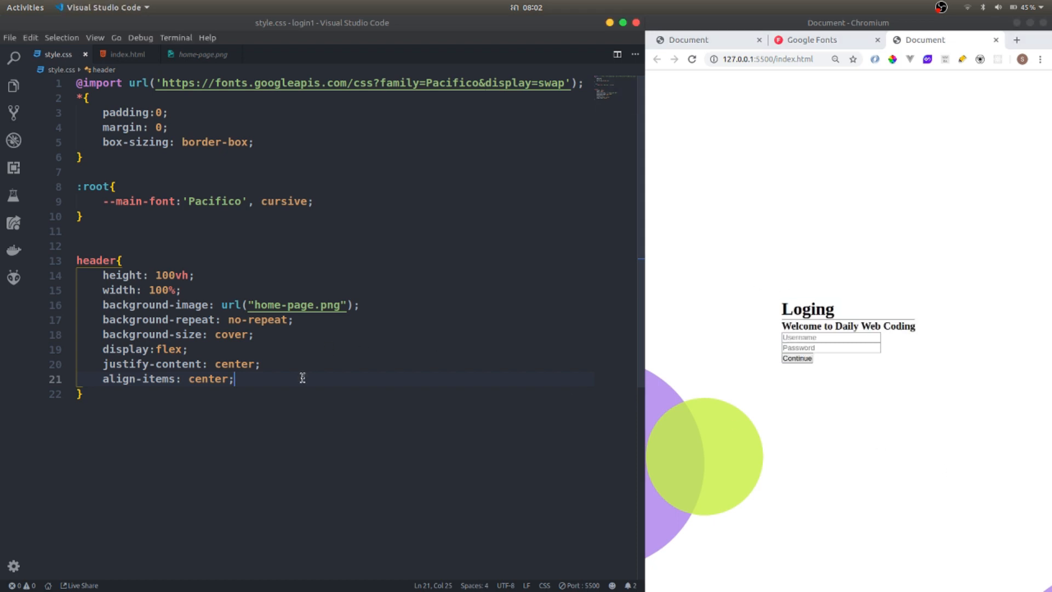
Add user-select: none to the header and check the live preview
type("user-select: none;")
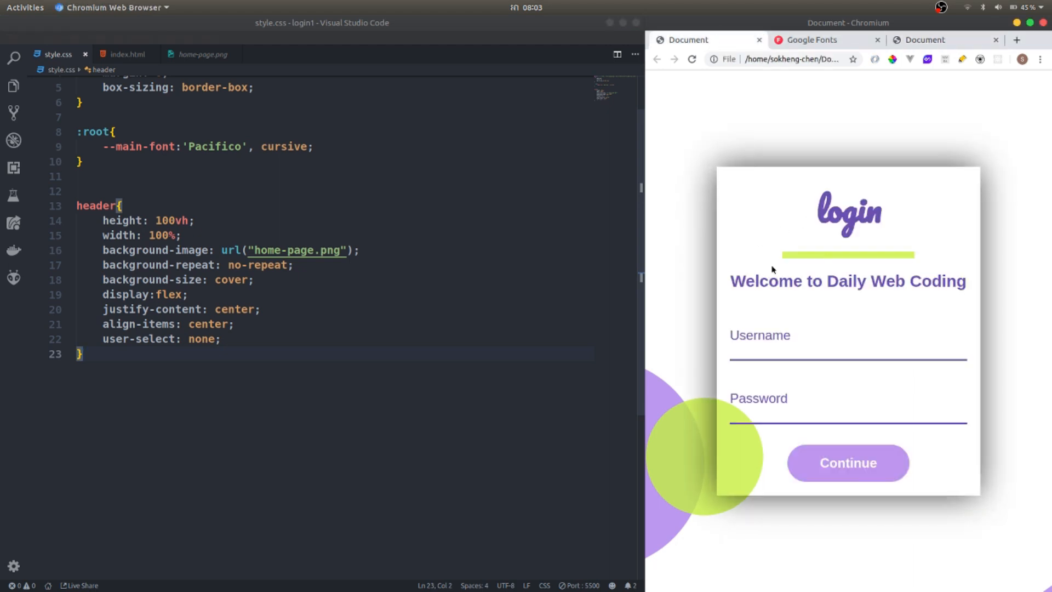
left_click(928, 40)
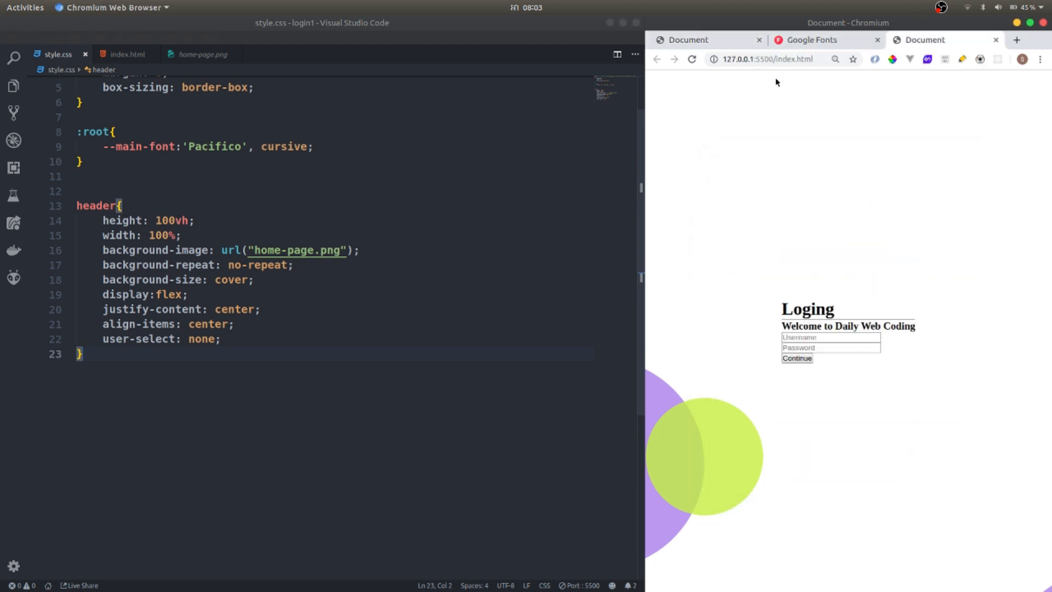
left_click(148, 362)
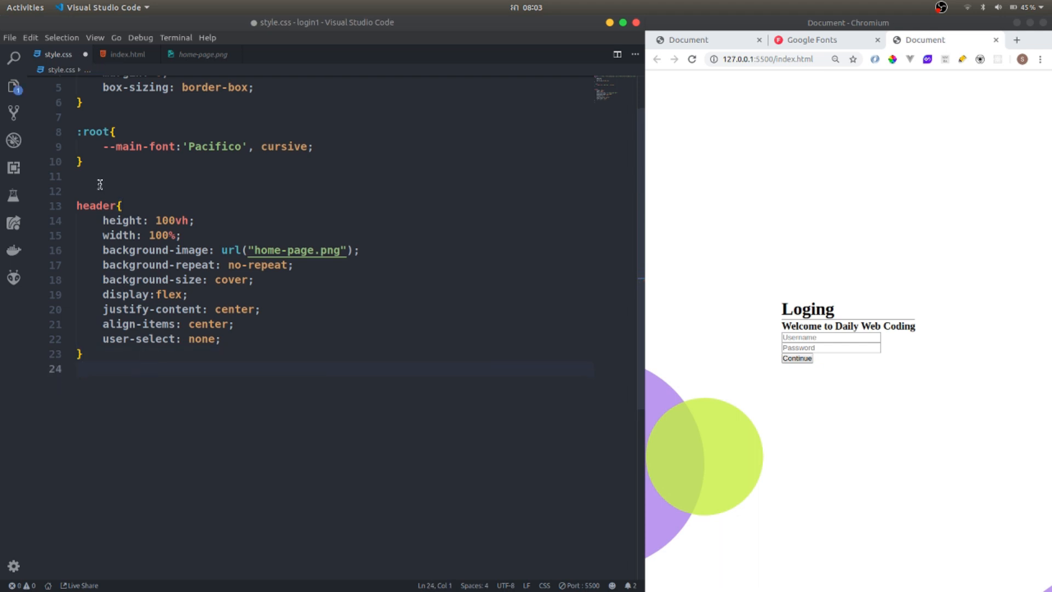
Add an html font-family rule and center the .main-header text
type("html{}")
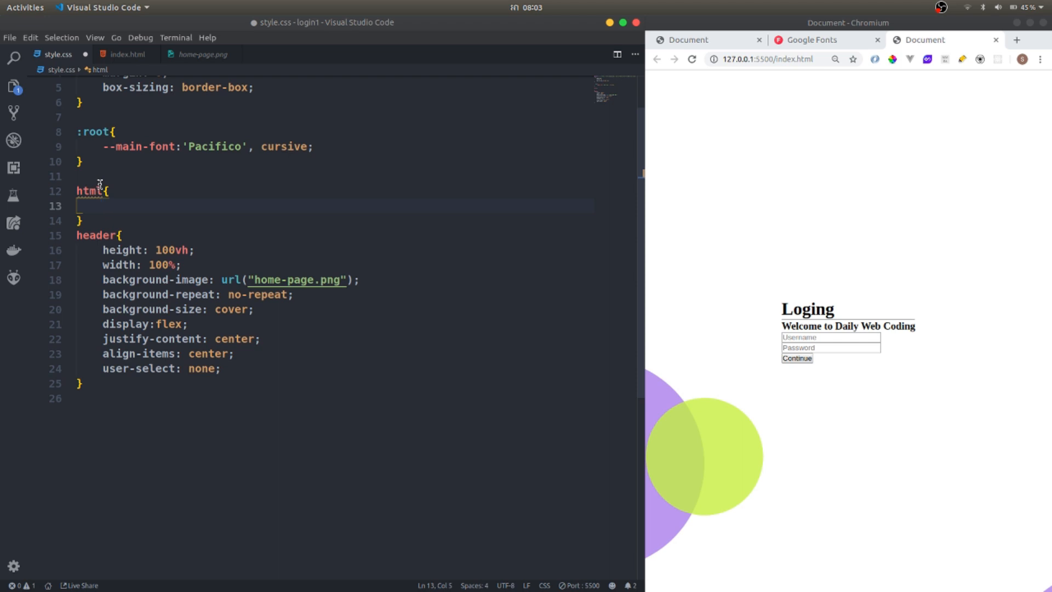
type("font-family: s")
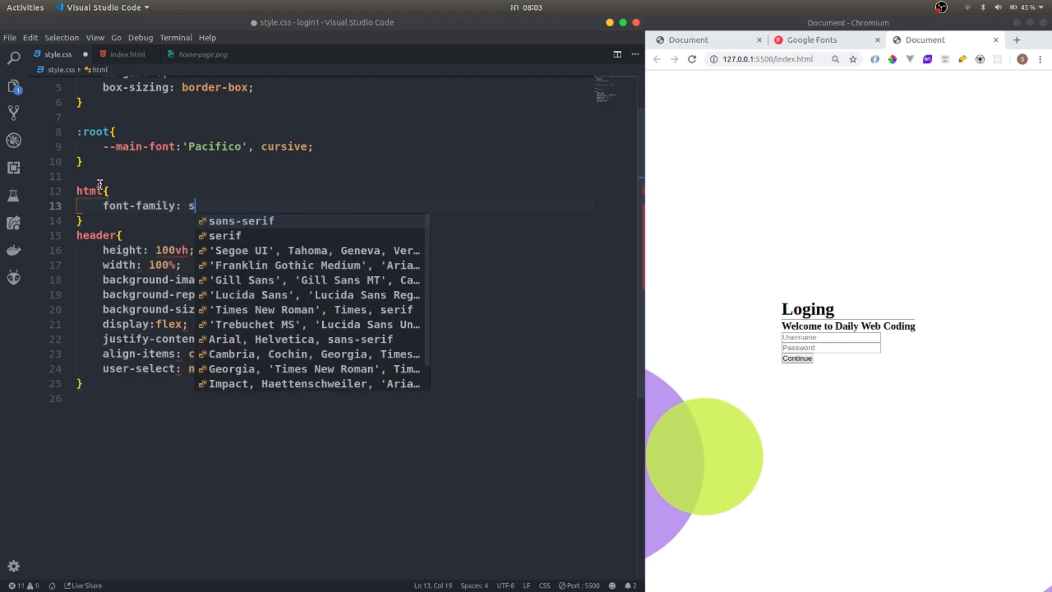
type("en")
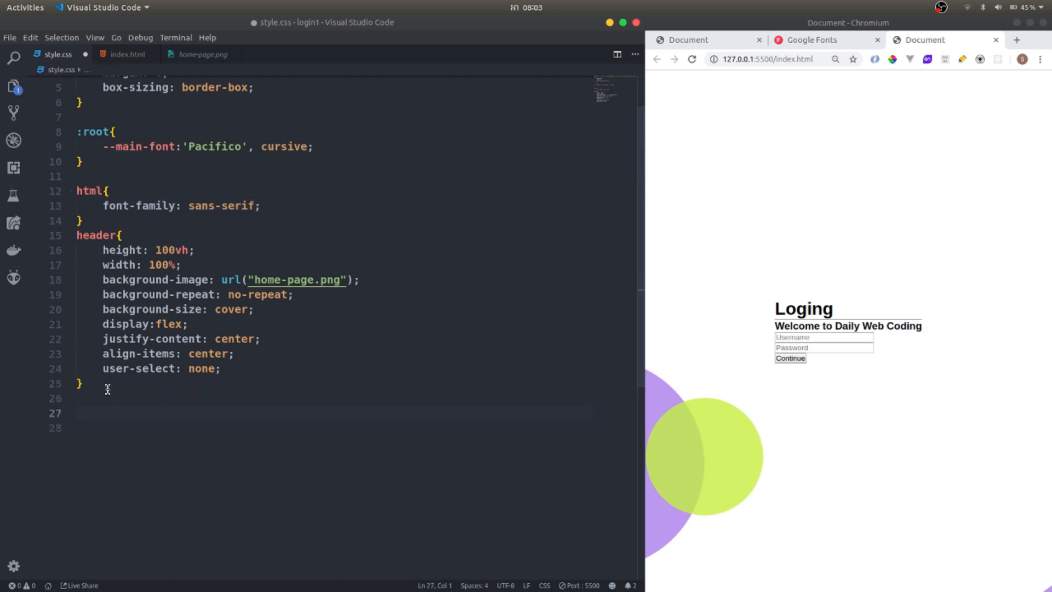
type(".")
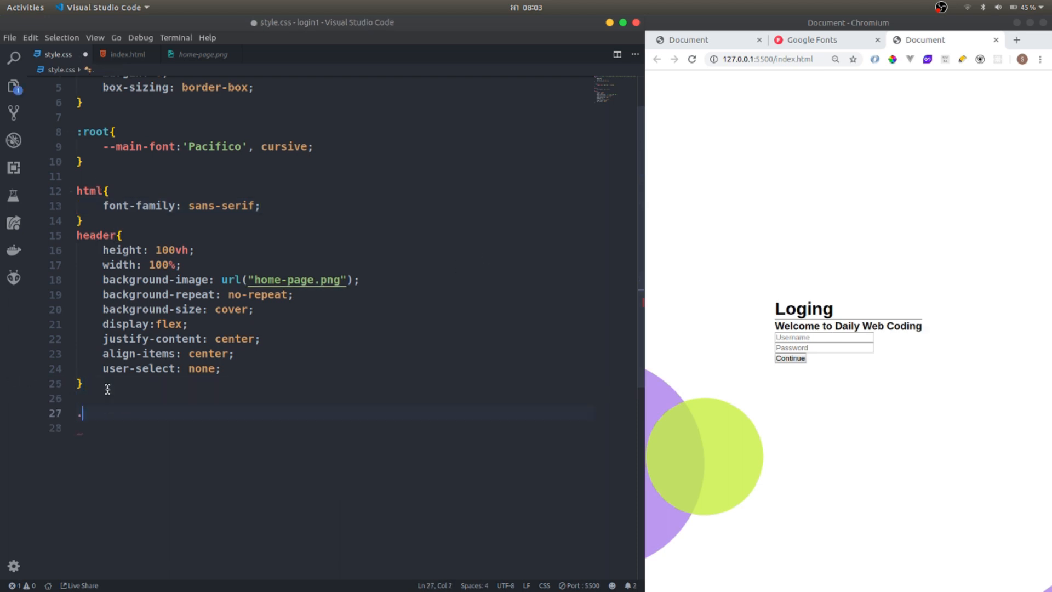
type("main")
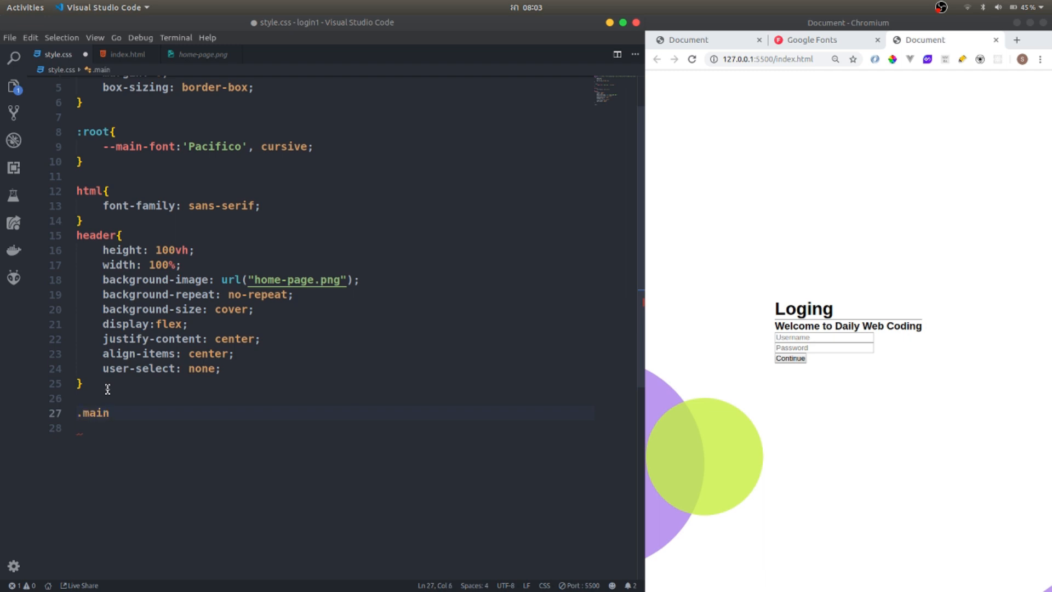
type("-header{")
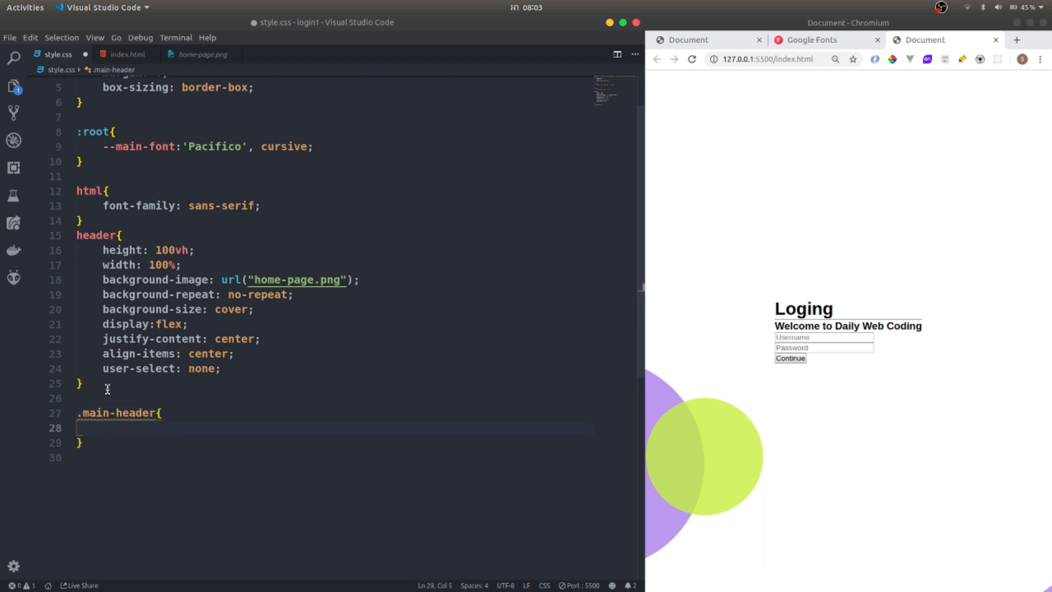
type("te")
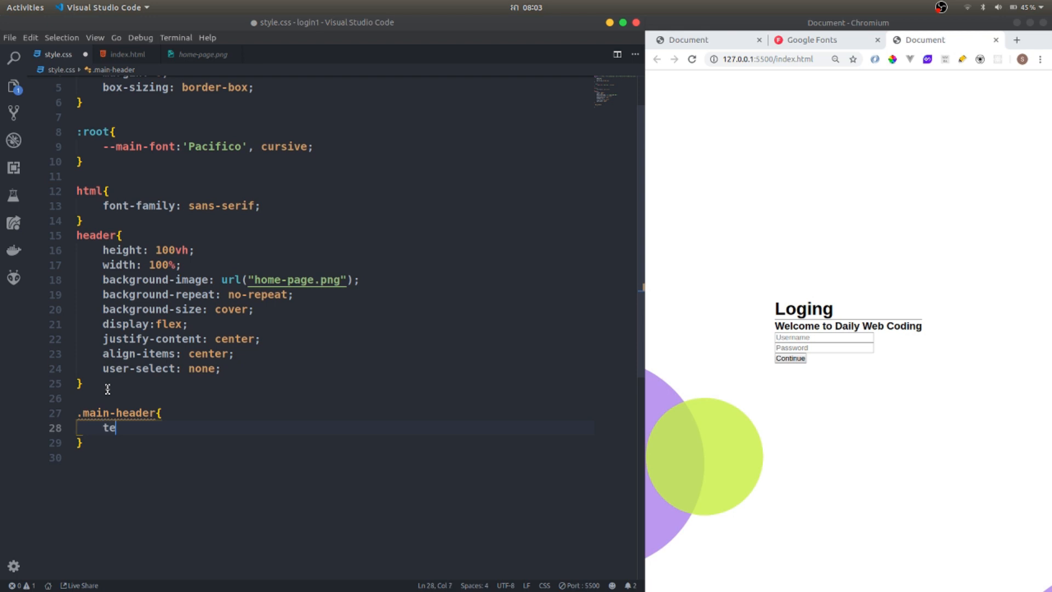
type("xt-align: center;")
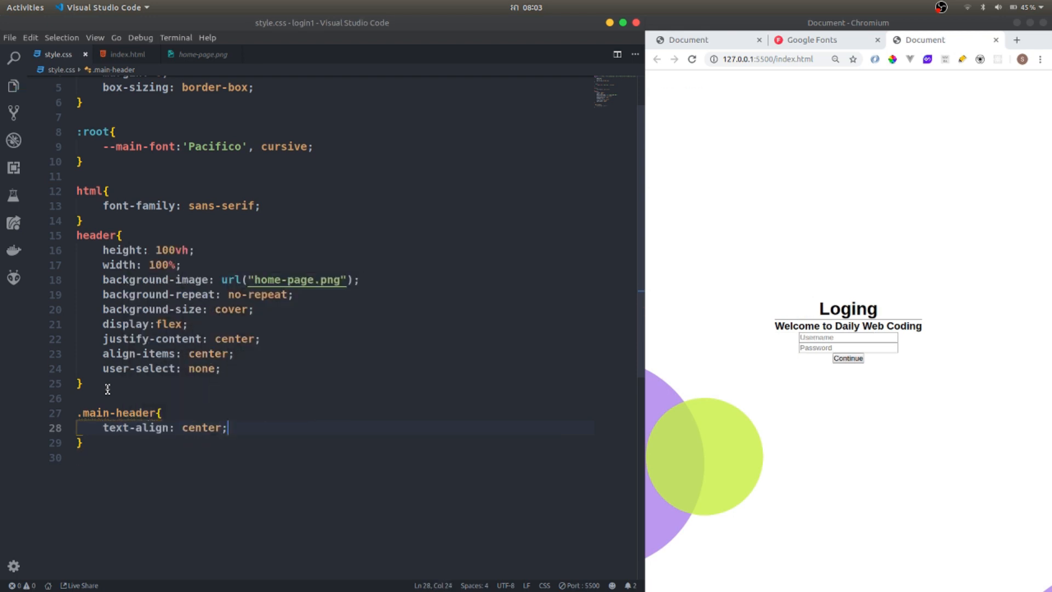
key("Enter")
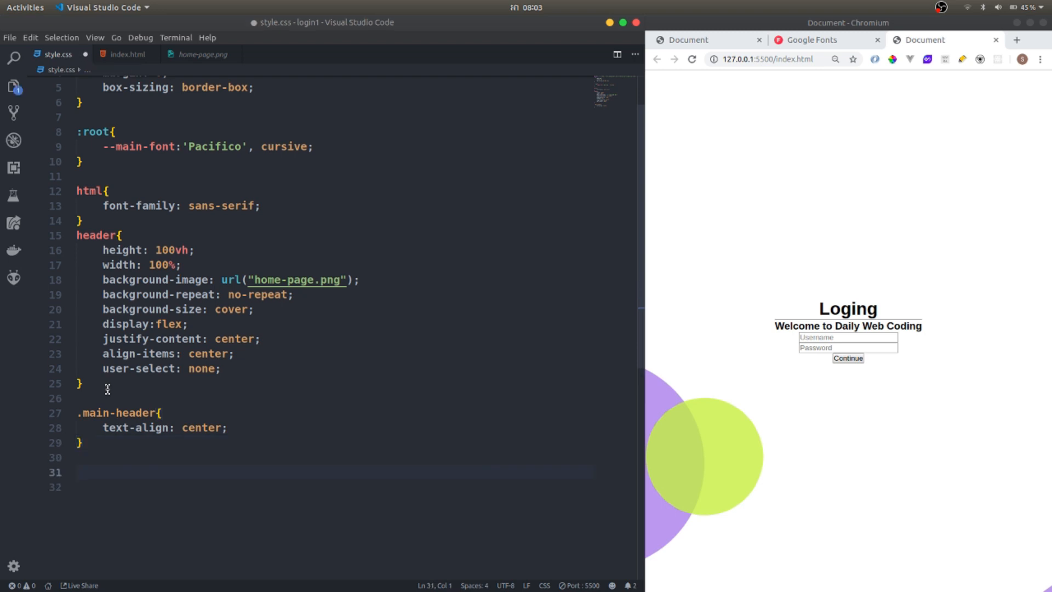
Give the .main-header h1 a 3rem font size and the --main-font family, saving
type(".main-header")
type("font")
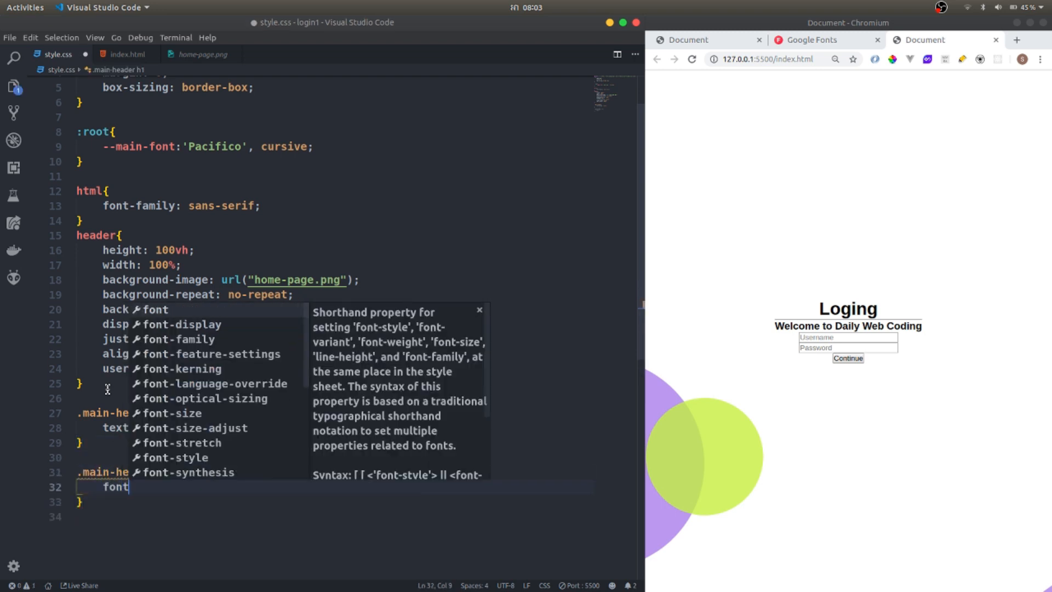
type("-size:")
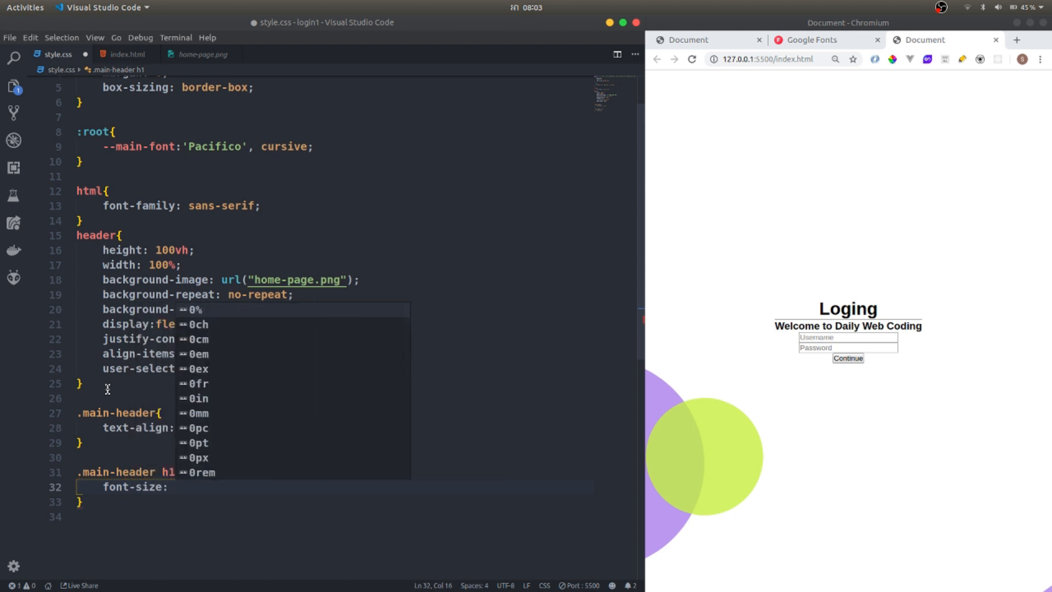
type("2re")
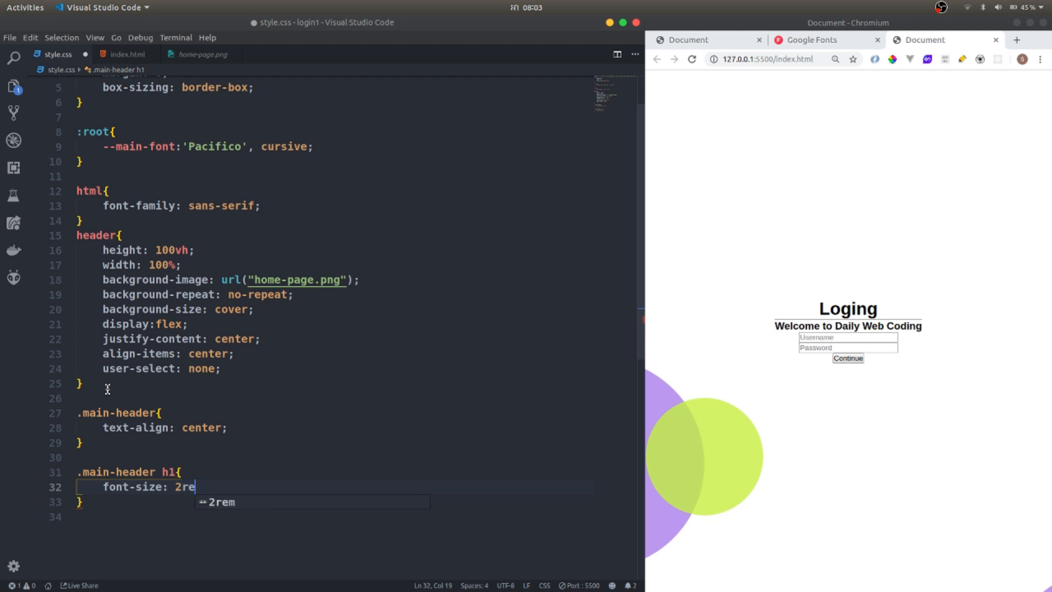
type("m")
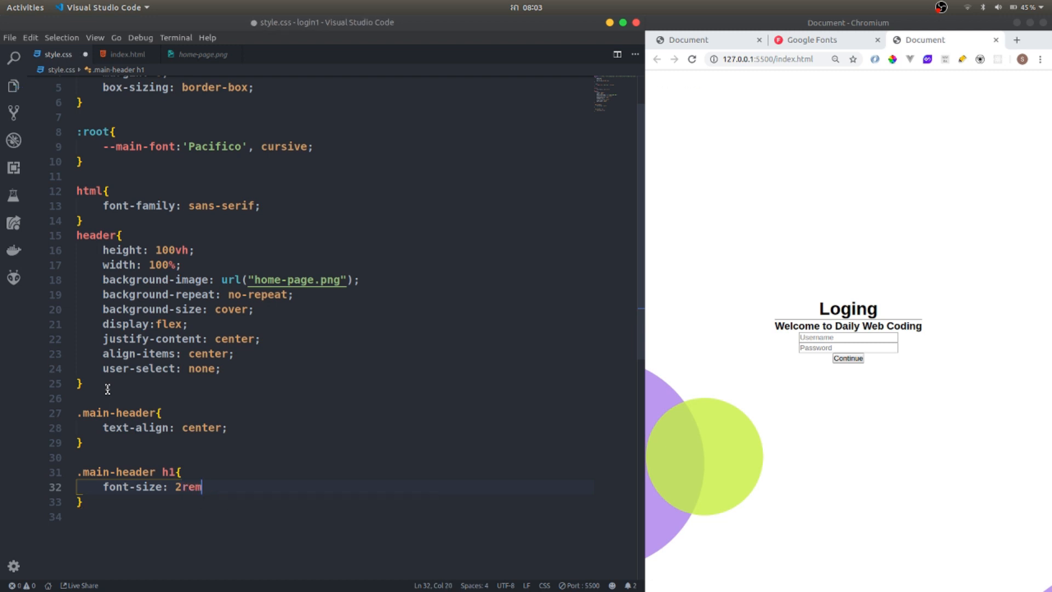
type("3rem;")
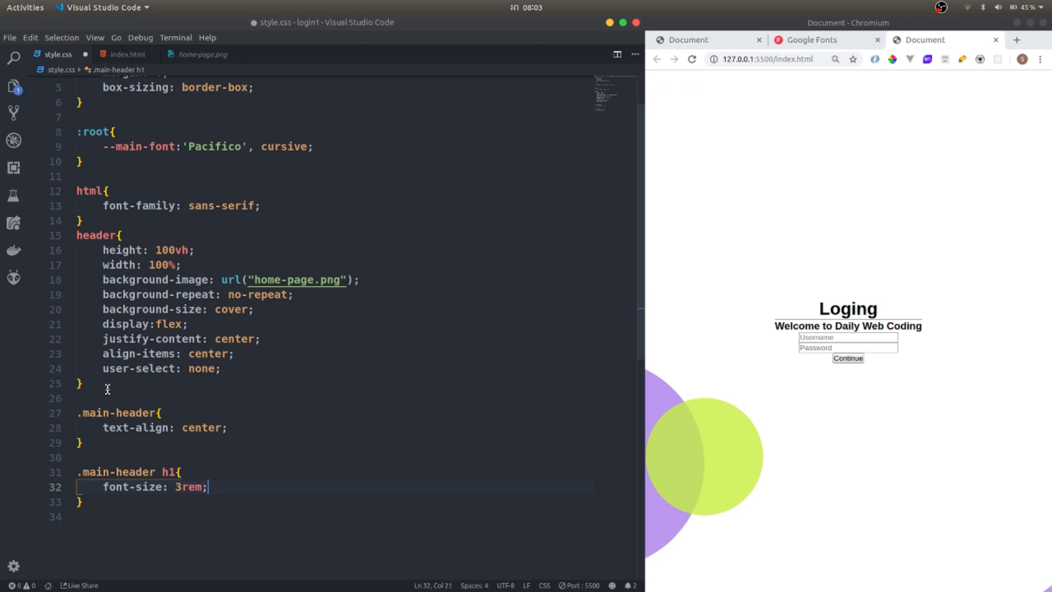
key("ctrl+s")
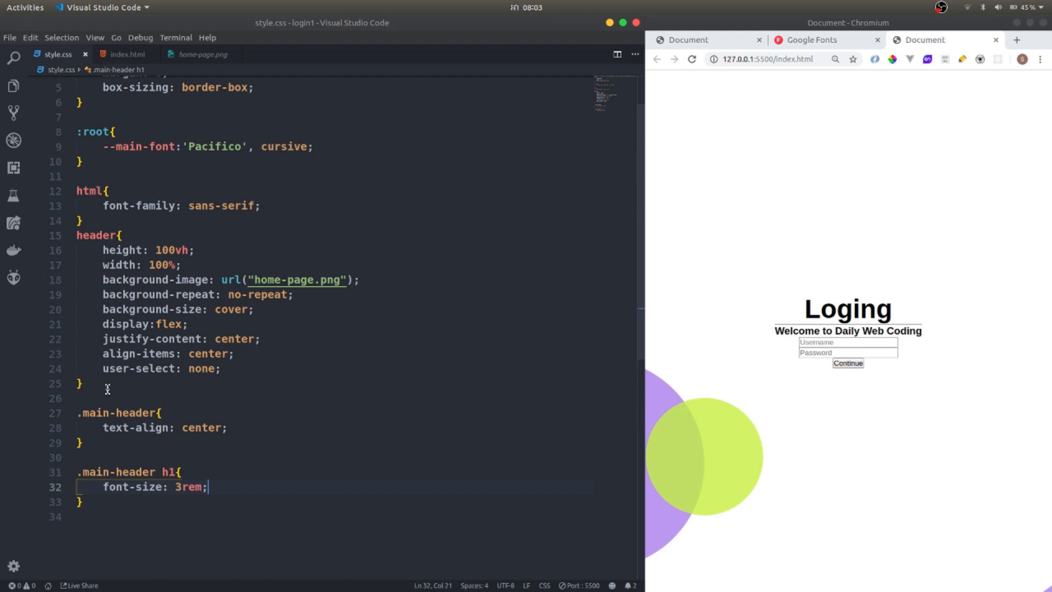
type("font-family: v")
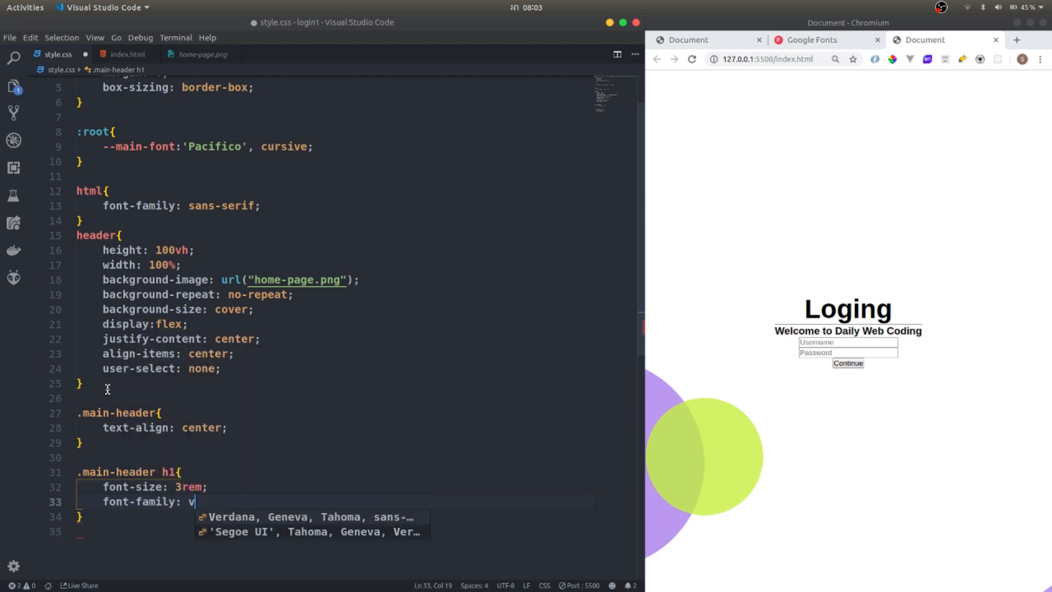
type("ar(--main-font);")
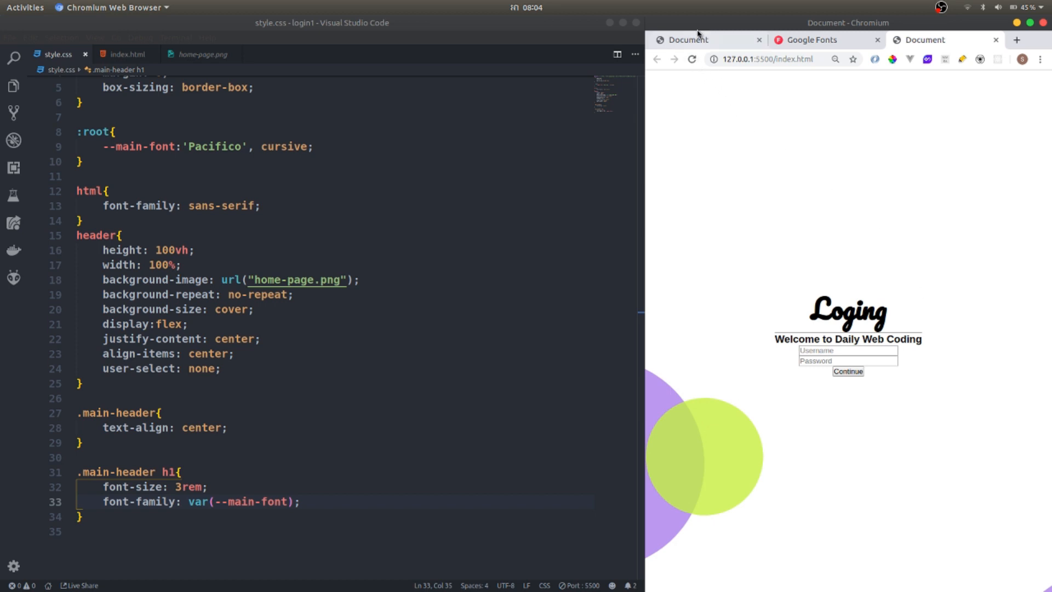
Fix the h1 title in index.html from 'logio' to 'login'
left_click(928, 39)
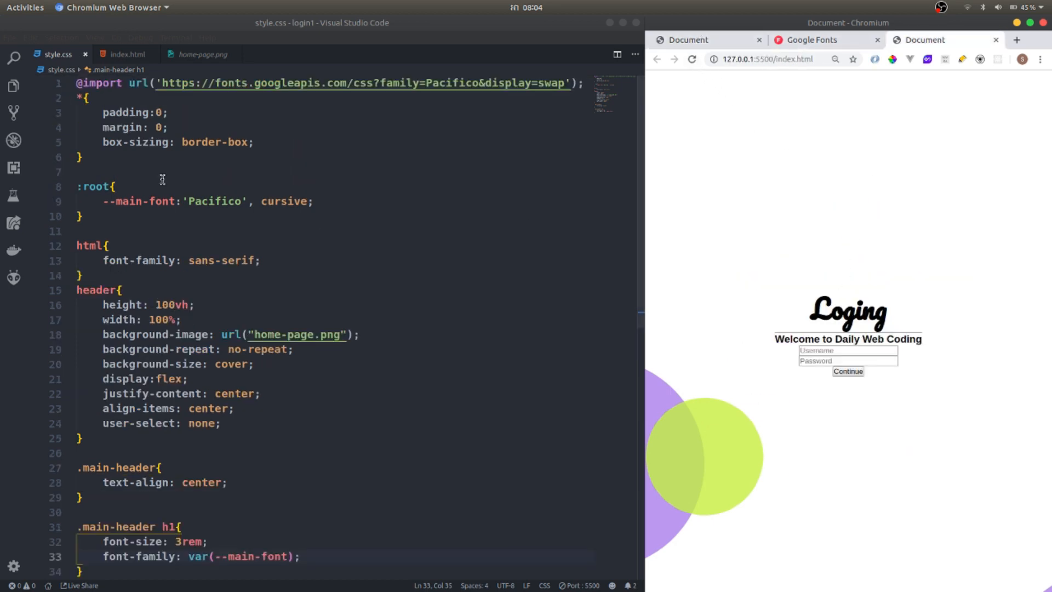
left_click(127, 54)
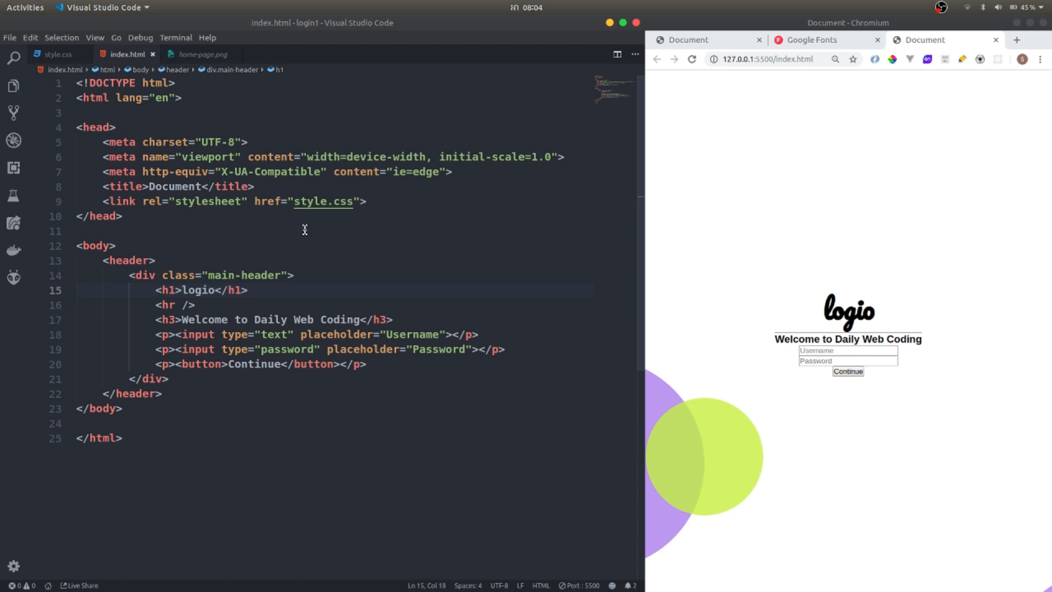
key("Backspace")
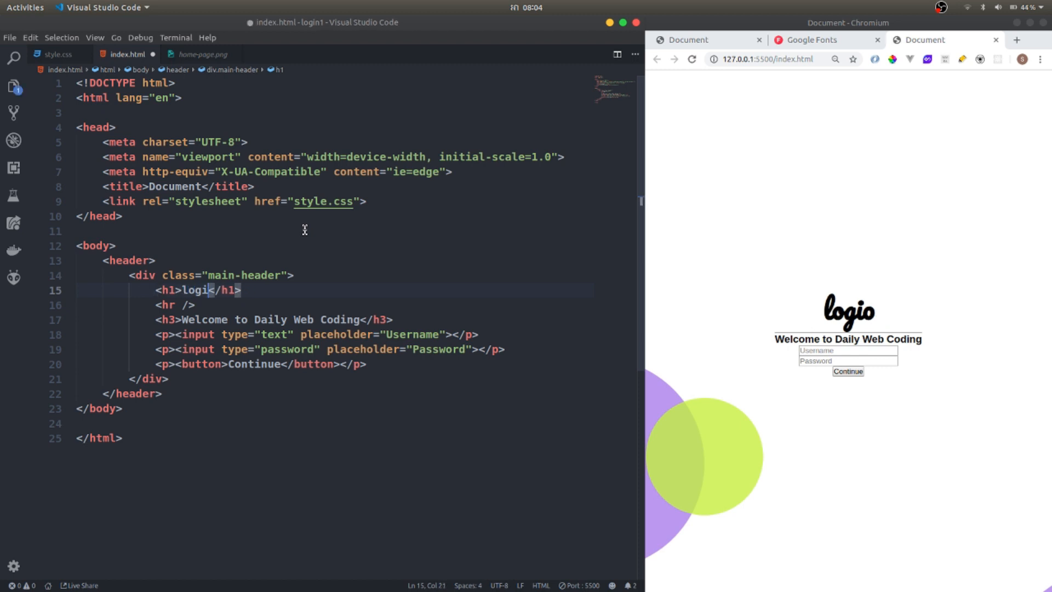
type("n")
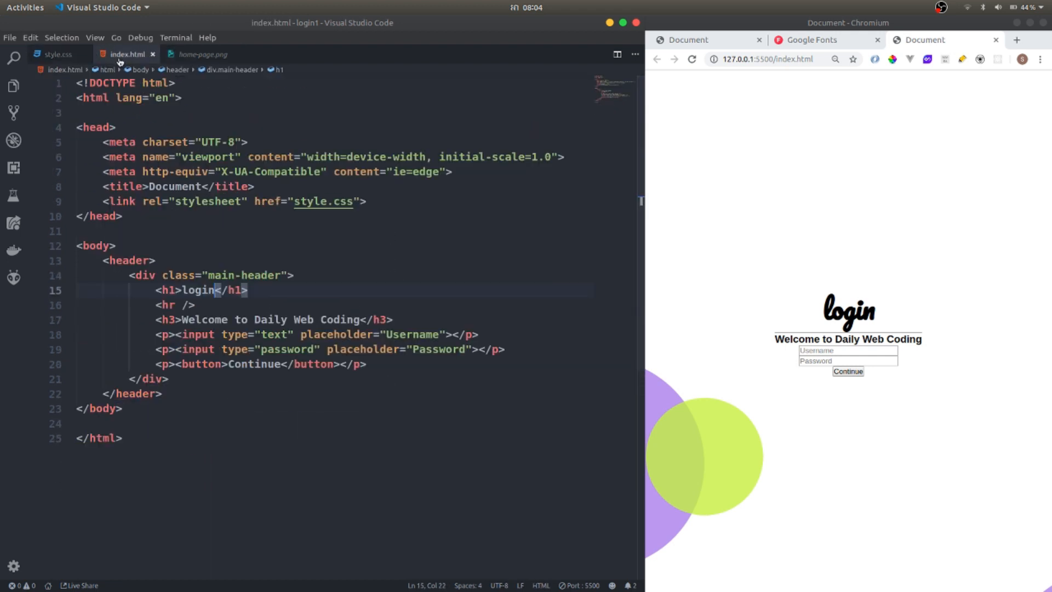
left_click(58, 55)
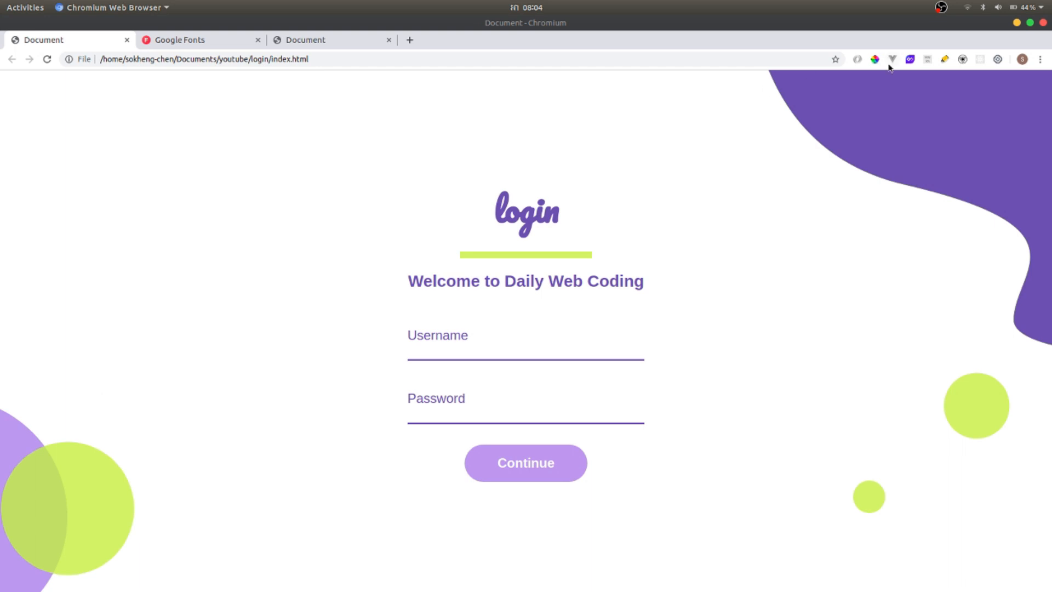
Sample a colour from the reference login page with the ColorPick eyedropper
left_click(874, 59)
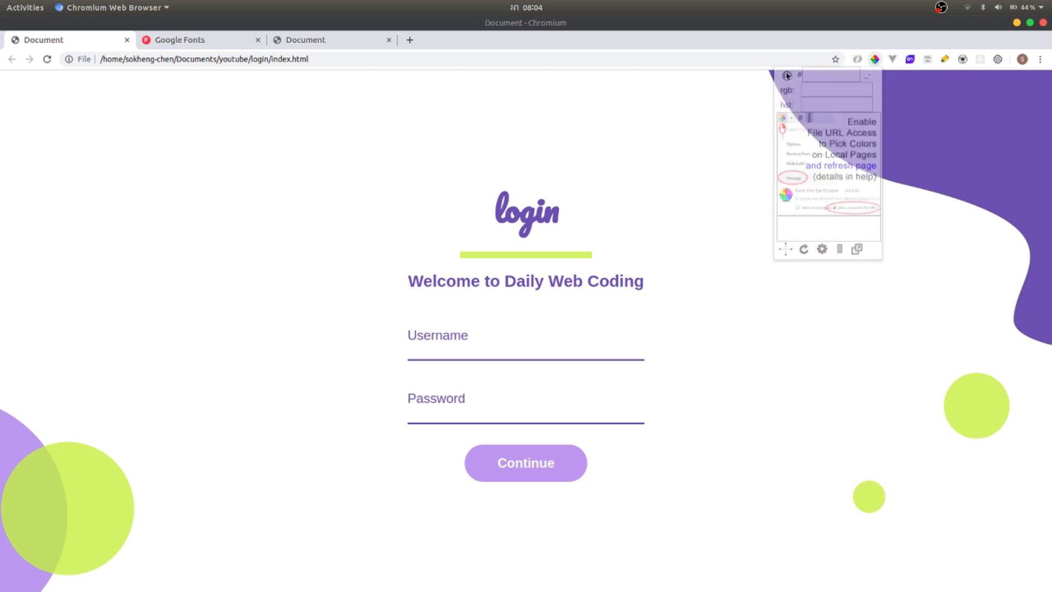
left_click(197, 40)
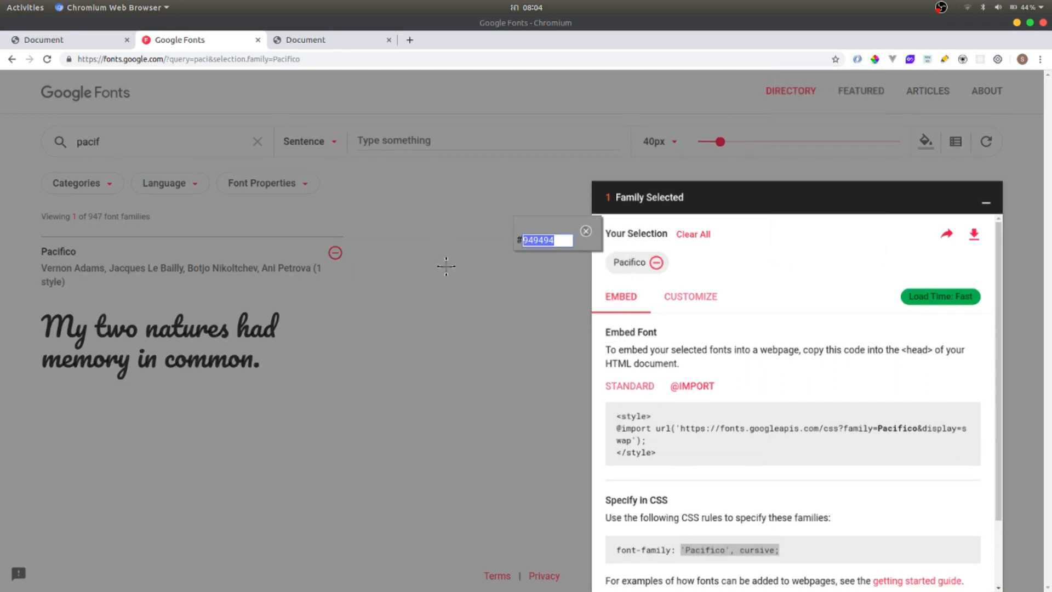
left_click(67, 40)
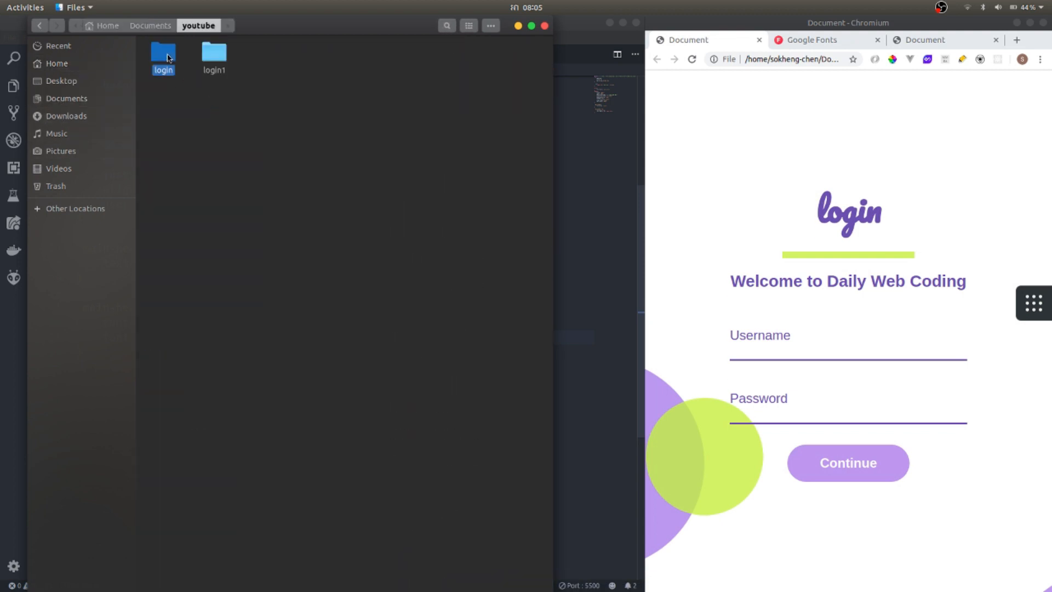
Open a terminal in the login project folder from Files
right_click(262, 54)
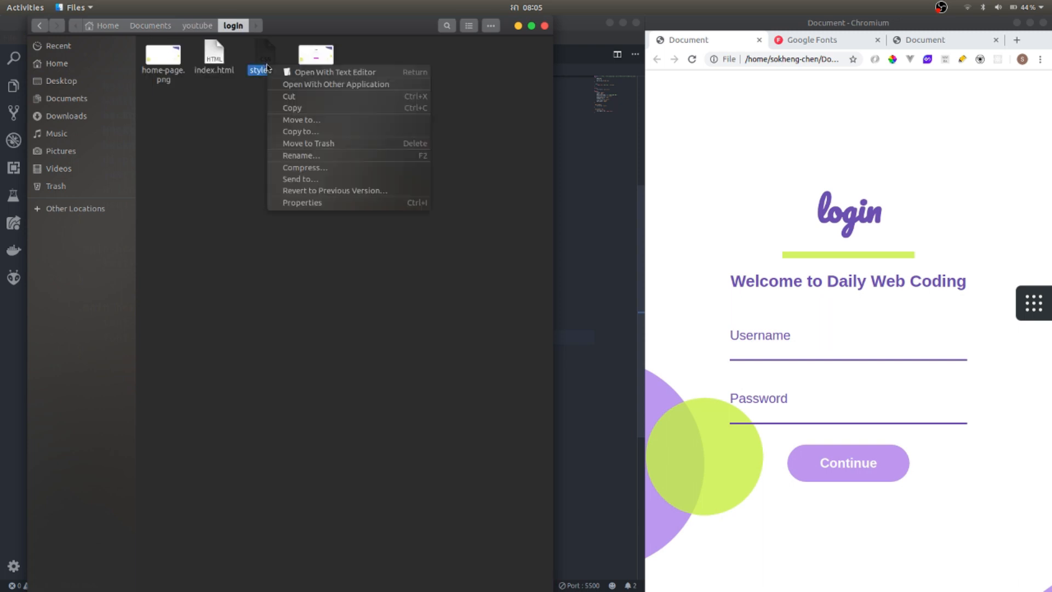
left_click(336, 84)
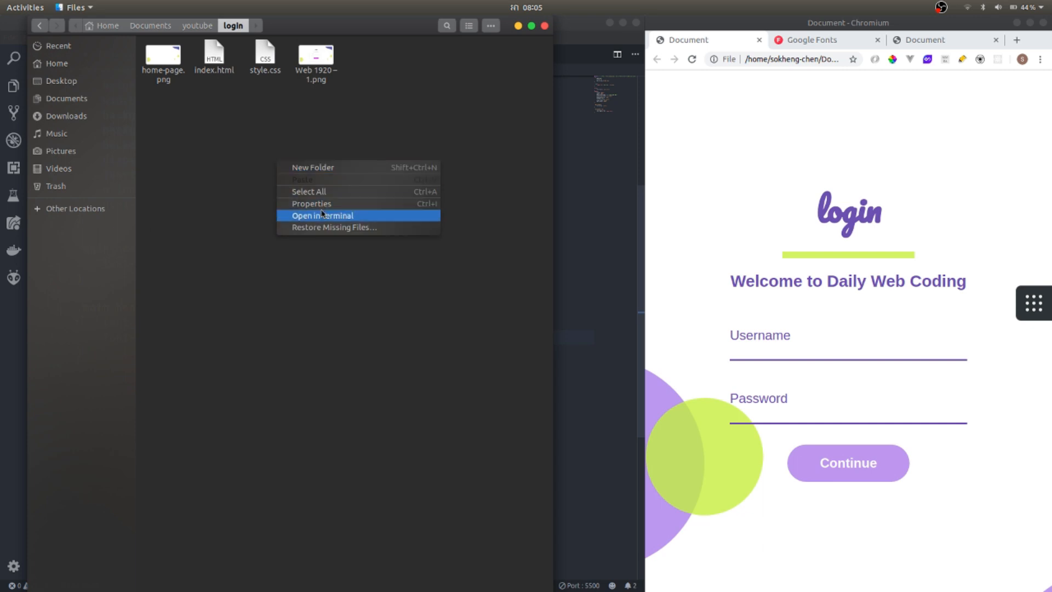
left_click(322, 215)
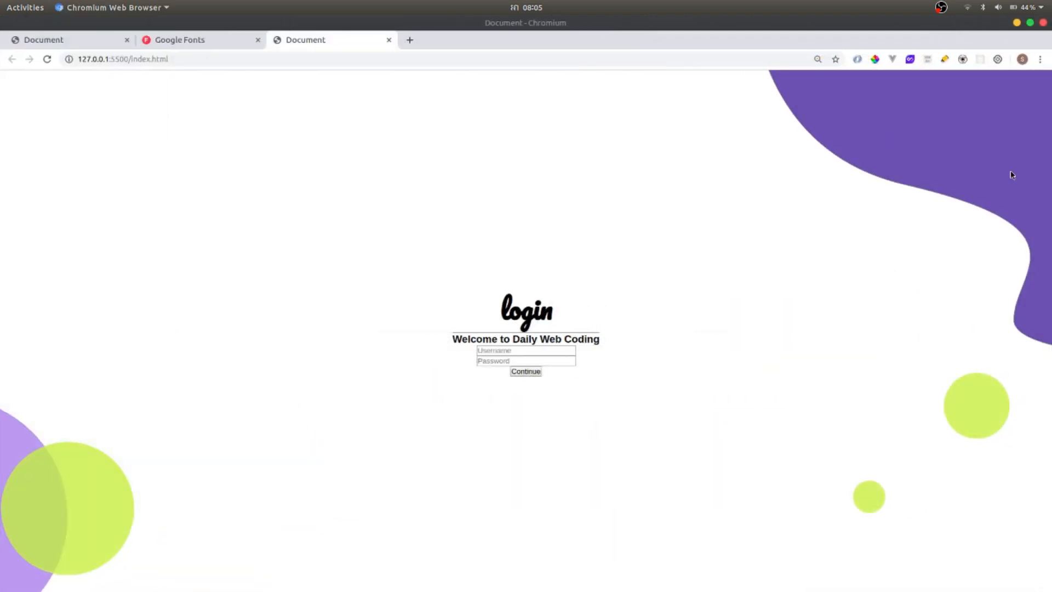
Add color #5F5FB0 to the .main-header h1 rule in style.css
left_click(873, 59)
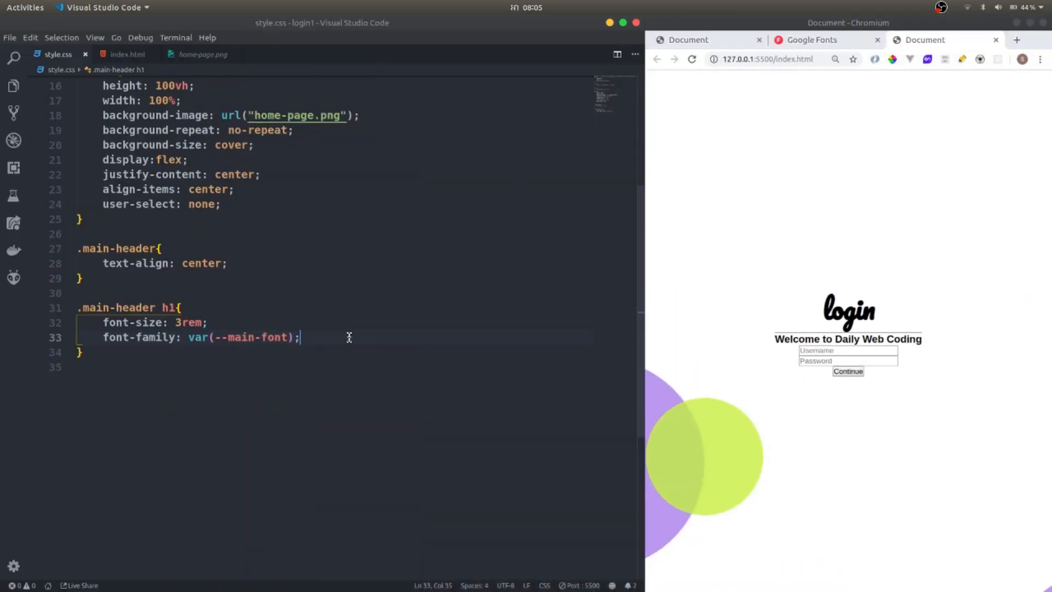
type("color:#")
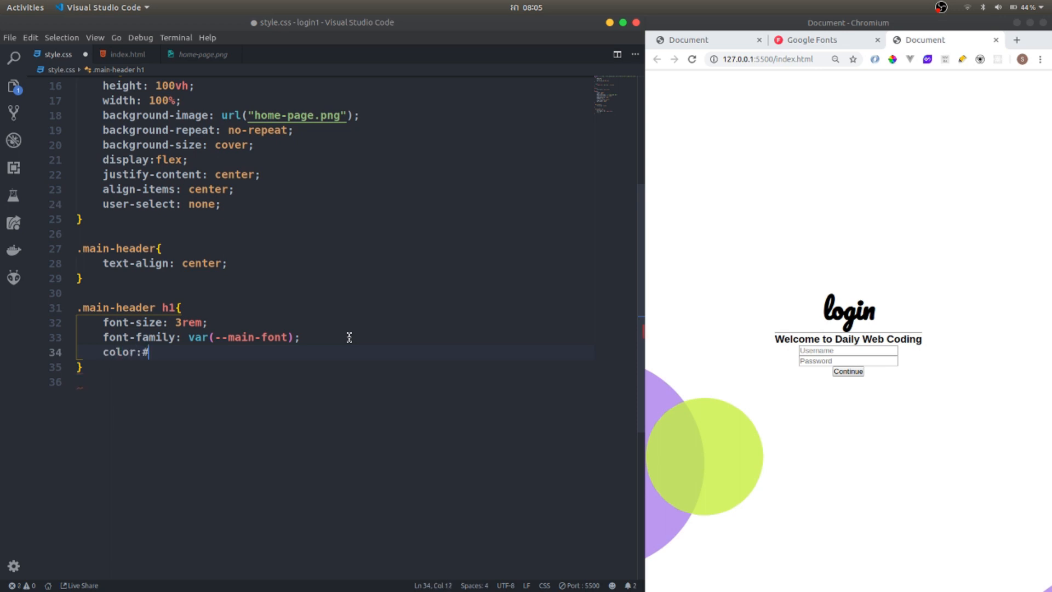
type("5F5FB0;")
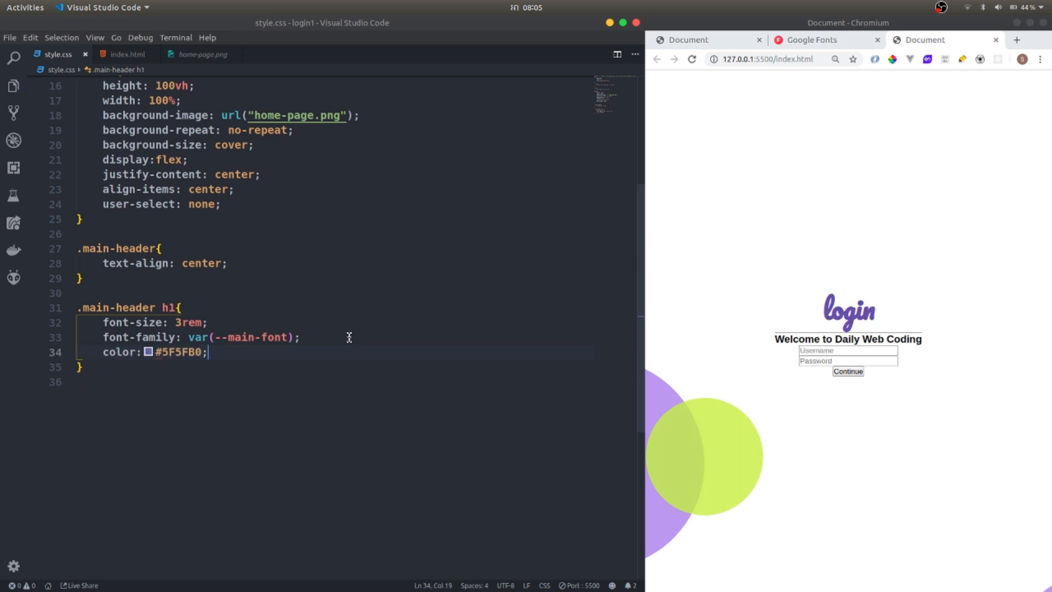
mouse_move(243, 362)
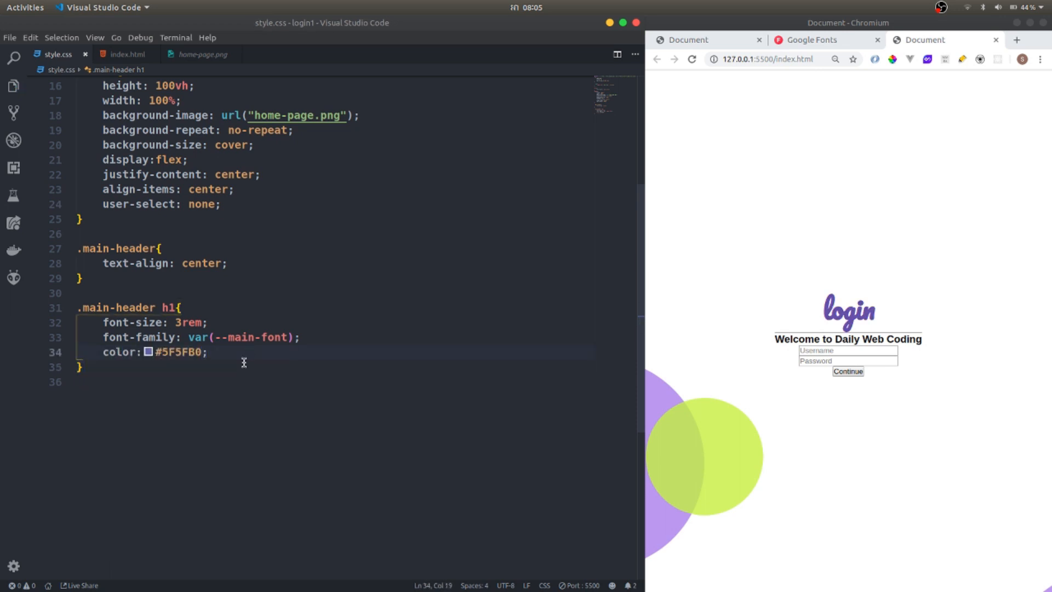
Add a .main-header heading rule with a 2rem font size, briefly trying 1.5rem
type(",a")
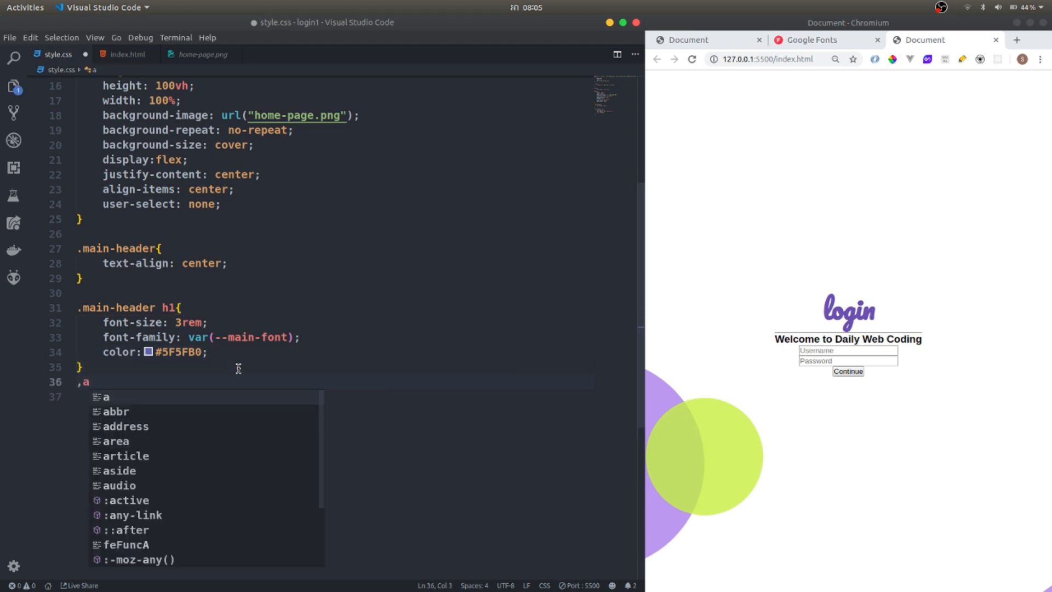
type(".main-header h2")
left_click(321, 397)
type("font-")
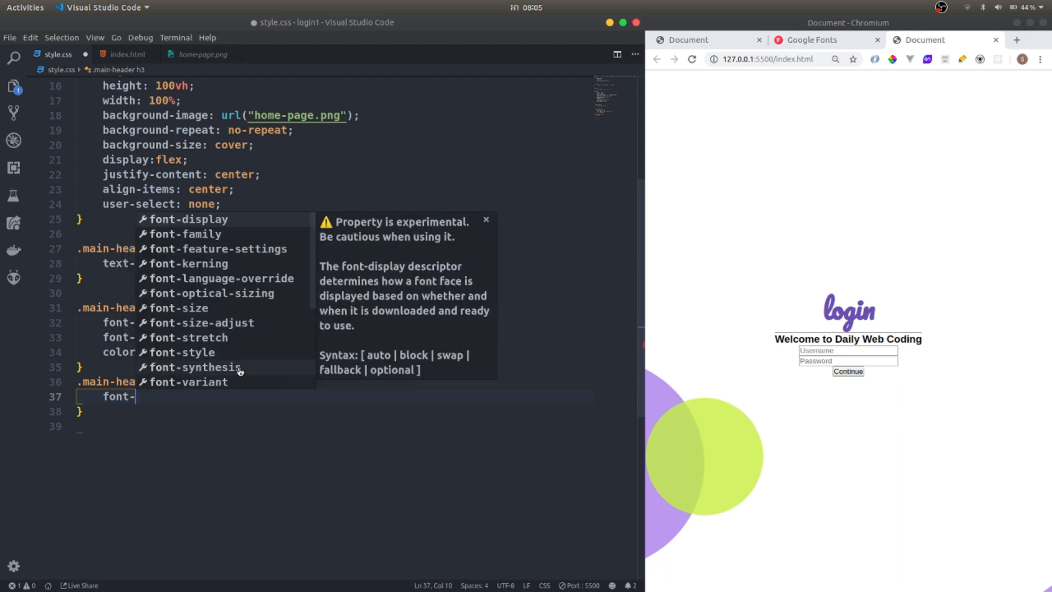
type("size:")
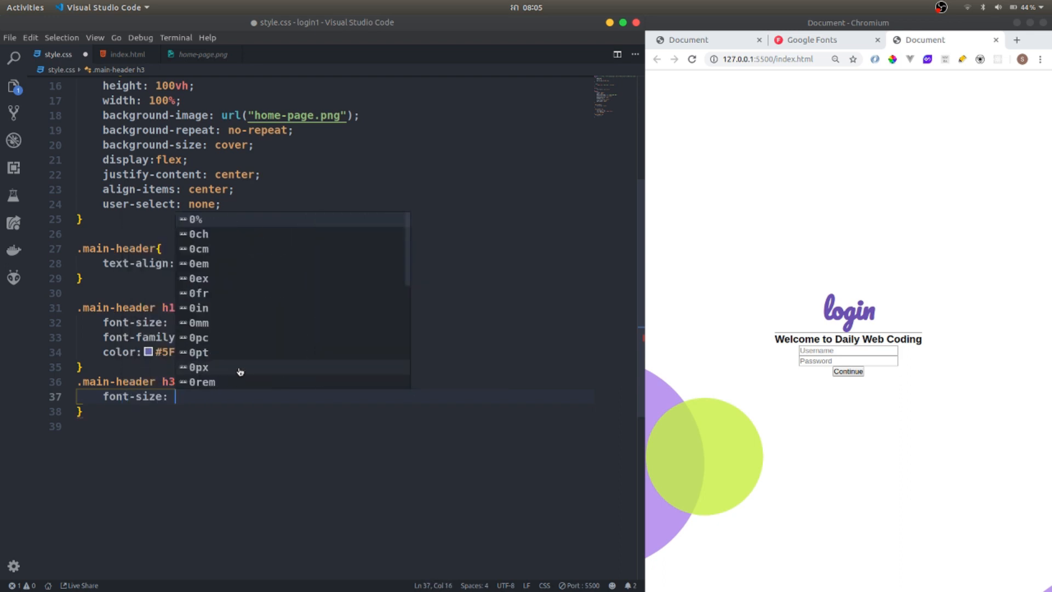
type("2rem;")
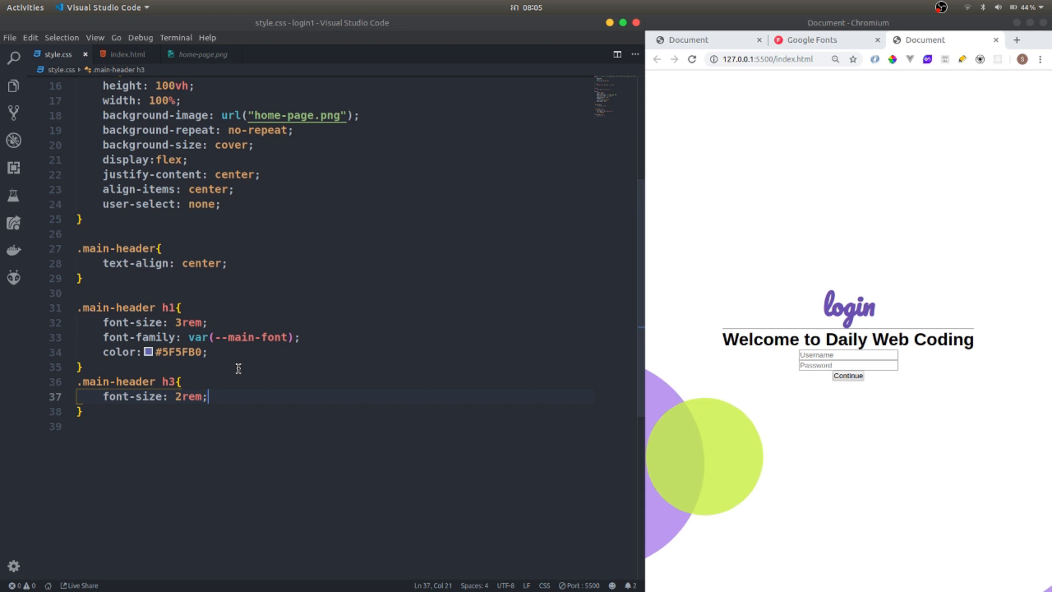
type("1.5")
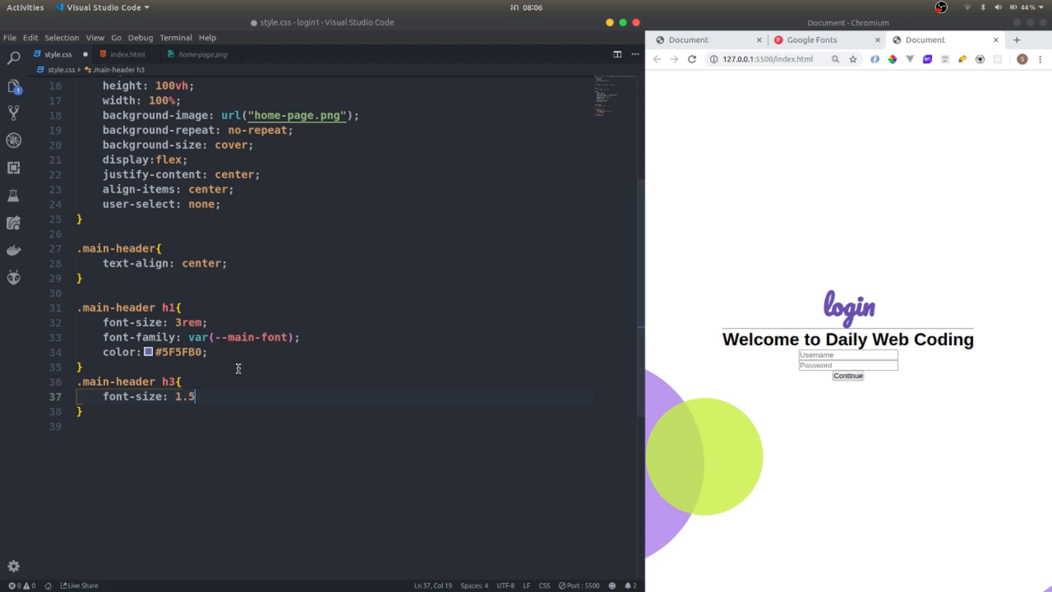
type("rem;")
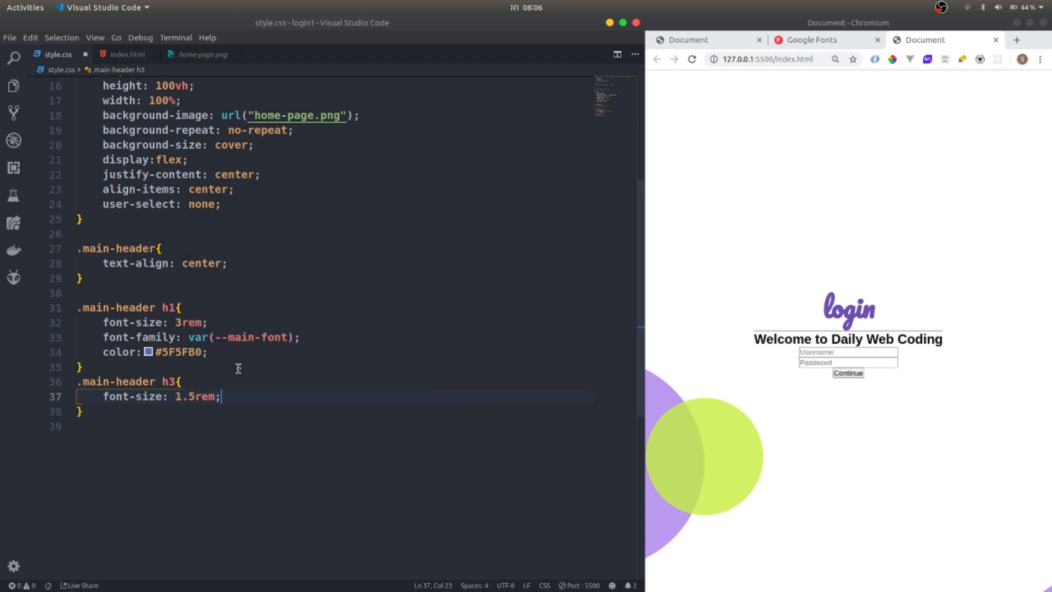
key("BackSpace")
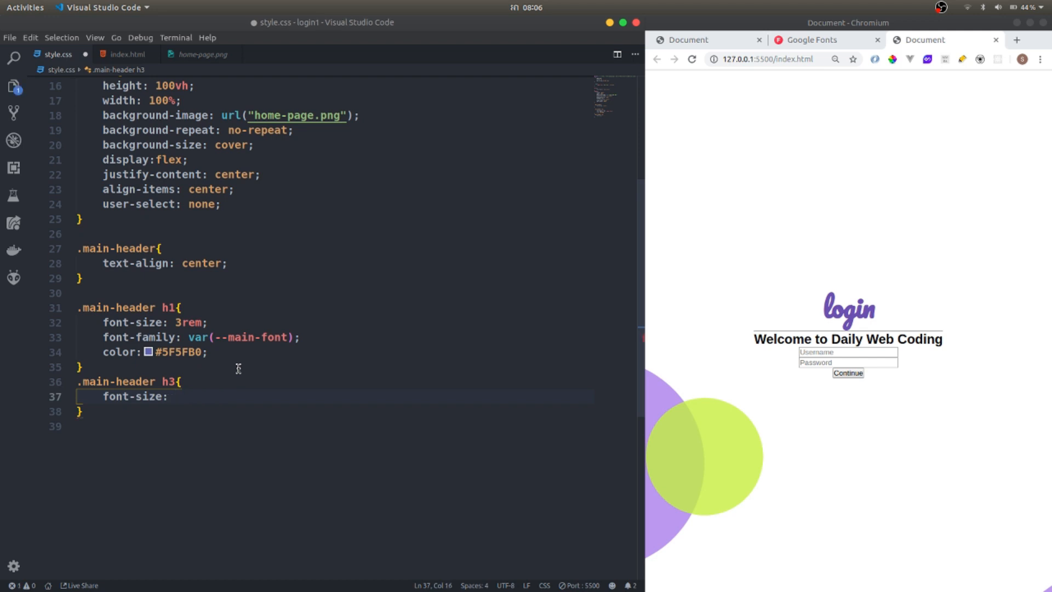
type("2rem;")
type(".main-header hr{")
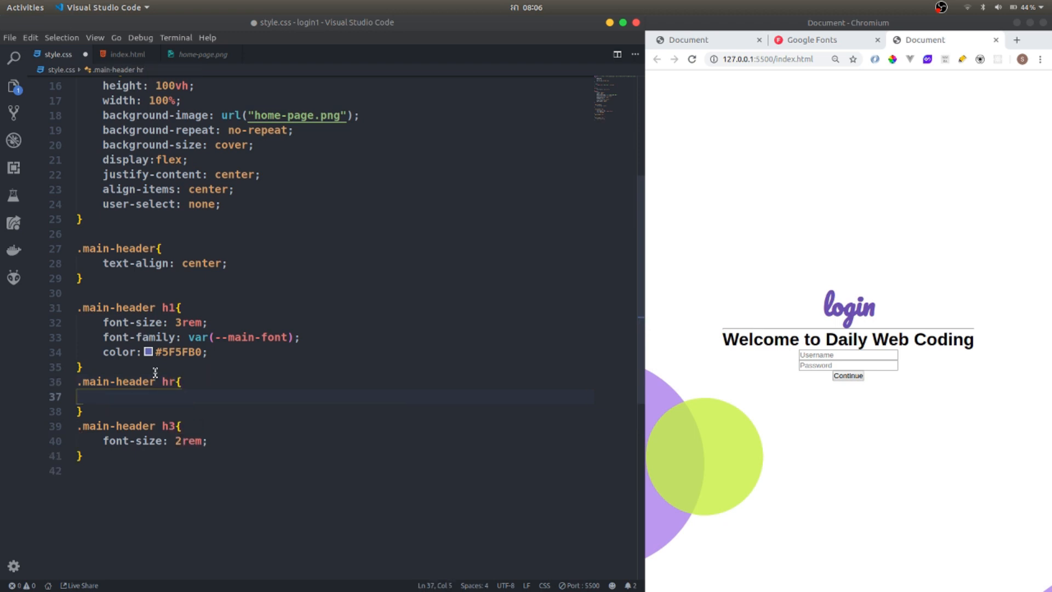
Style .main-header hr with 50% width, auto margin, 5px padding, #E1F06C background, no border
type("width: 50%;")
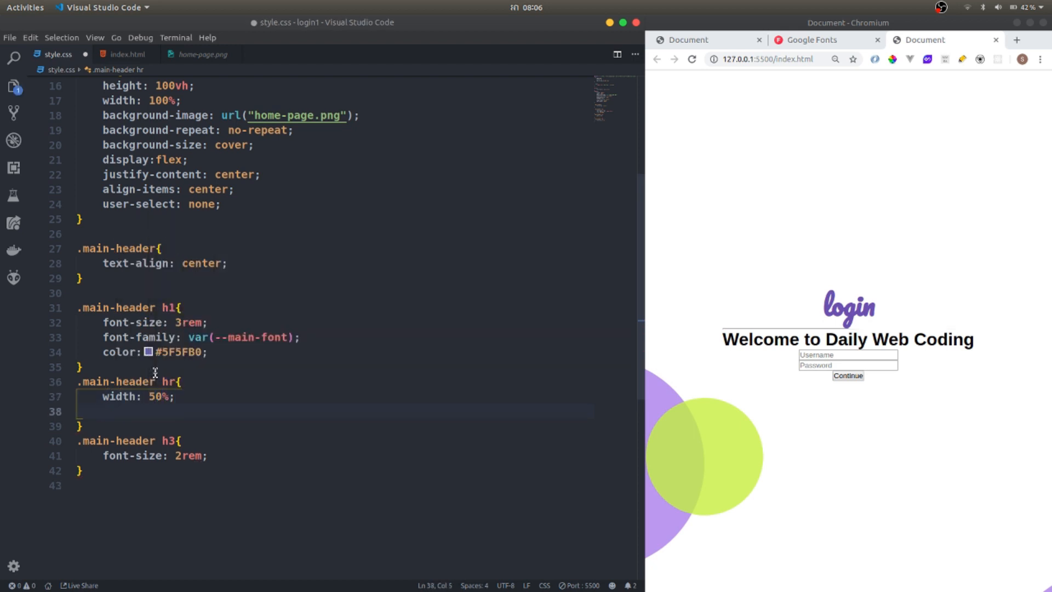
type("margin:")
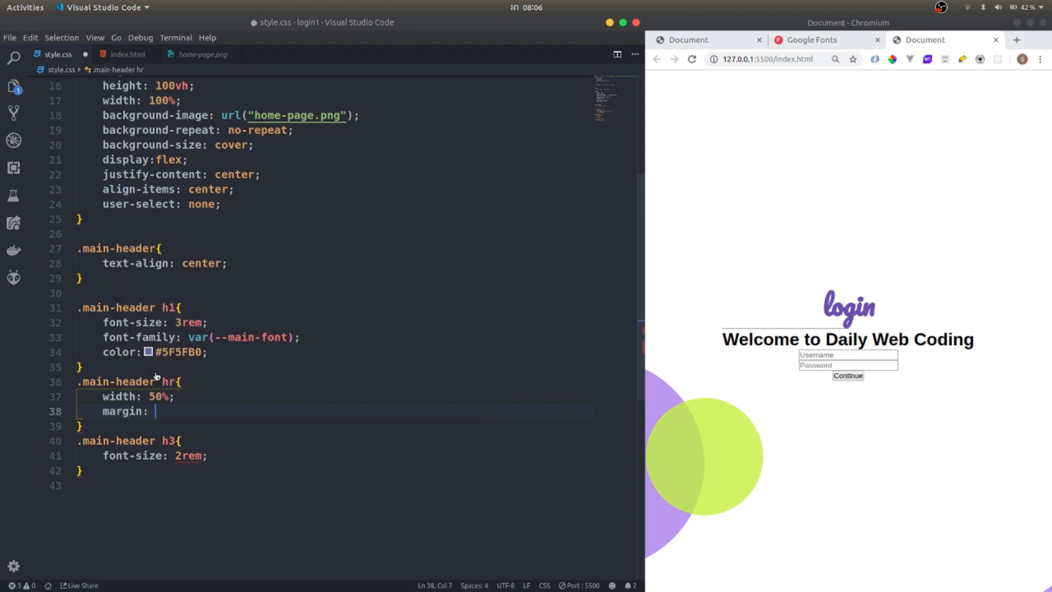
type("auto;")
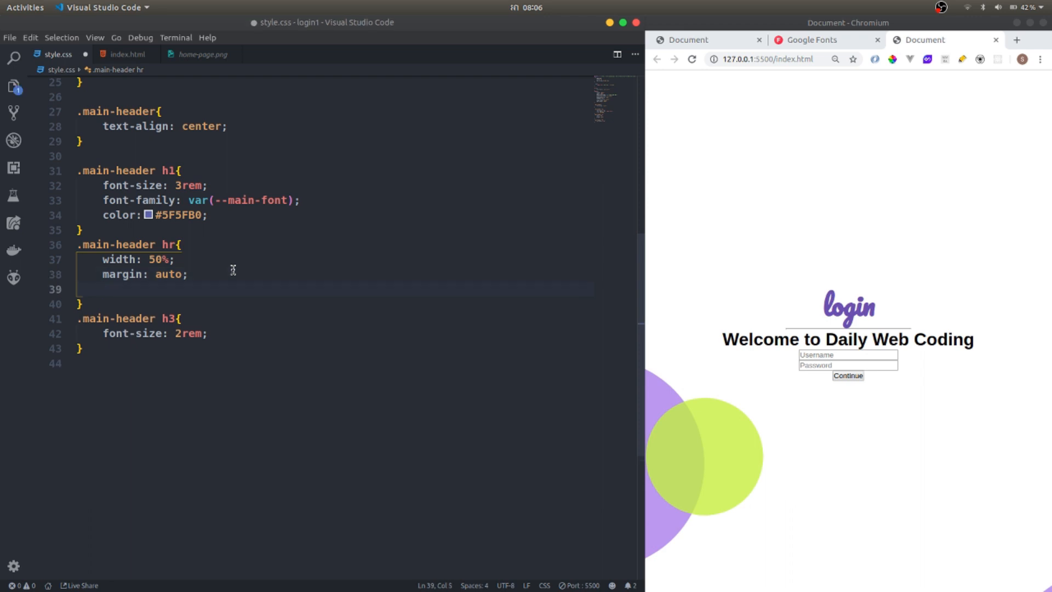
type("padding:5px")
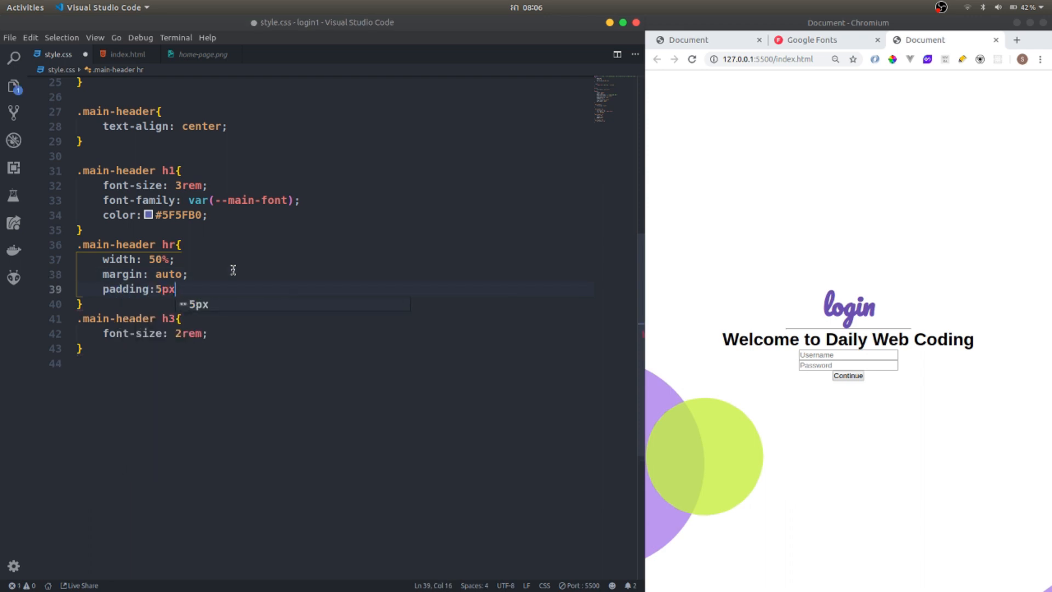
type("background:")
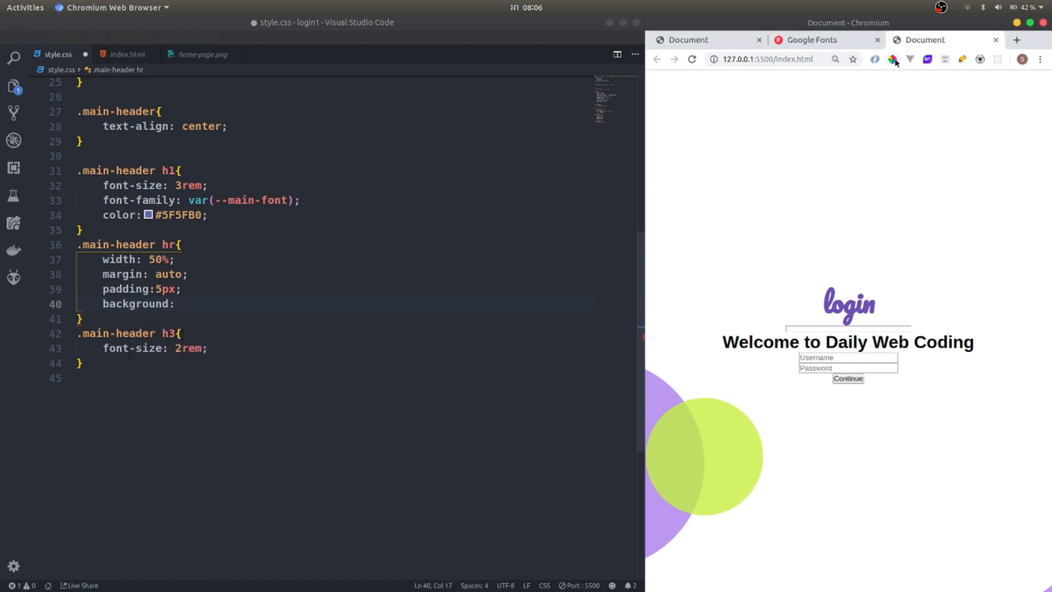
left_click(893, 59)
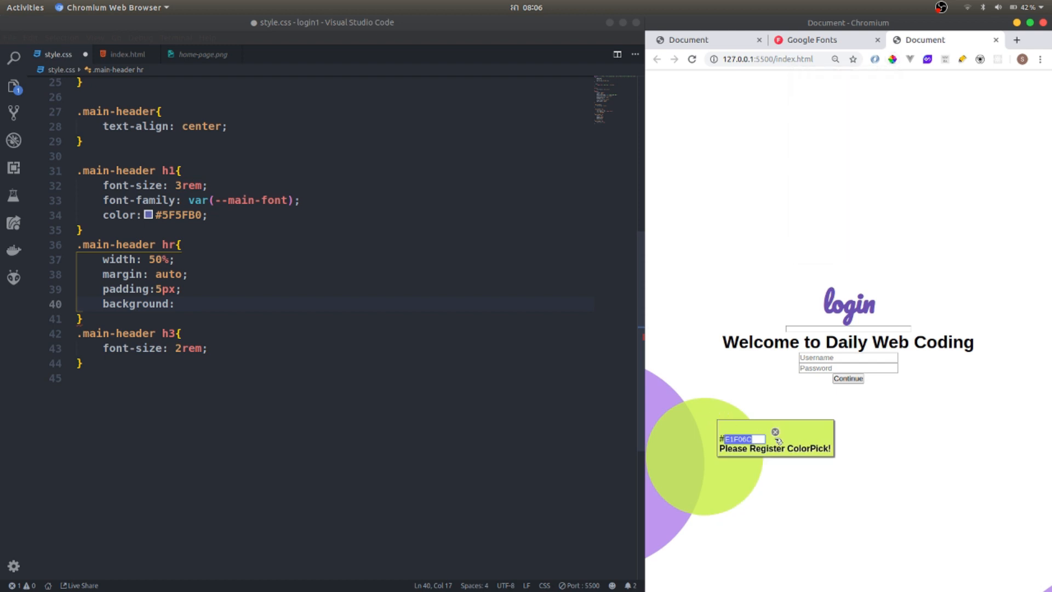
type("#")
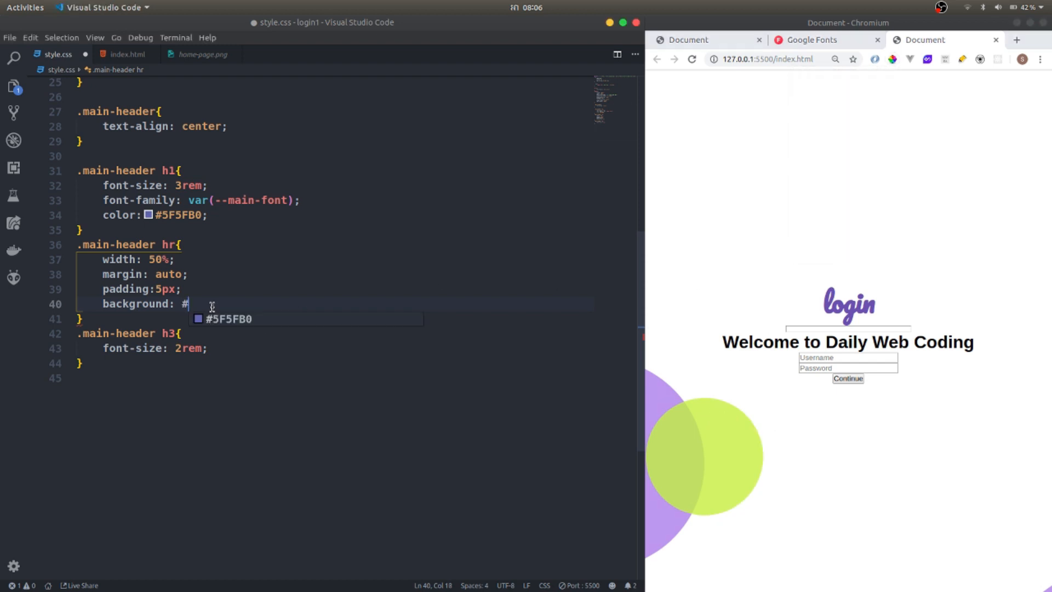
type("E1F06C;")
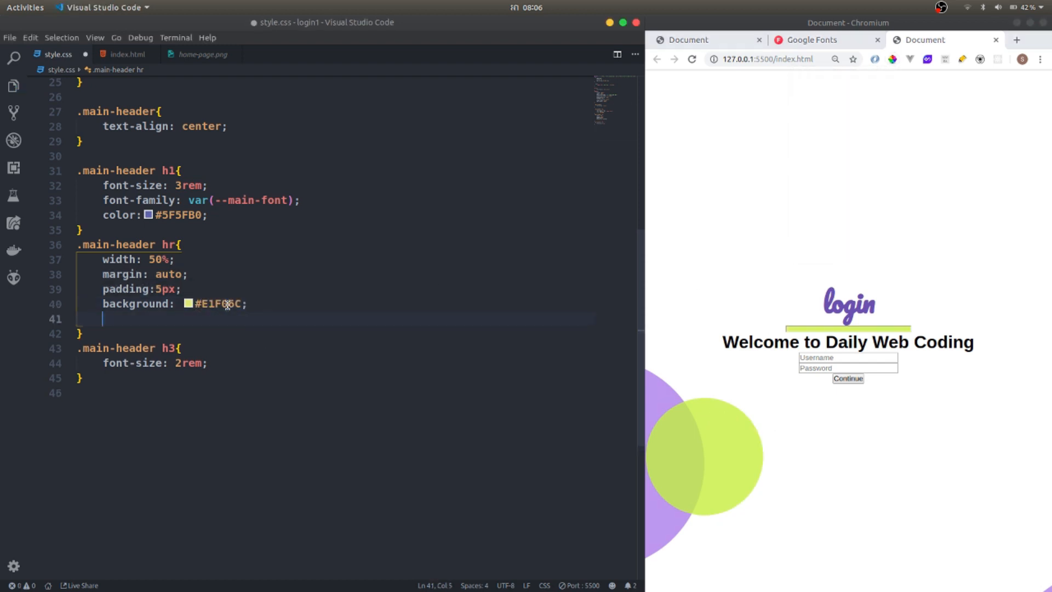
type("border:")
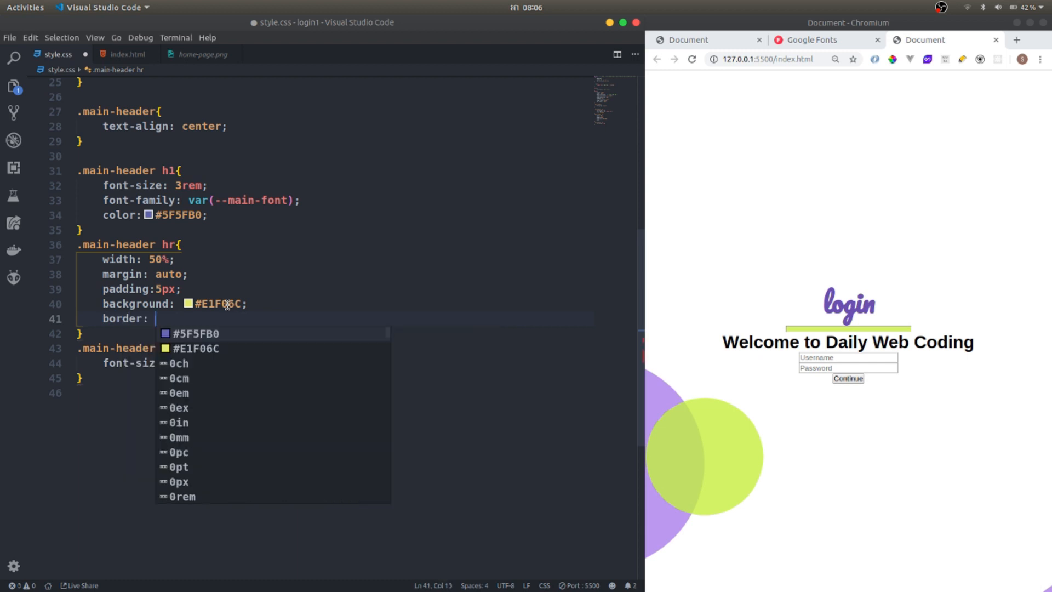
type("none;")
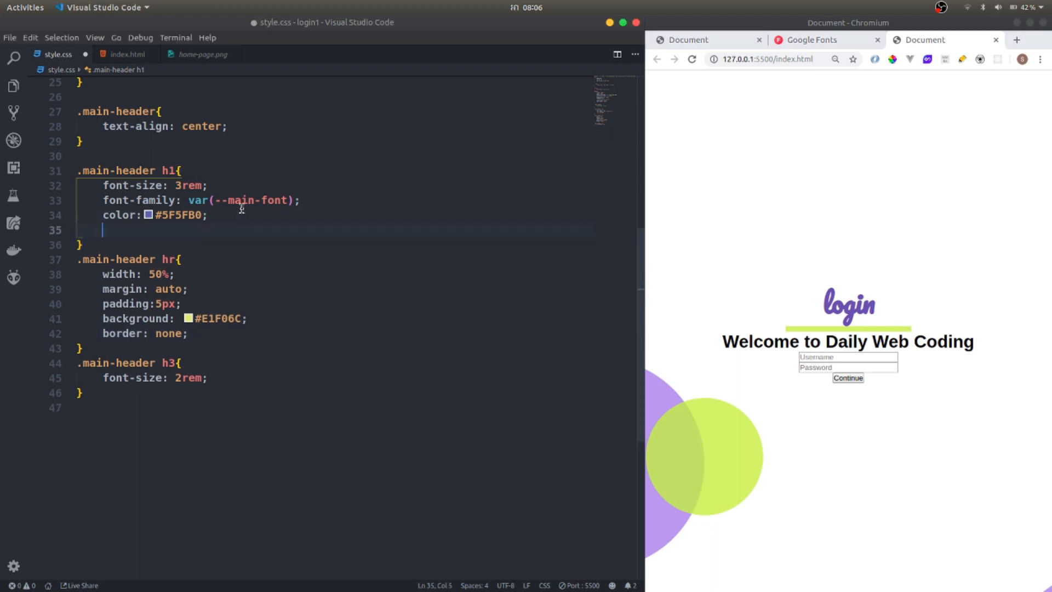
Give h1 and h3 20px margins, color the h3 #5F5FB0 and size it 1.7rem
type("margin: 20px;")
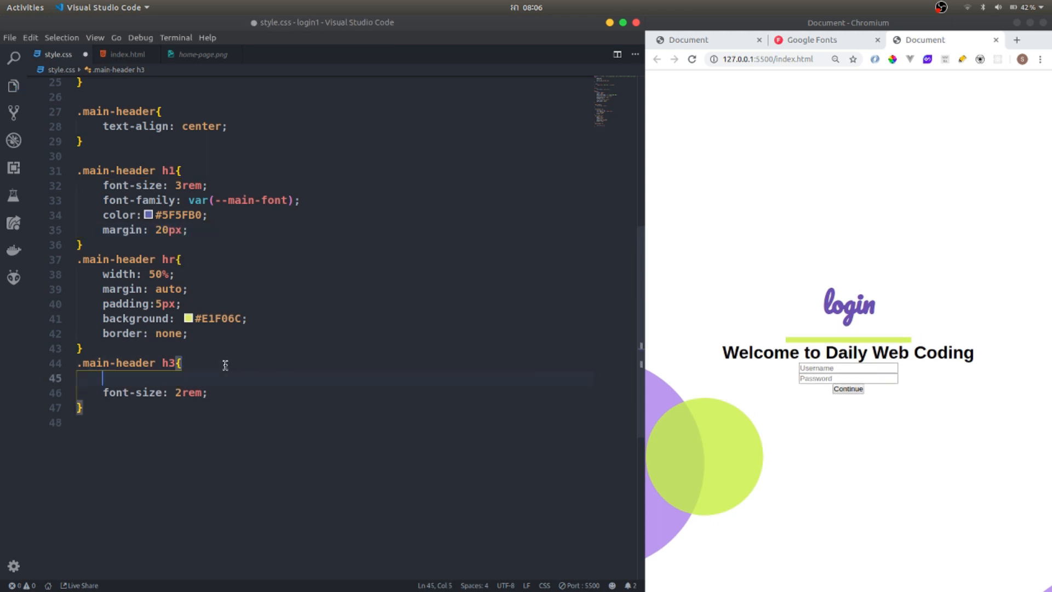
type("margin: 20px;")
type("color: #5F5FB0;")
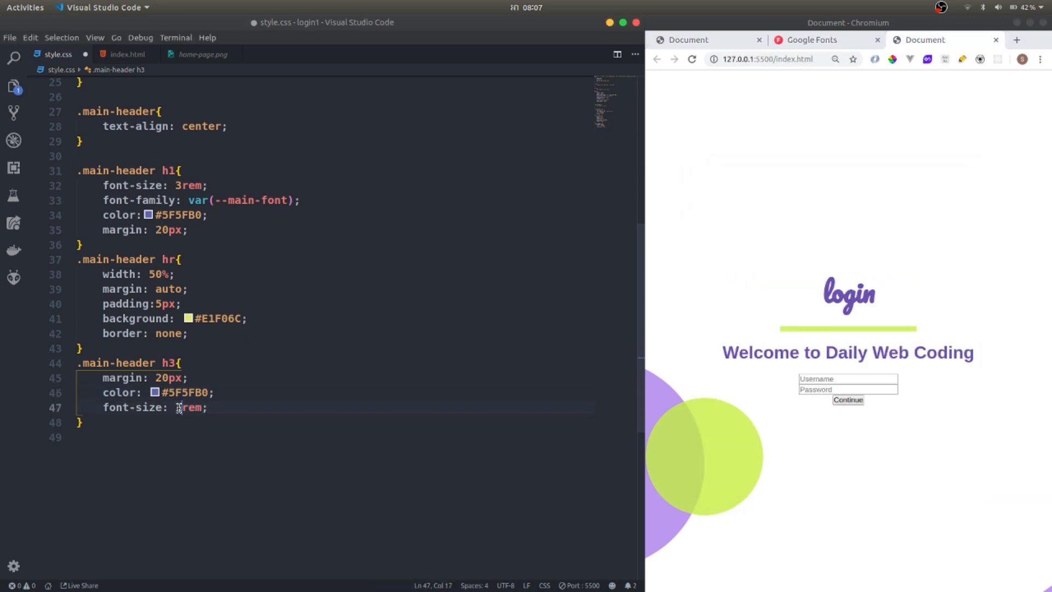
type(".7")
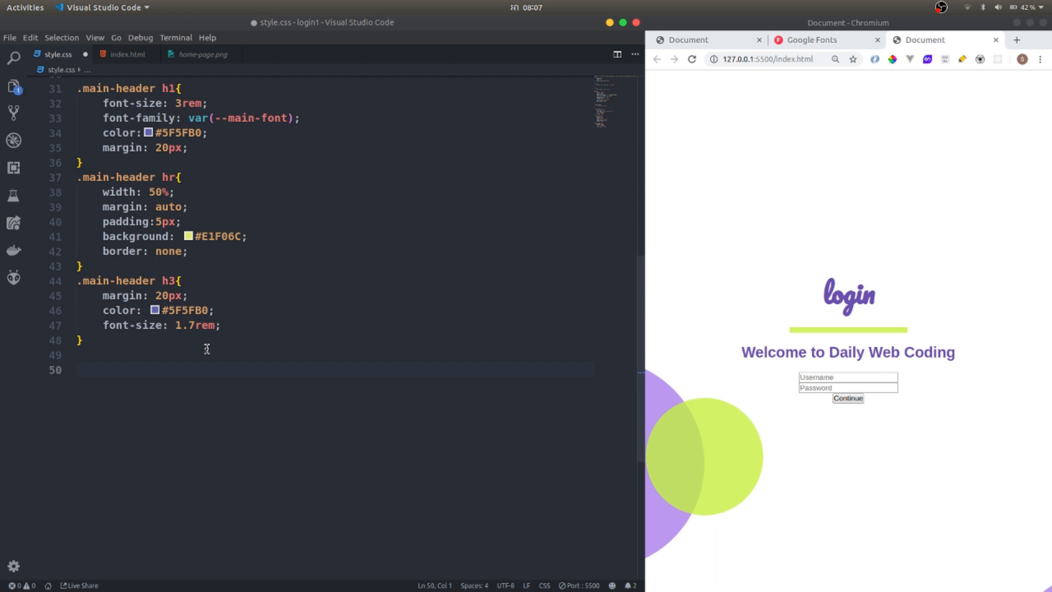
Add a .main-header input rule with 90% width, 1rem padding and 20px 0px margin
type(".main-header input{")
type("width: 19")
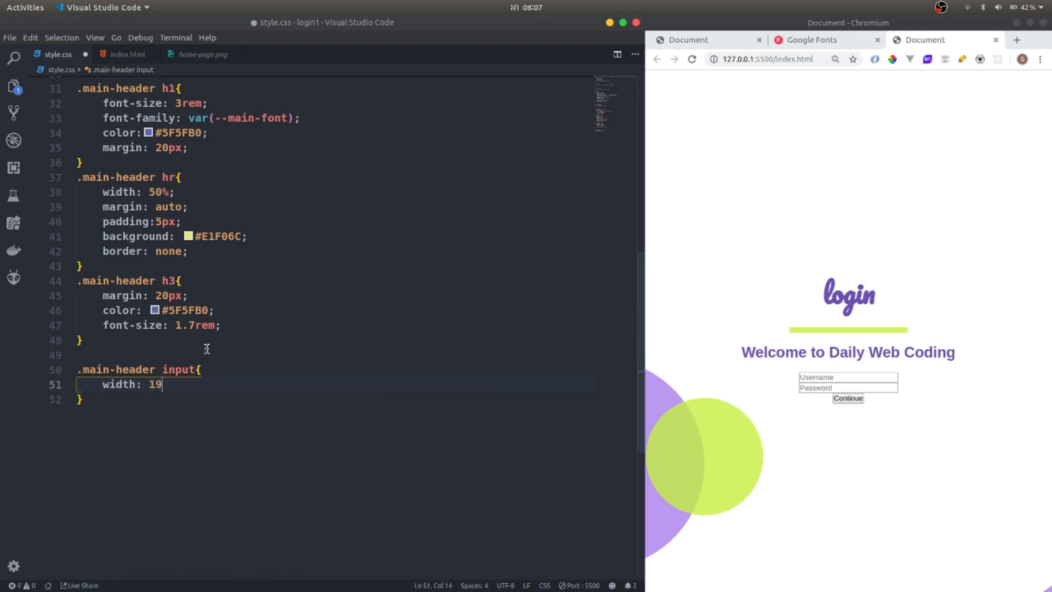
type("0%;")
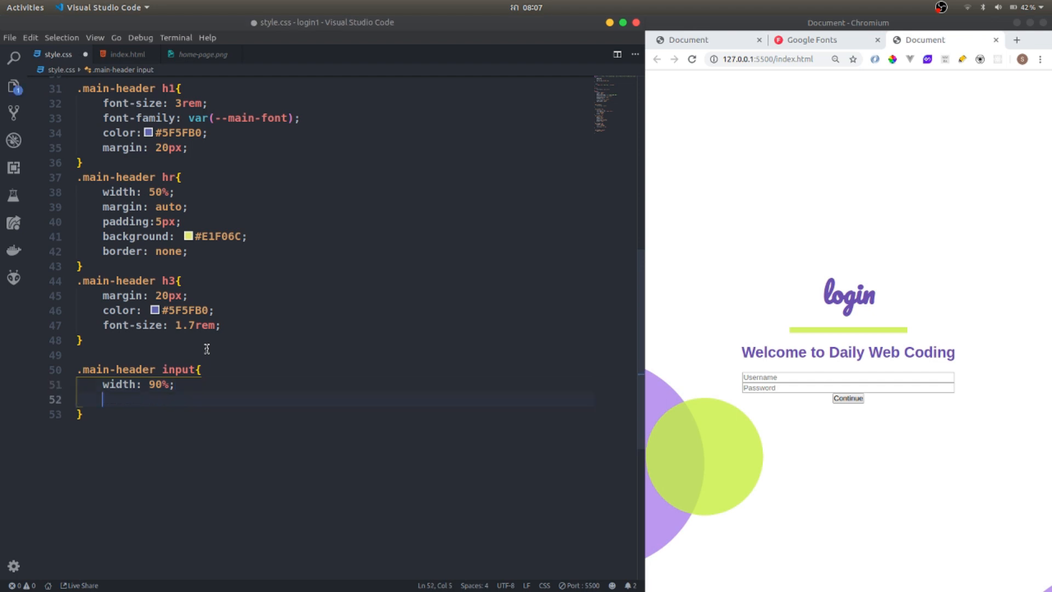
type("padding:")
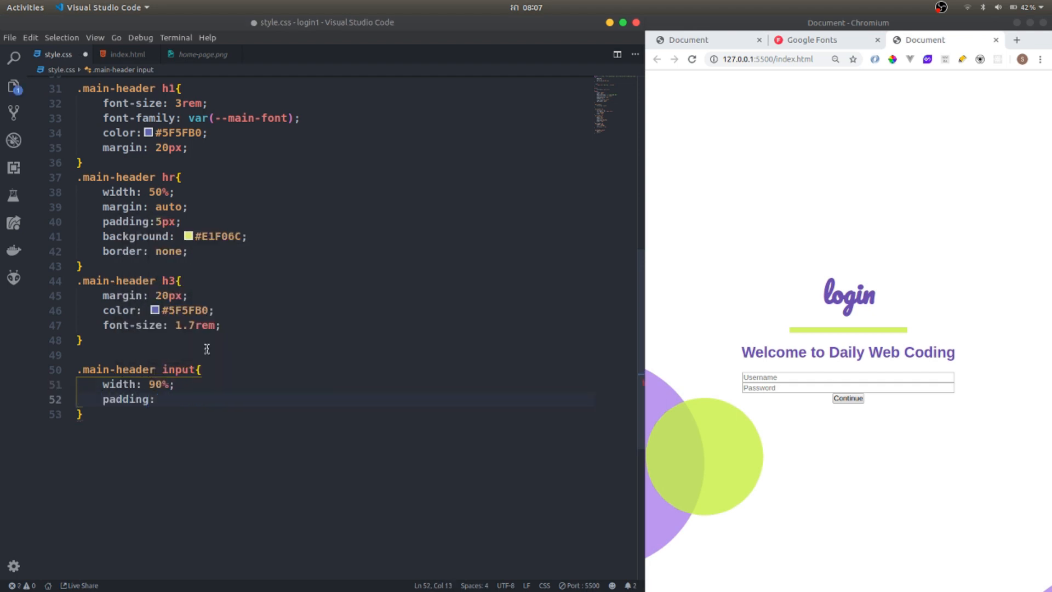
type("1rem;")
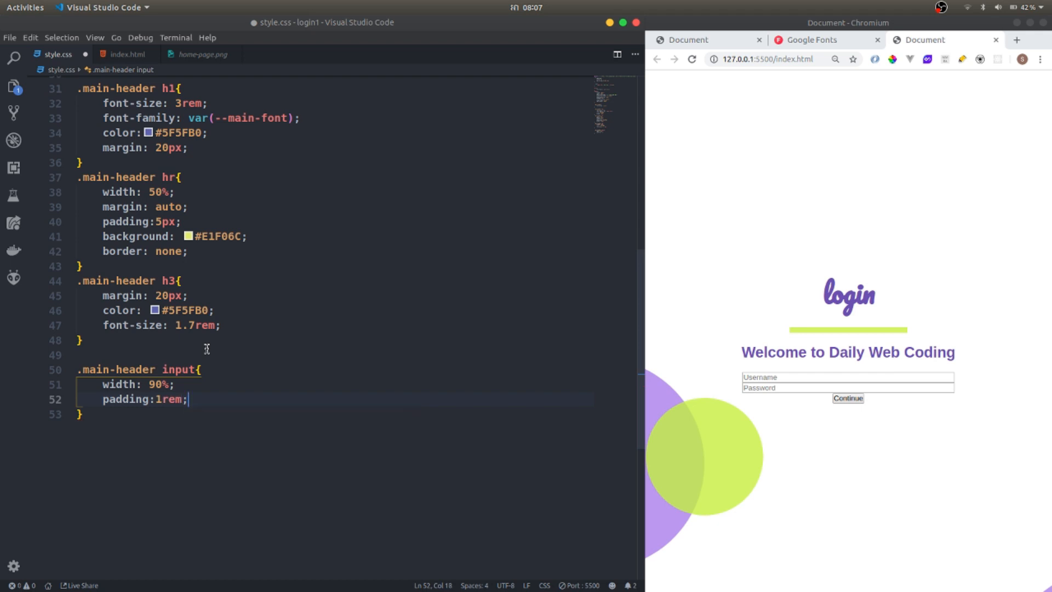
key("ctrl+s")
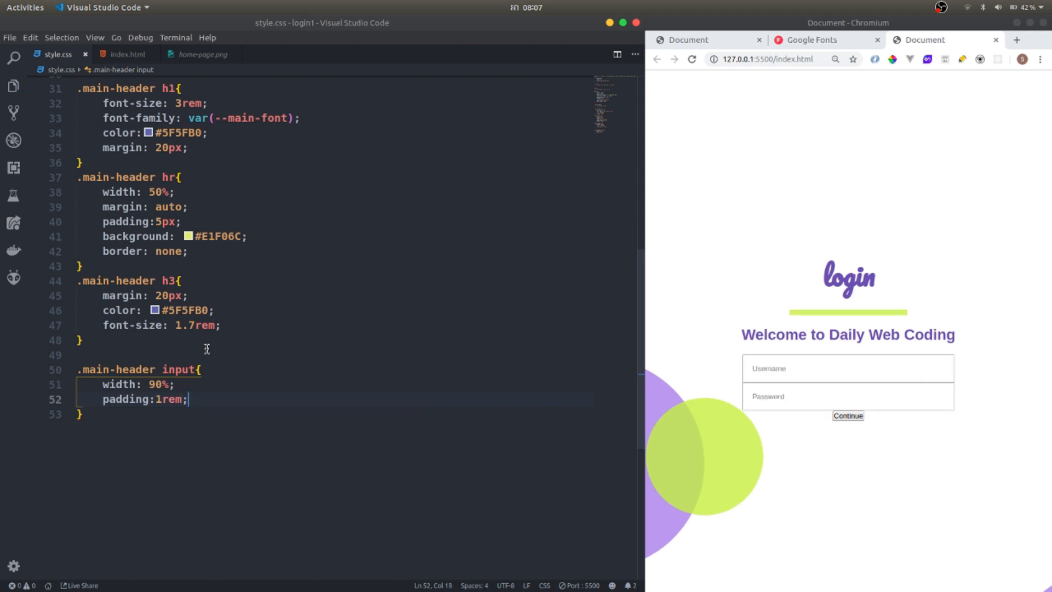
type("main")
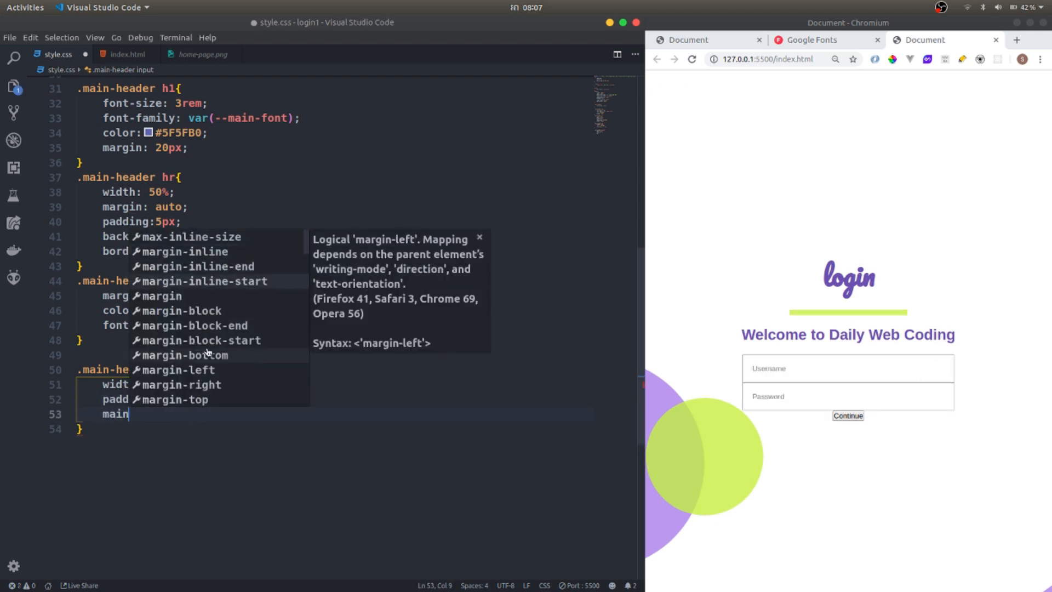
type("margin: 2")
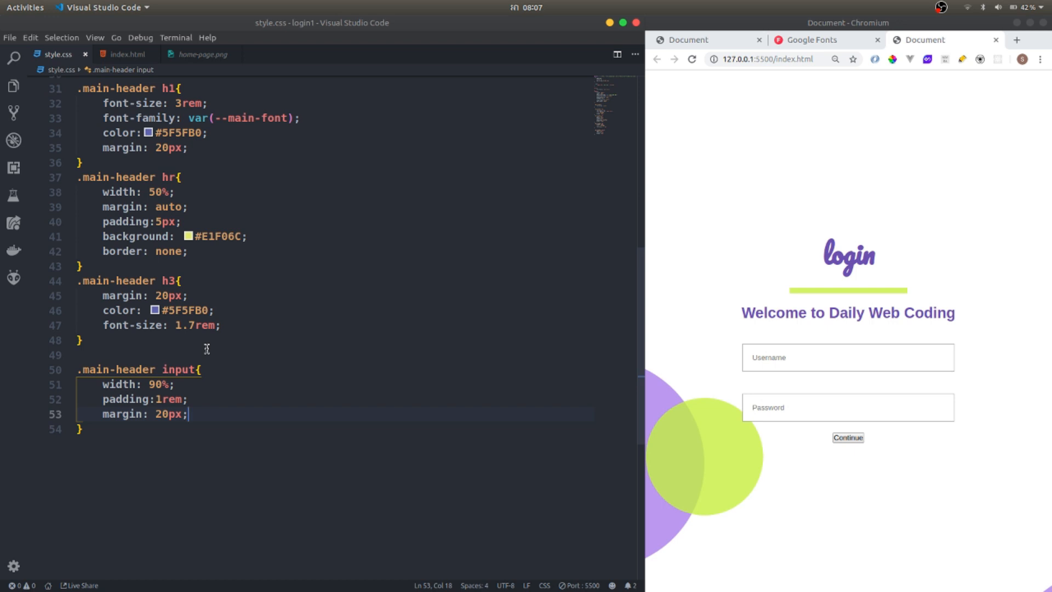
type("0px")
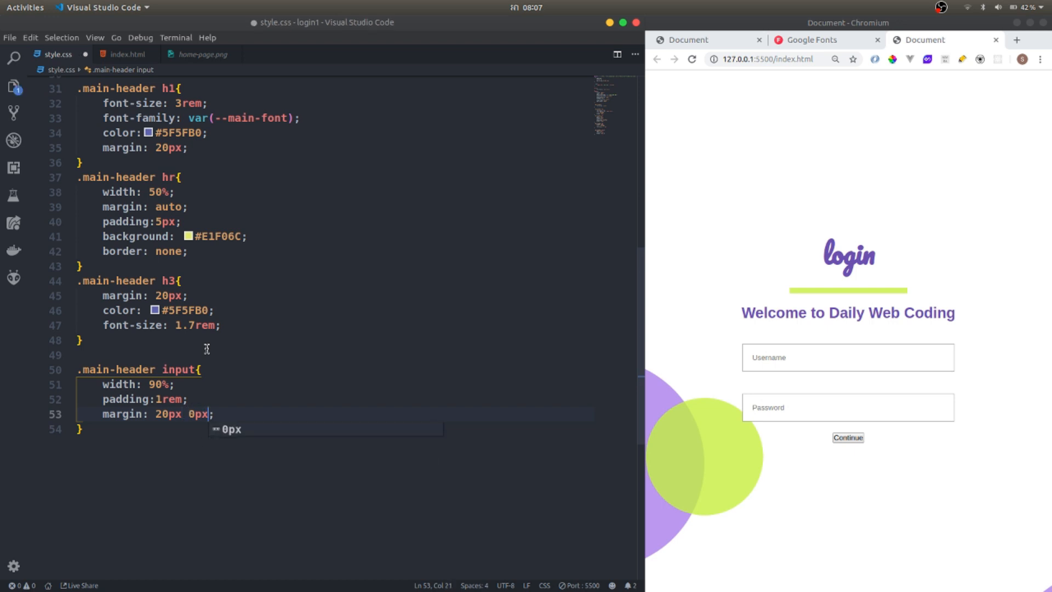
key("ctrl+s")
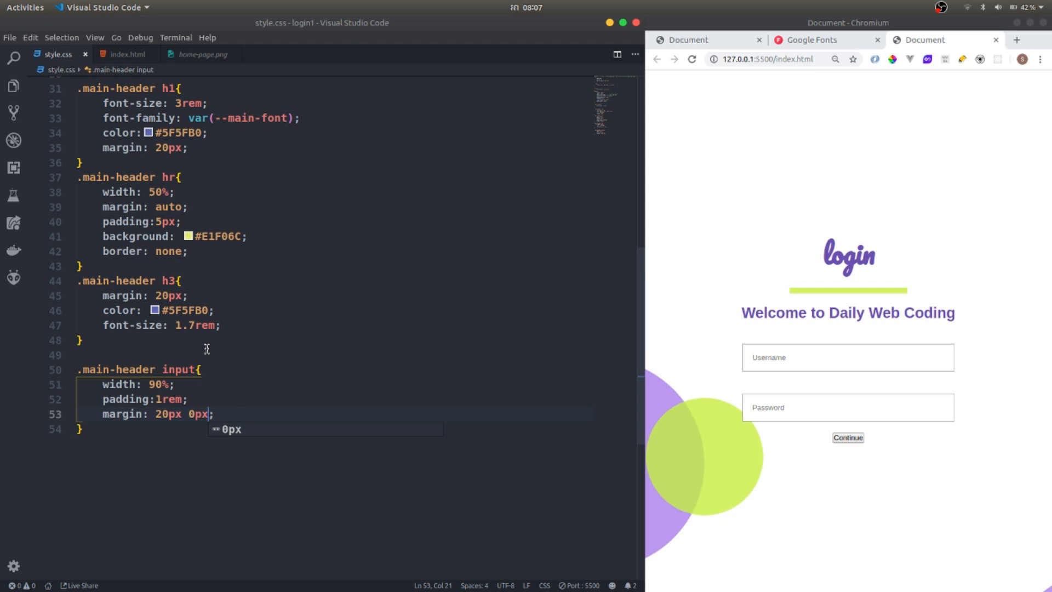
mouse_move(219, 373)
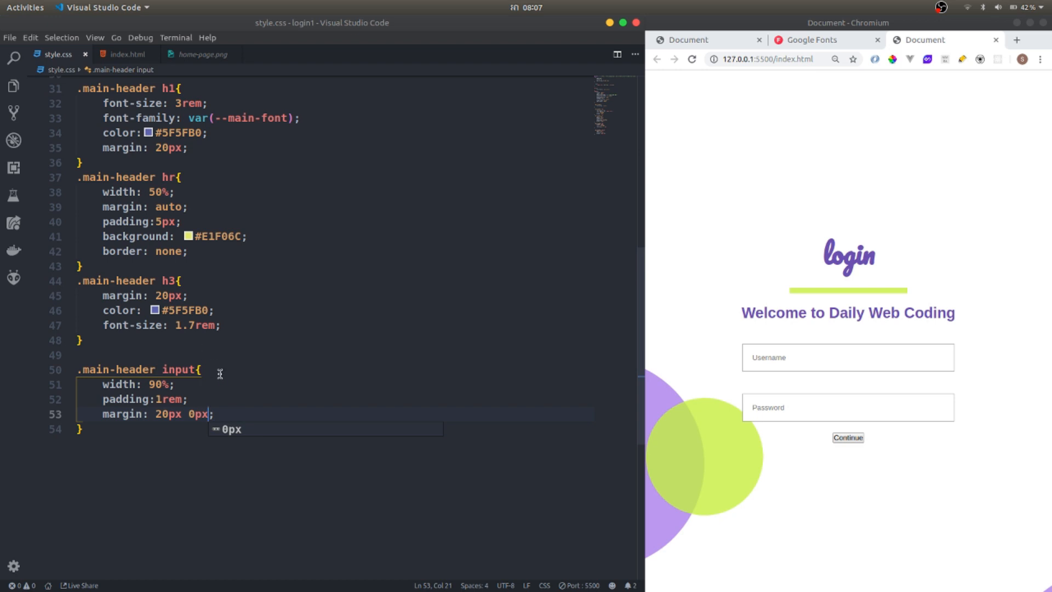
left_click(847, 357)
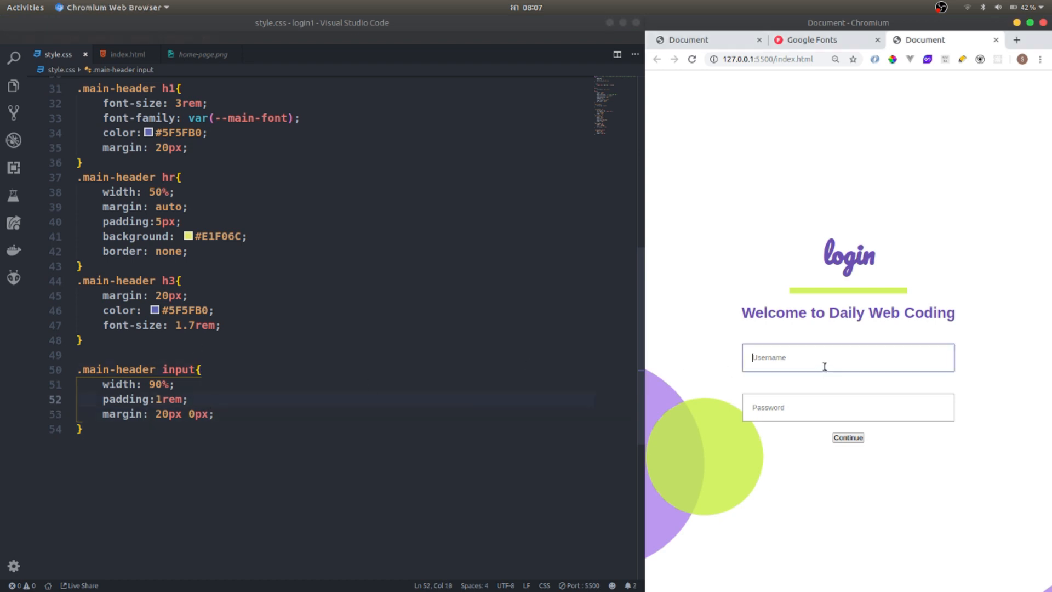
mouse_move(296, 340)
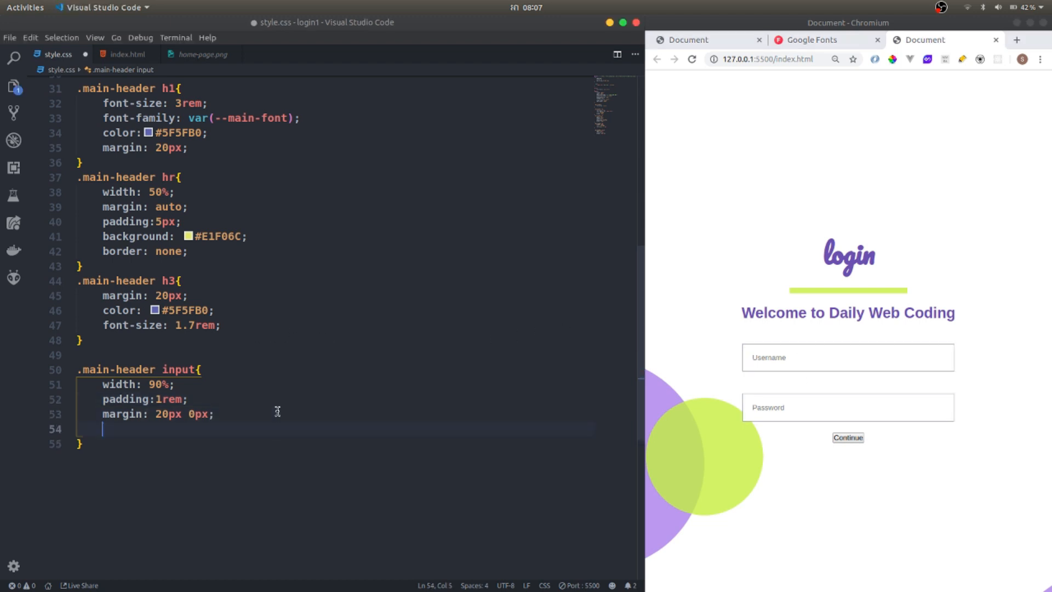
Remove the input borders, add a solid #5F5FB0 bottom border and set the font size
type("border-")
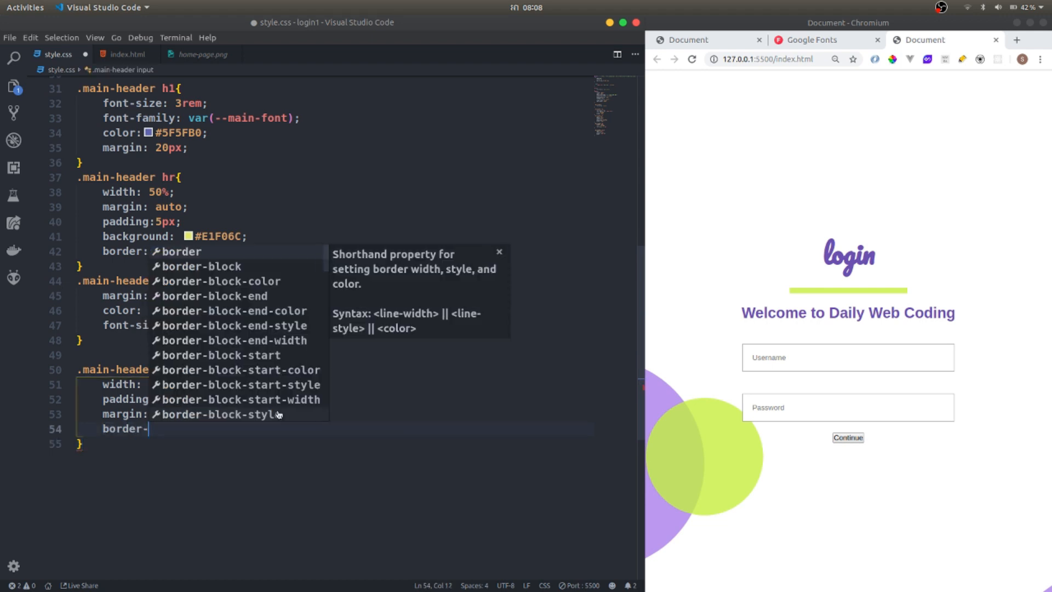
type("none;")
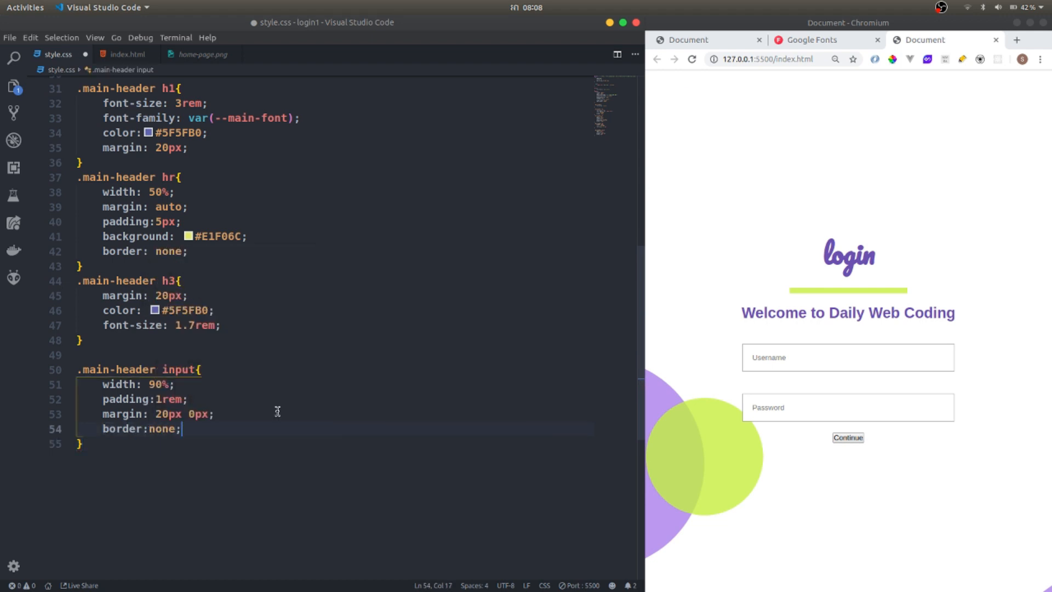
type("bo")
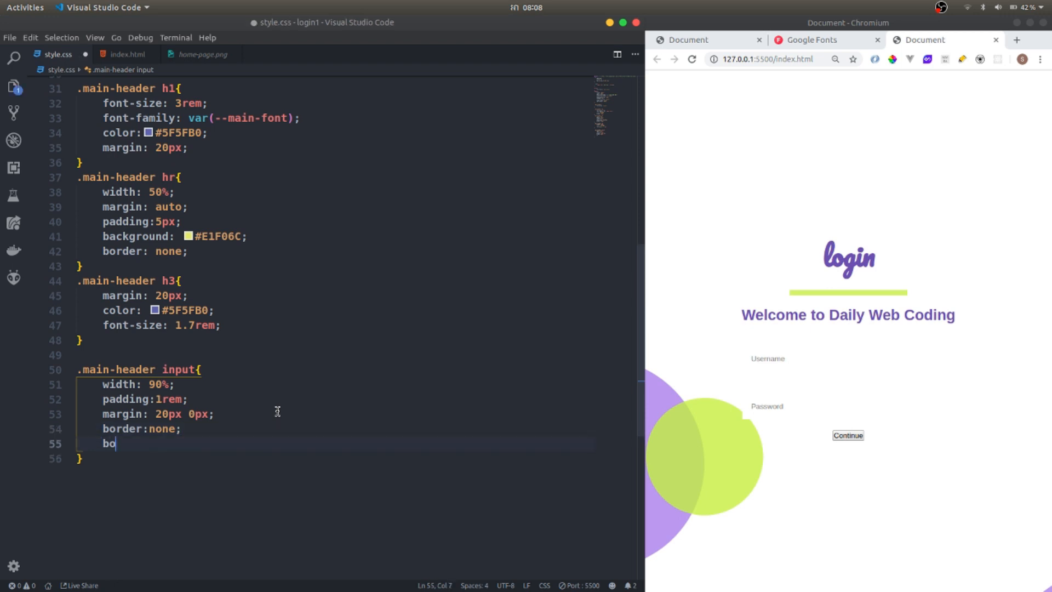
type("rder-bottom:")
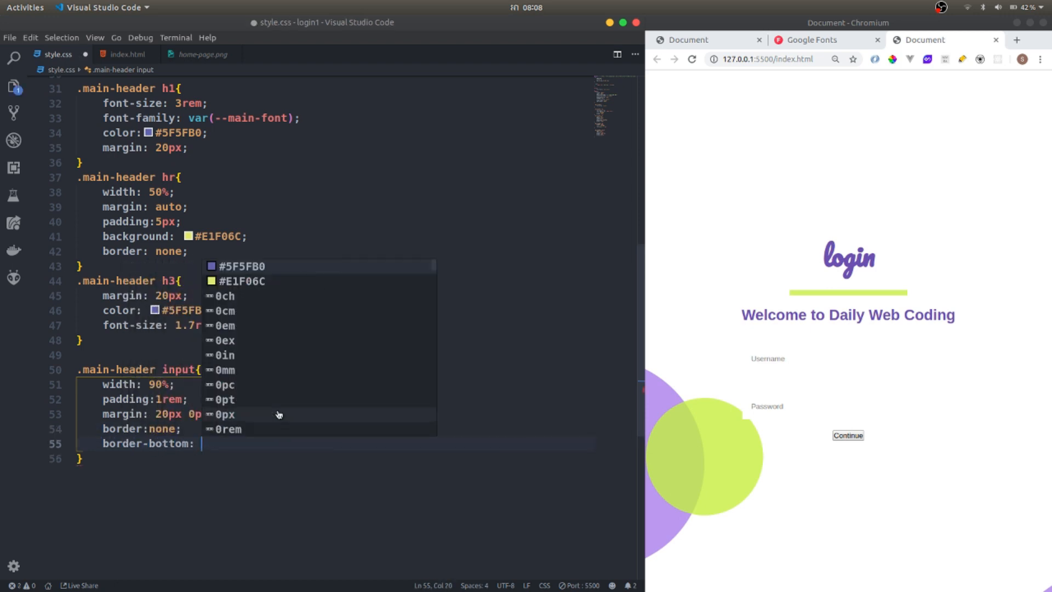
type("1px")
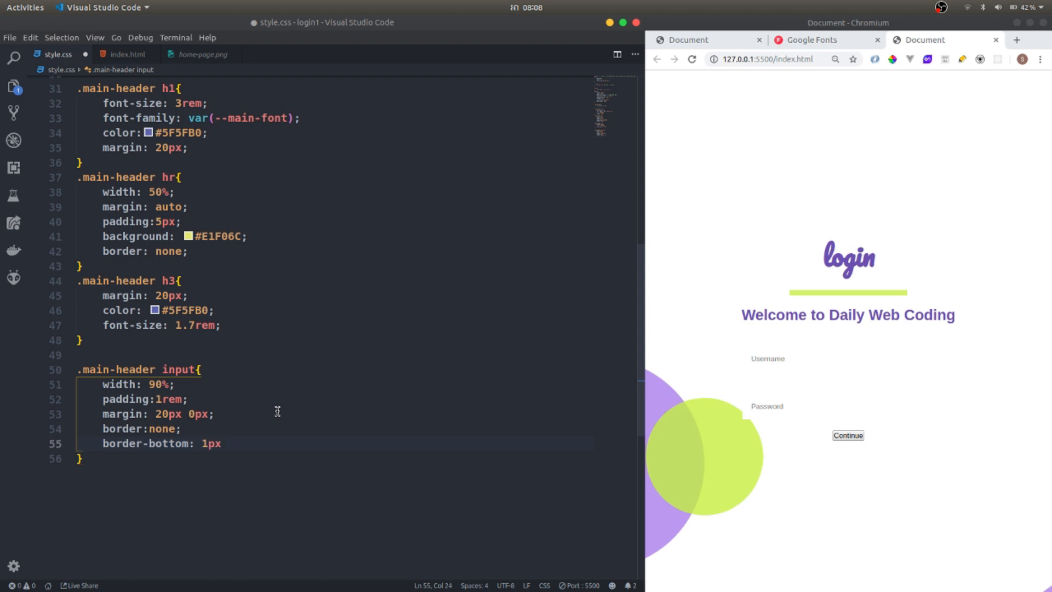
type("solid")
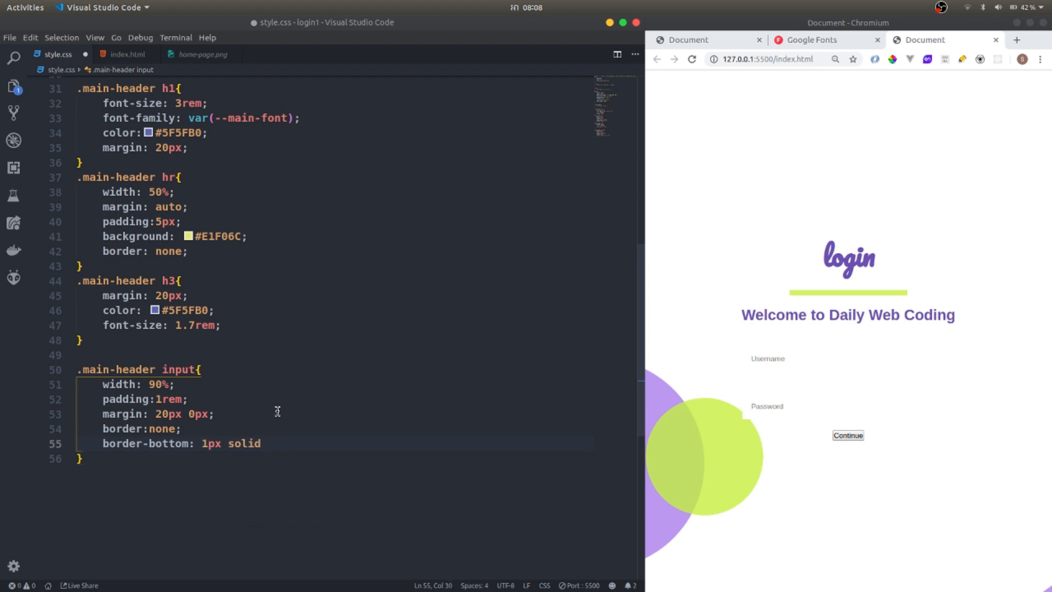
type("#5F5FB0;")
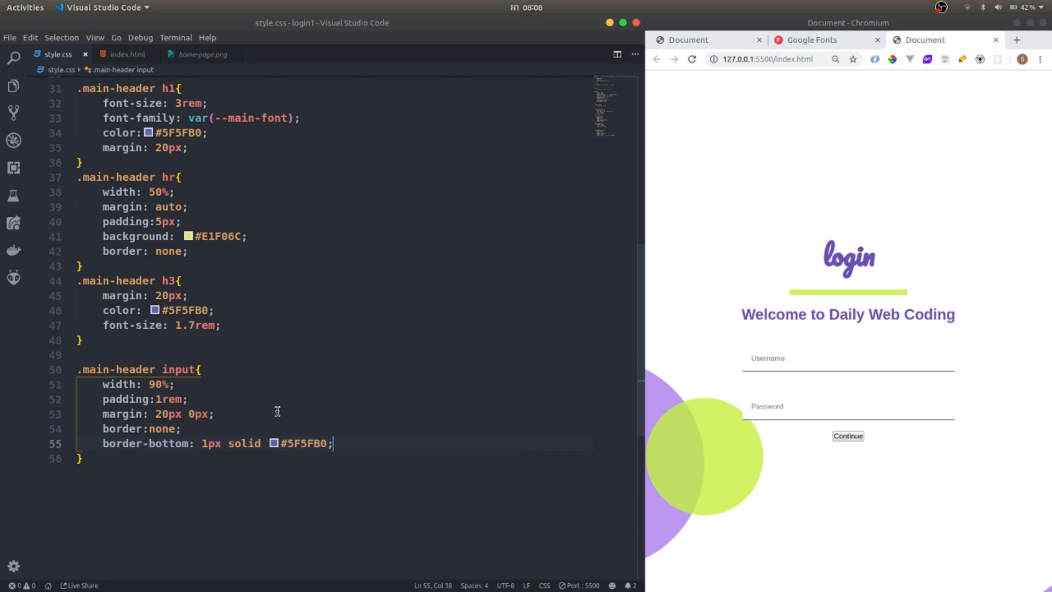
type("font-size: 1.3rem;")
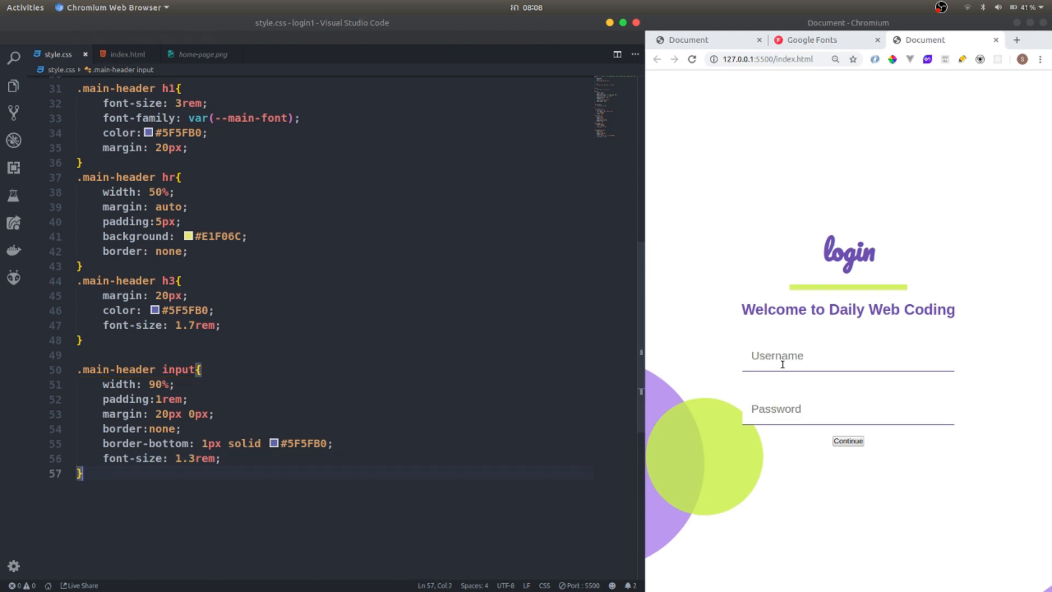
Give the inputs a transparent background and no outline
left_click(848, 356)
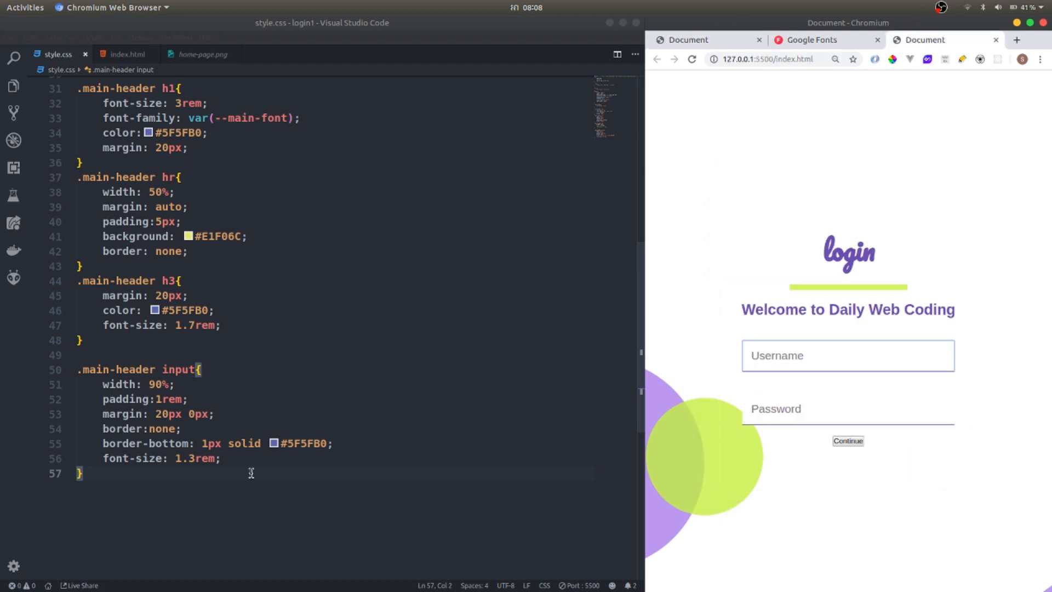
type("background: r")
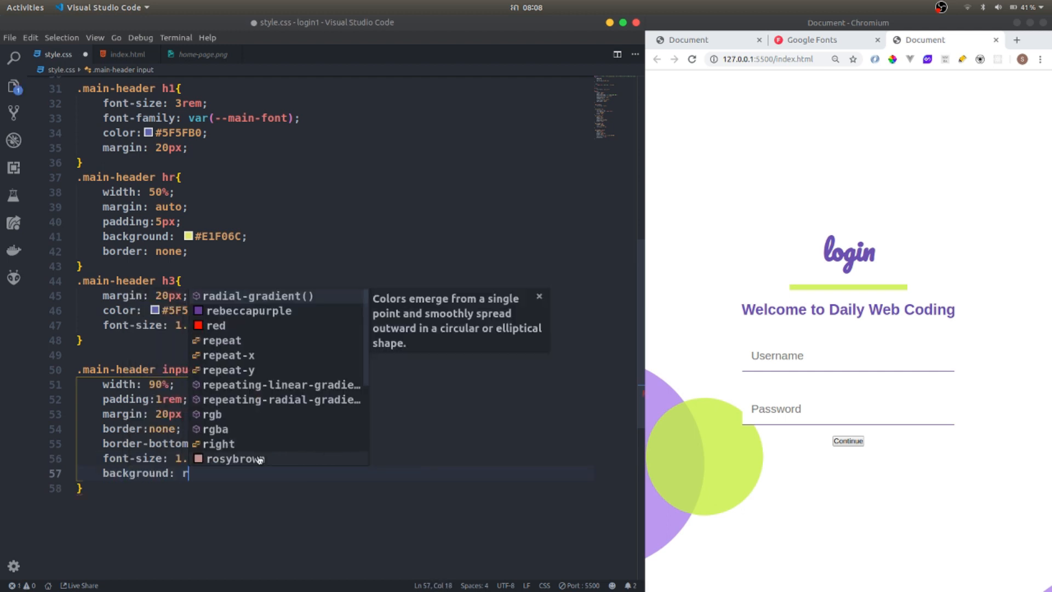
type("tra")
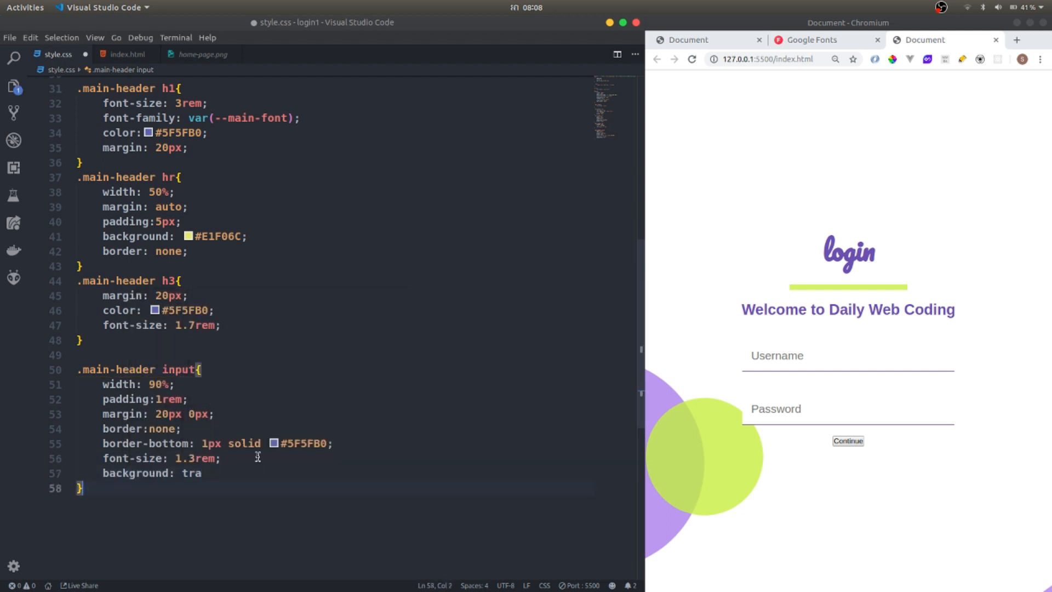
type("nsparent;")
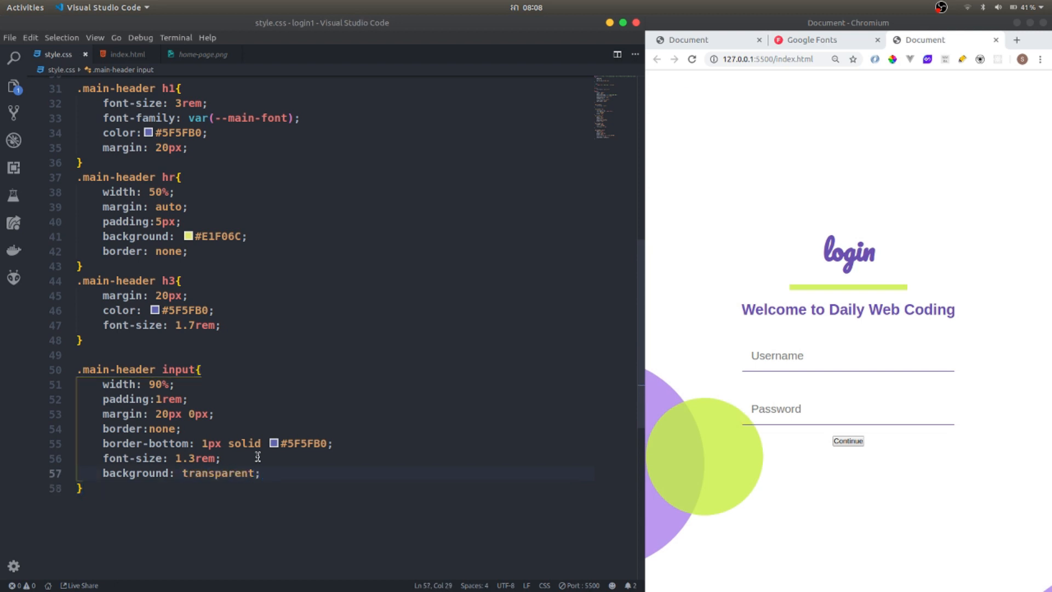
left_click(848, 409)
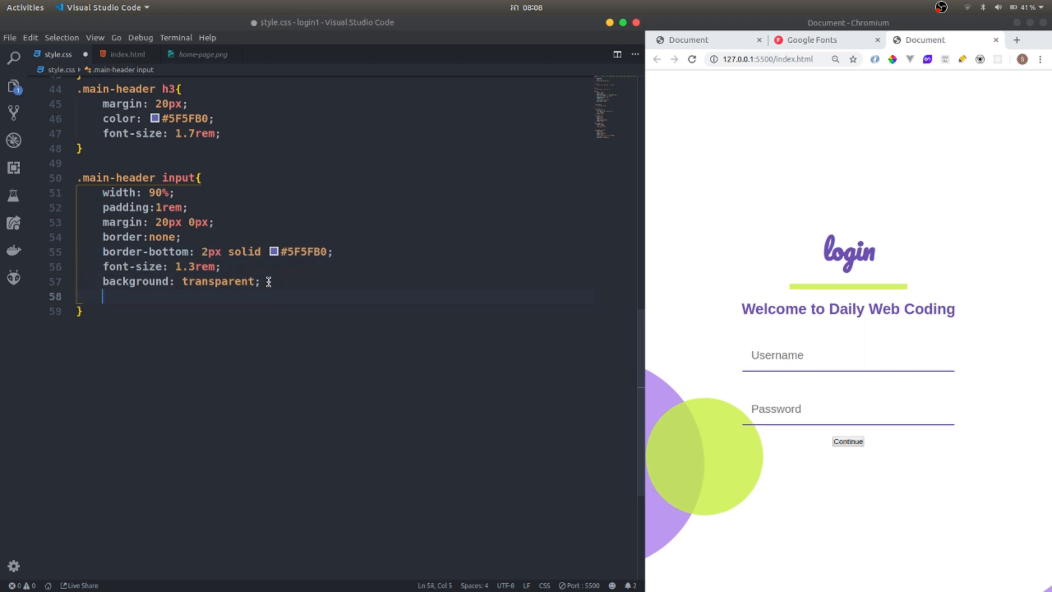
type("outline: none;")
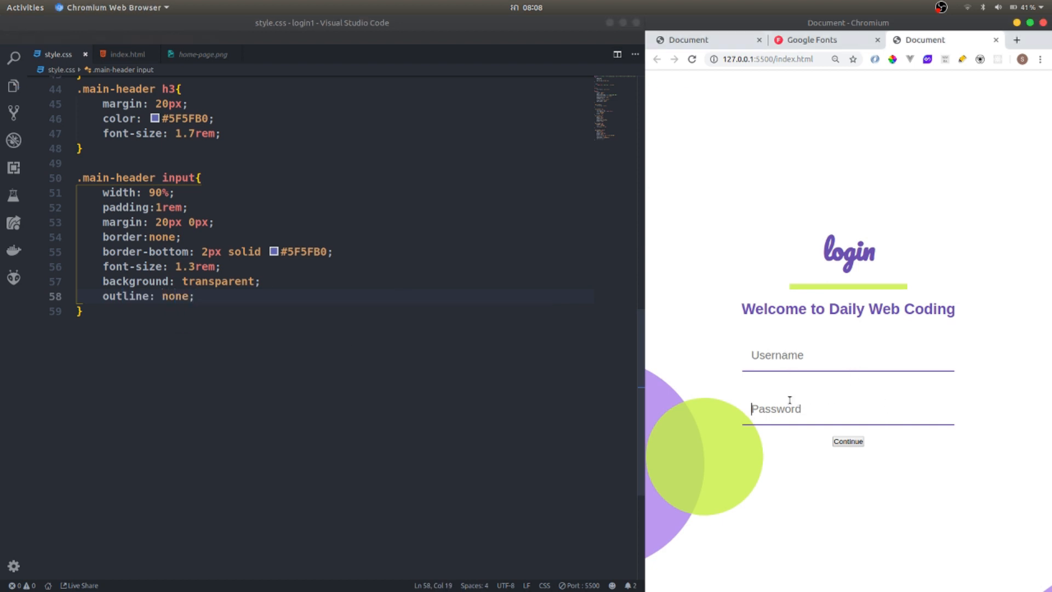
mouse_move(789, 356)
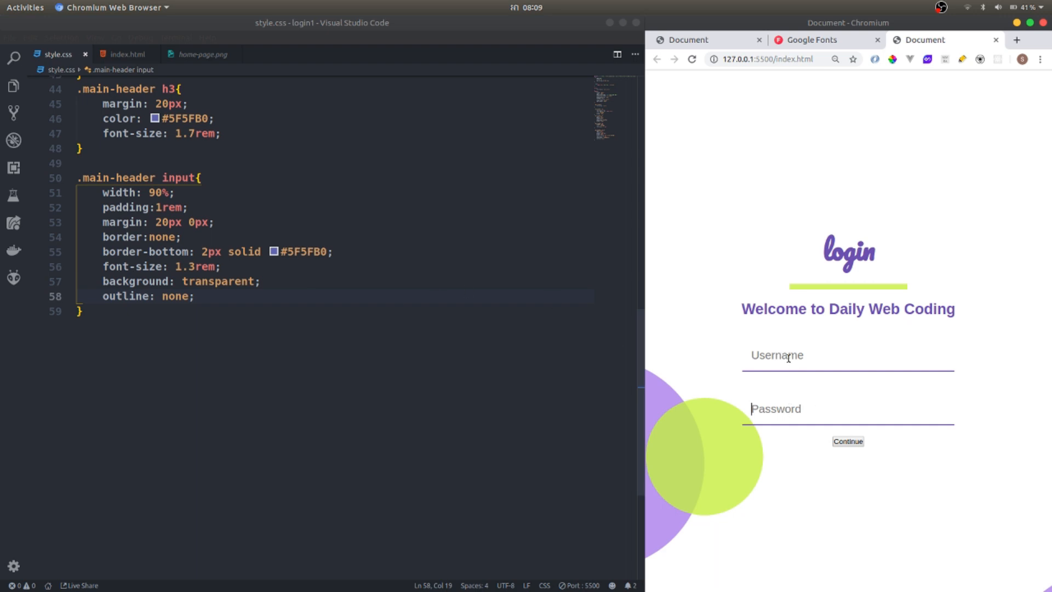
mouse_move(303, 341)
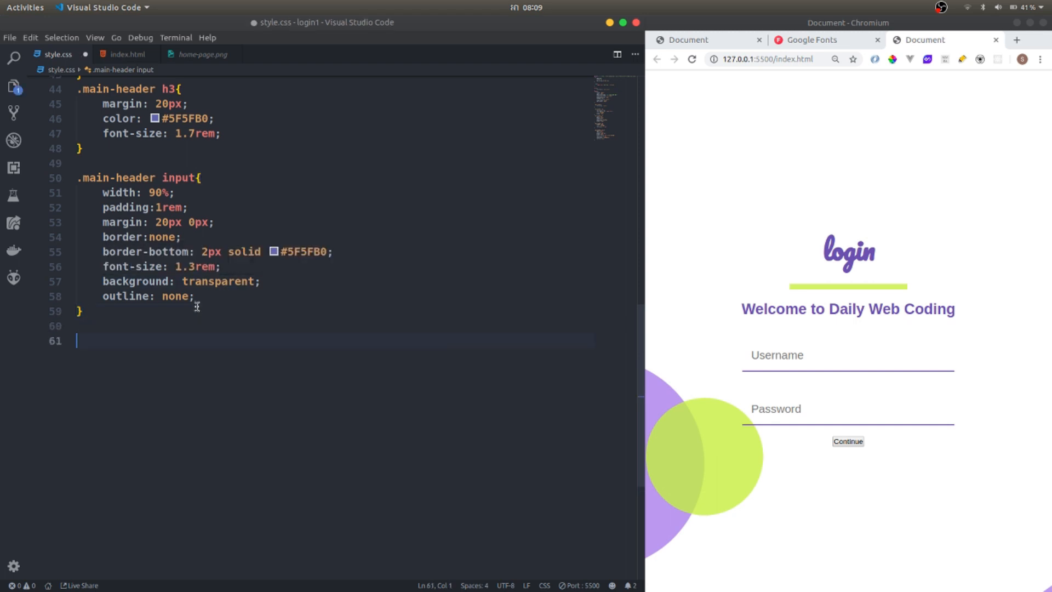
Add a .main-header button rule with 1rem 3rem padding and 1.2rem font size
type(".")
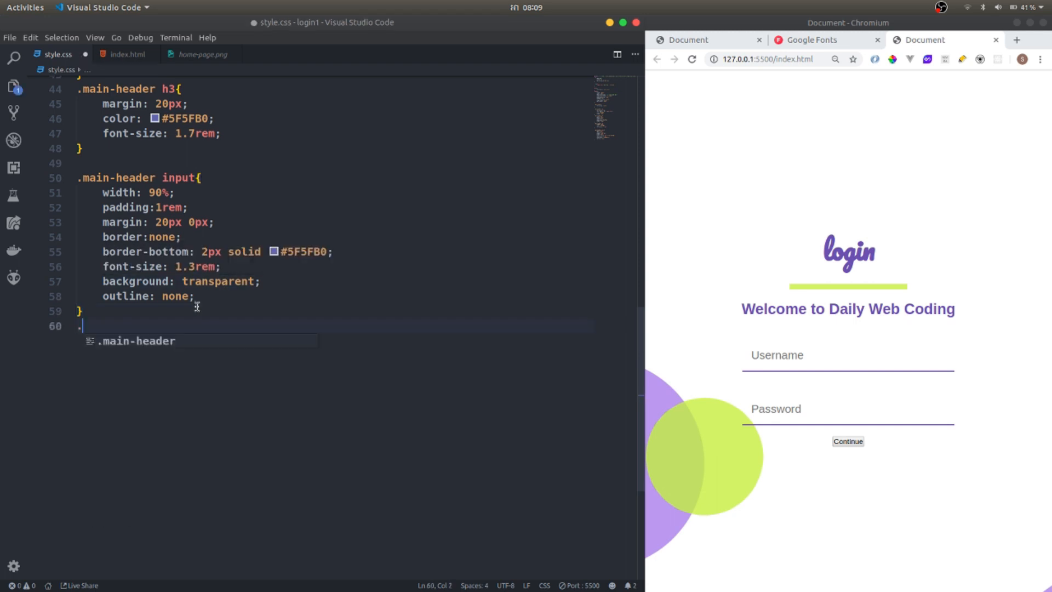
type(".main-header button{")
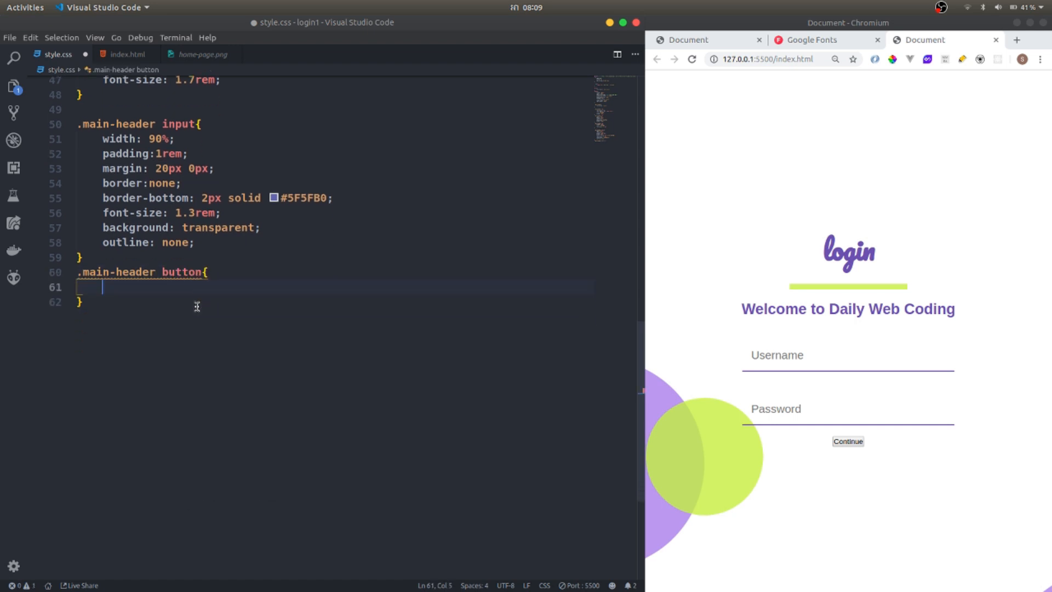
type("padding: 1re")
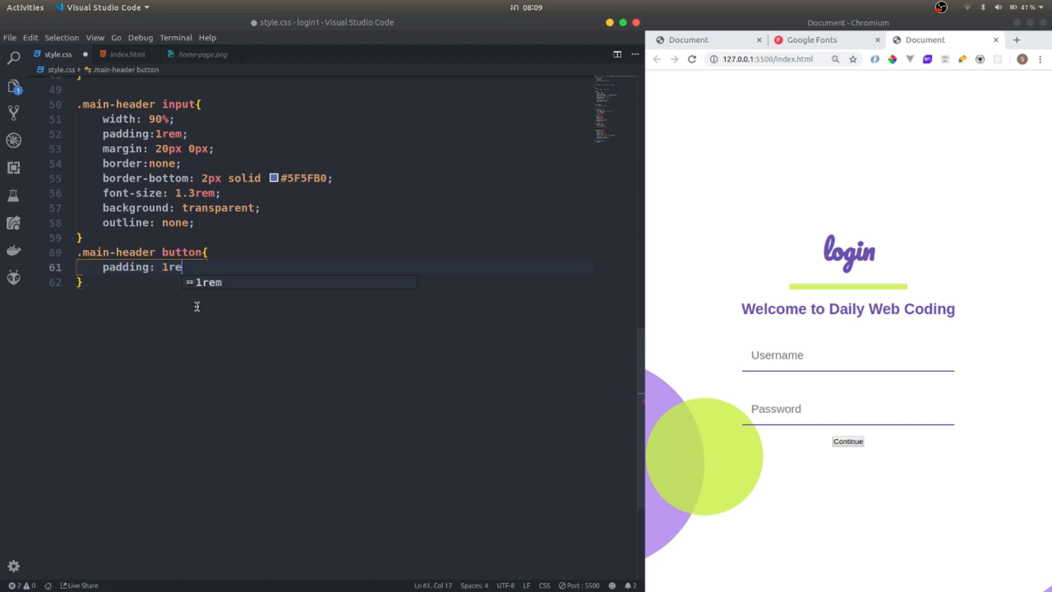
type("m 3rem;")
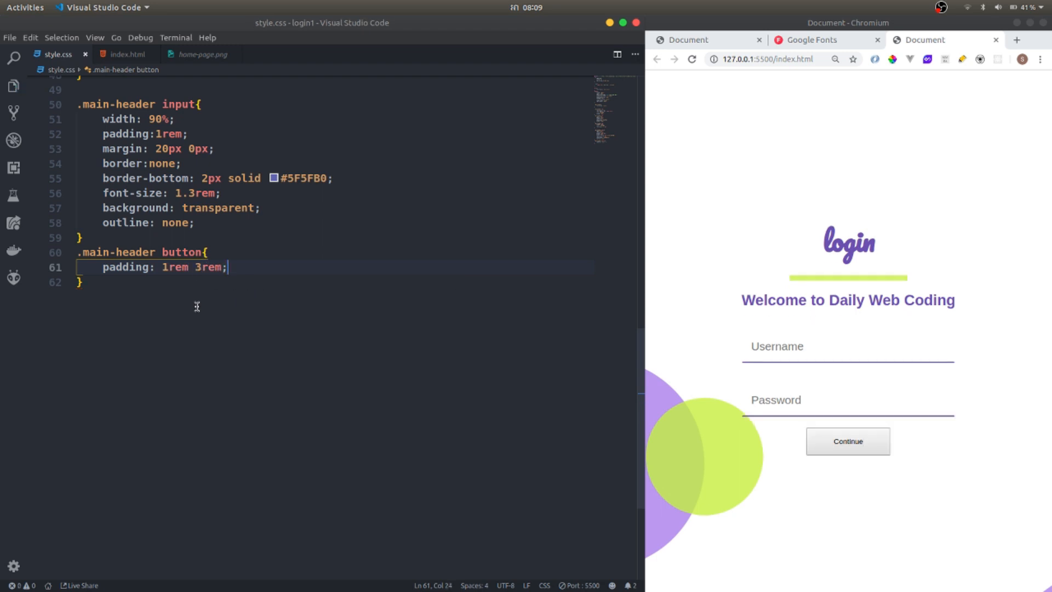
type("font")
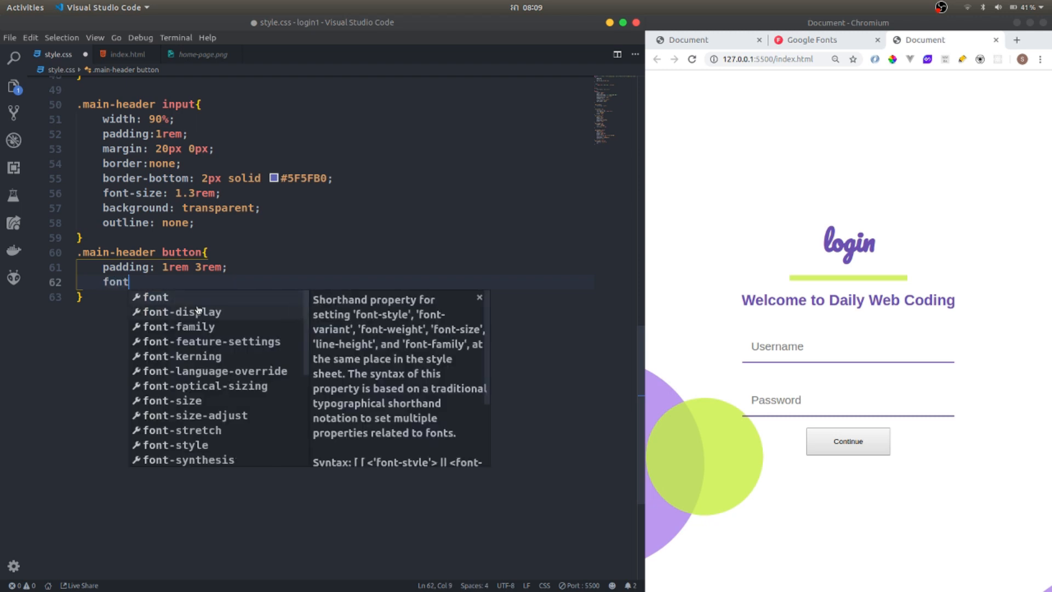
type("-s")
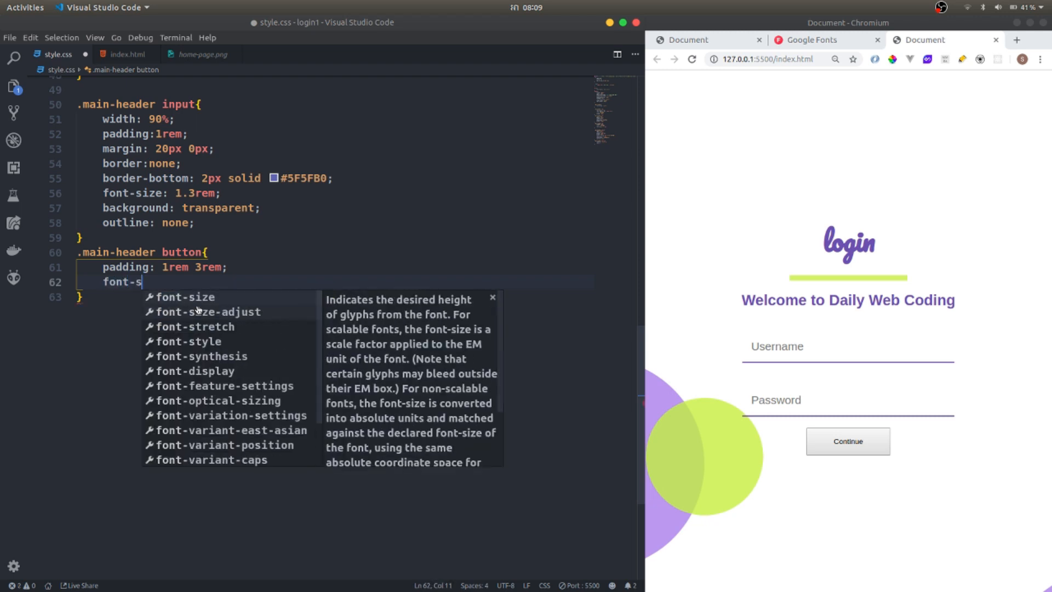
type("ize: 1rem;")
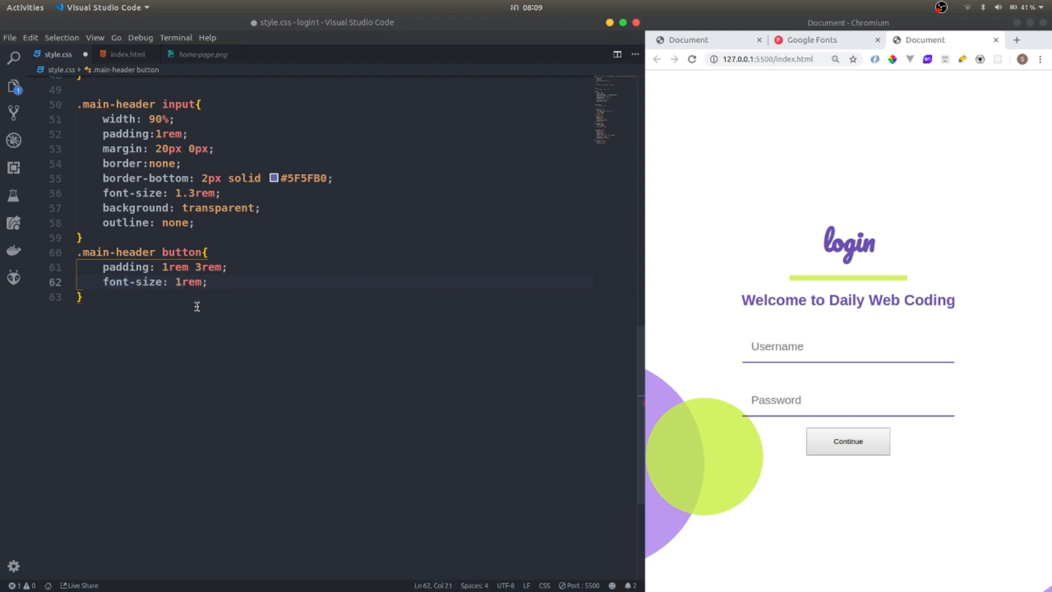
key("BackSpace")
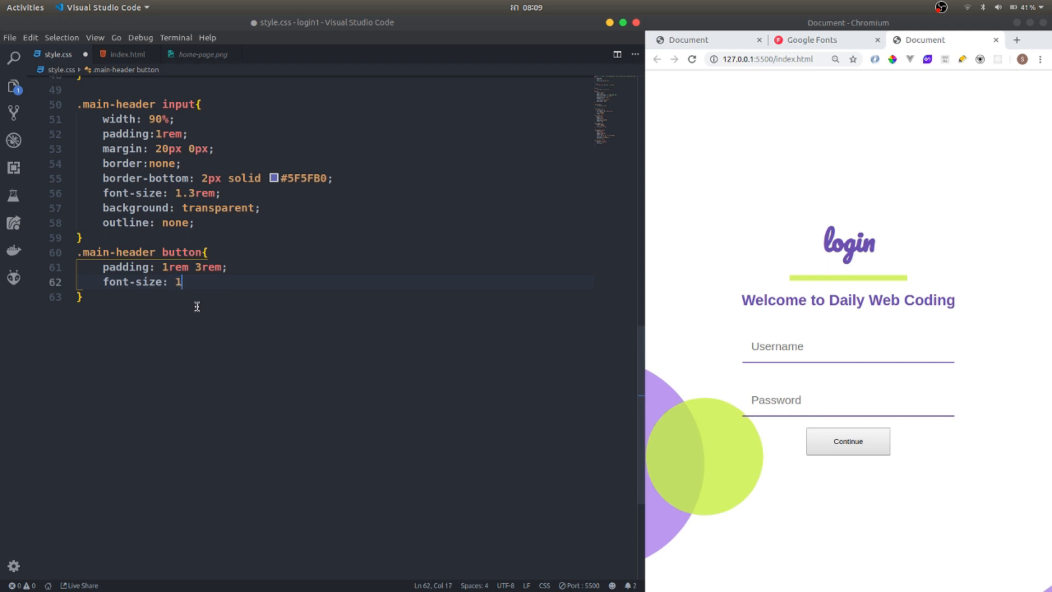
type(".2rem;")
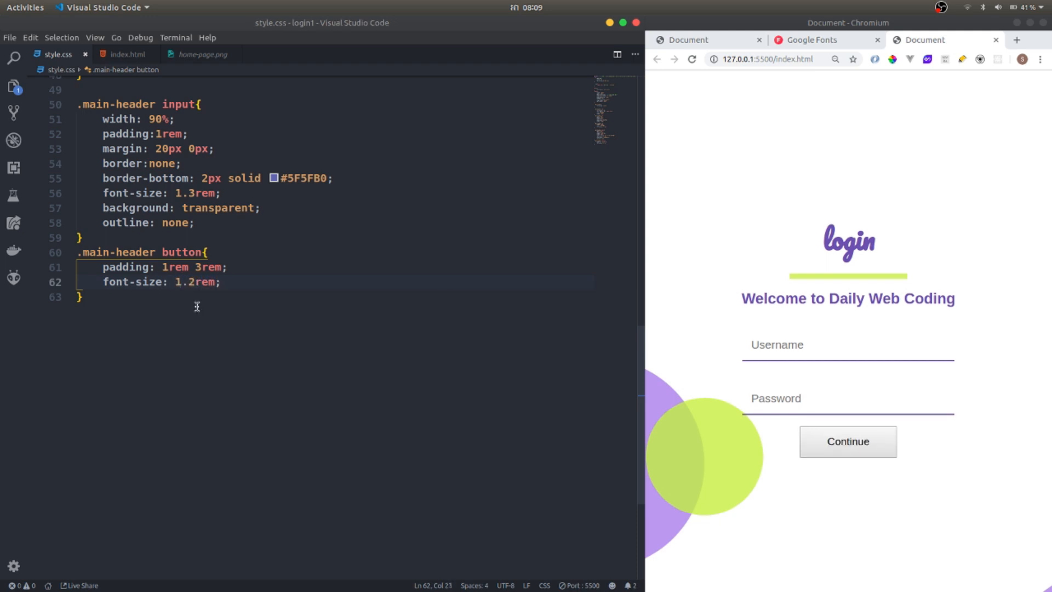
Give the button a #B0A2EF background, white text, no border and 50px radius
type("background:")
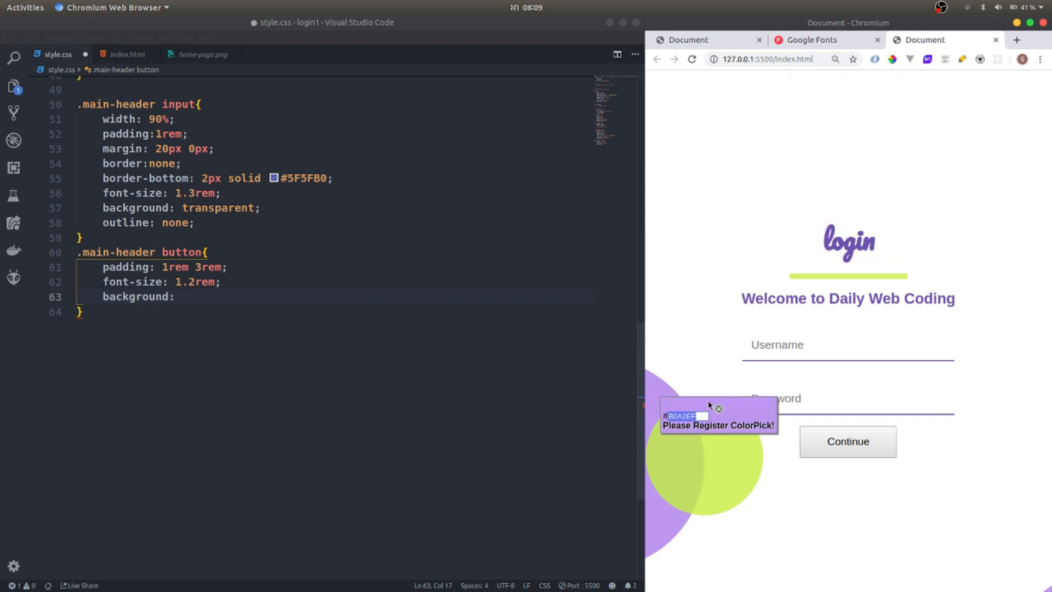
type("#")
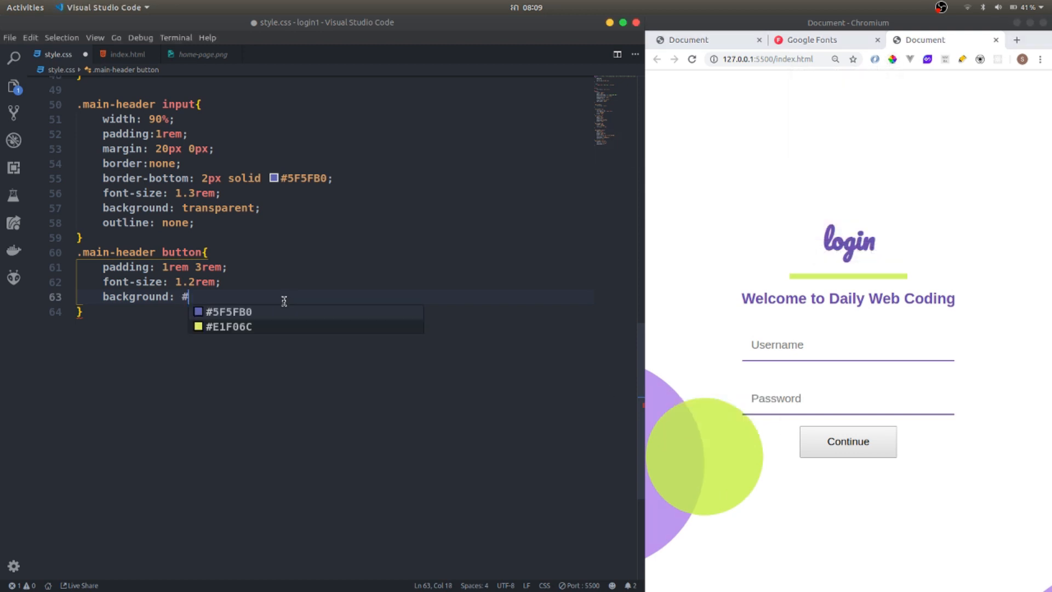
type("B0A2EF;")
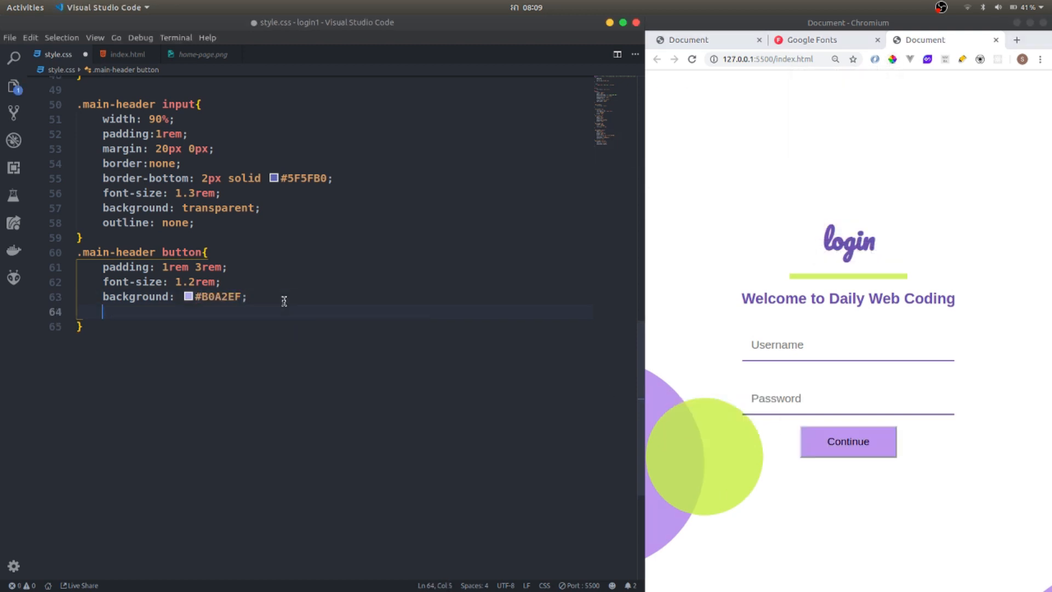
type("color: #")
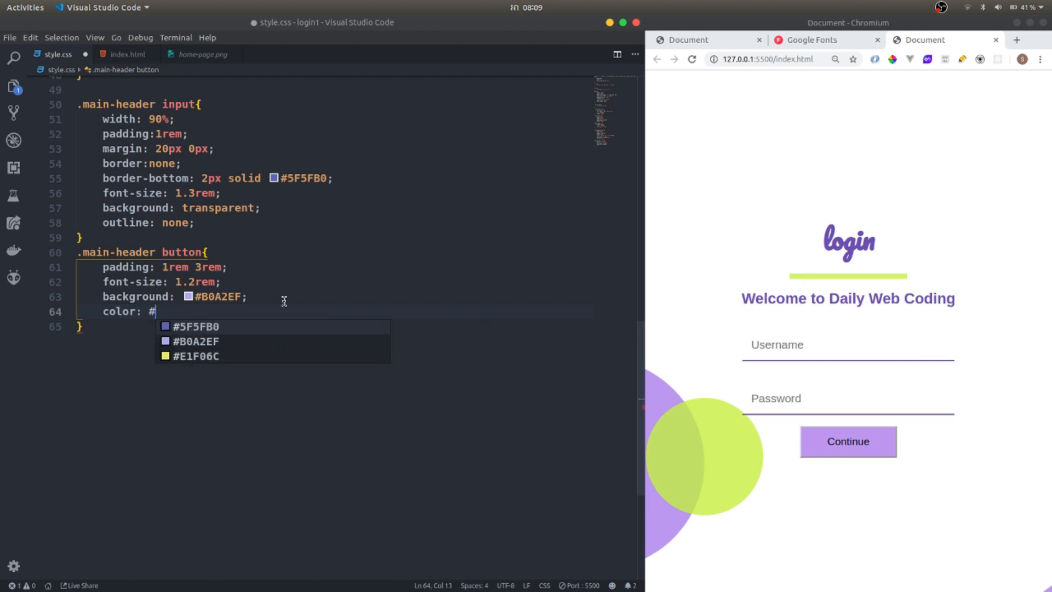
type("fff;")
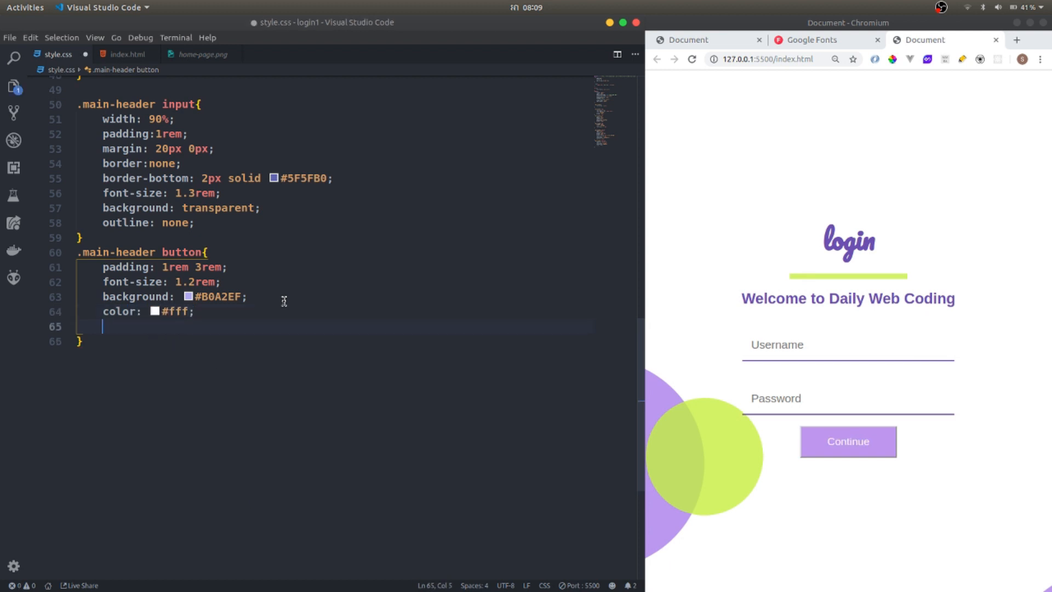
type("border: n")
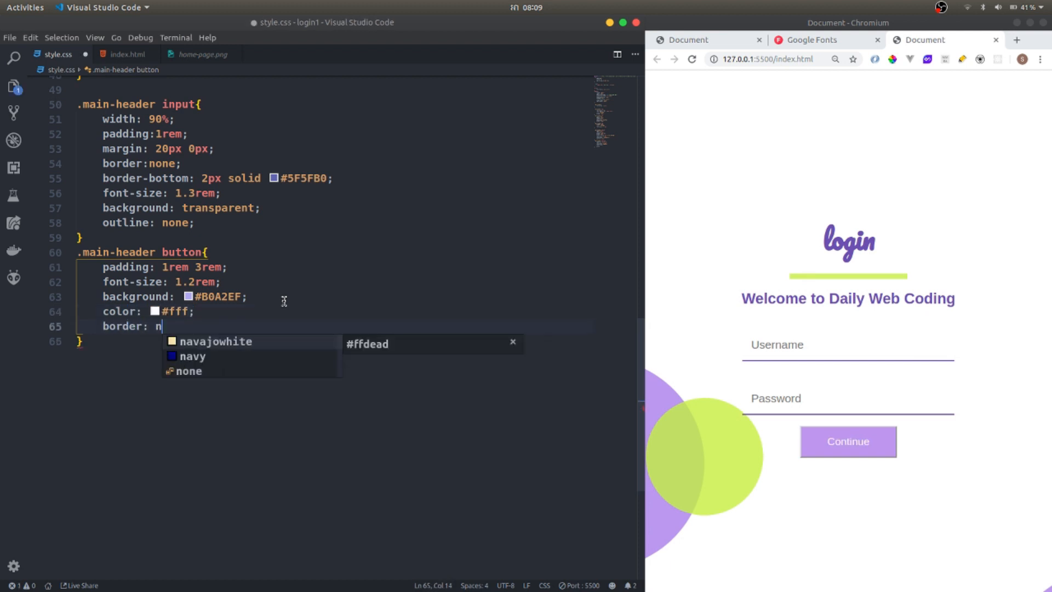
type("one;")
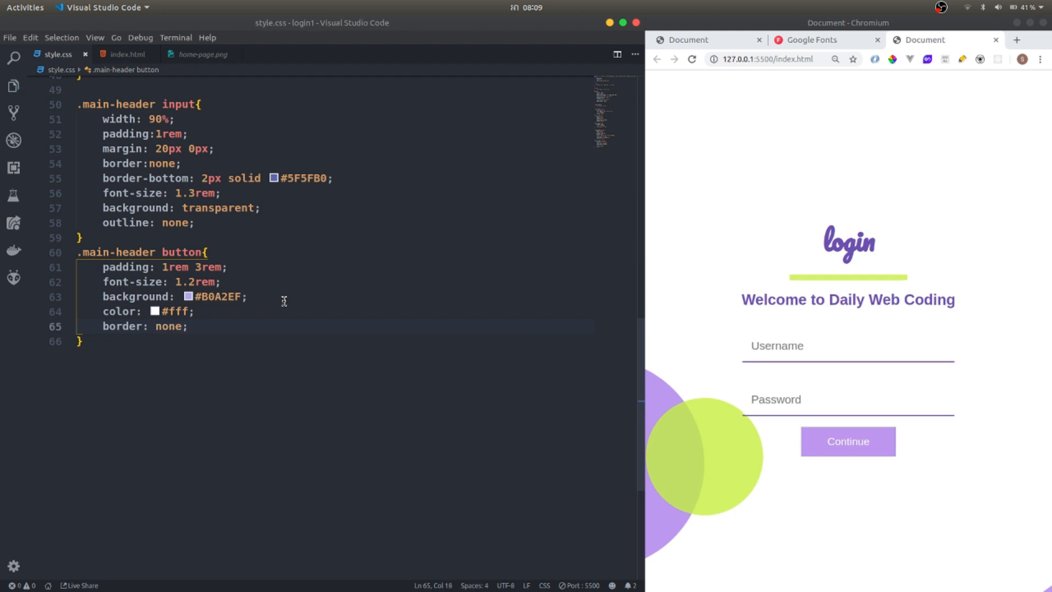
type("border")
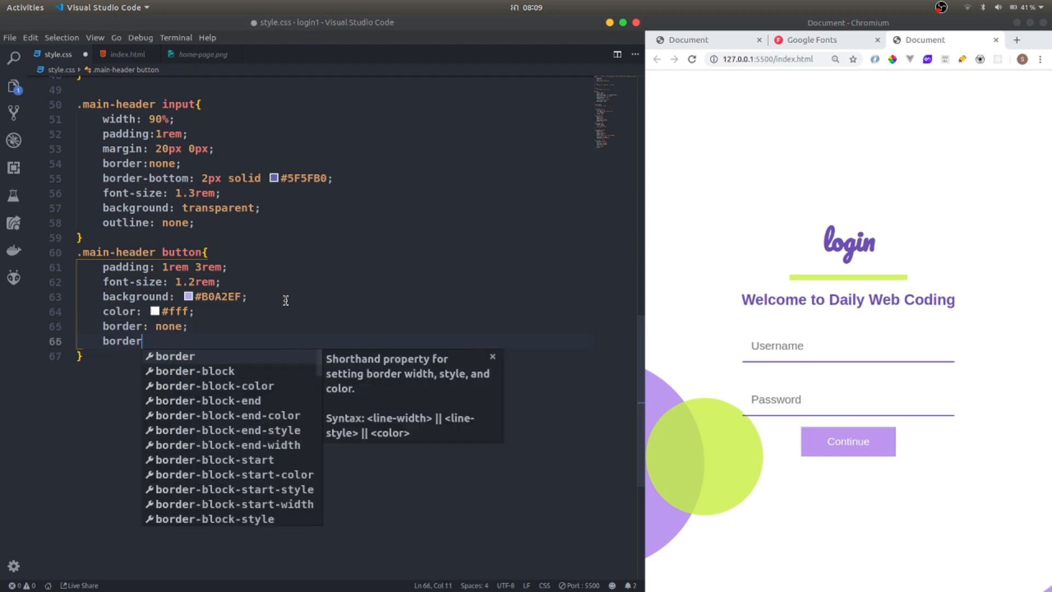
type("-radius: 50")
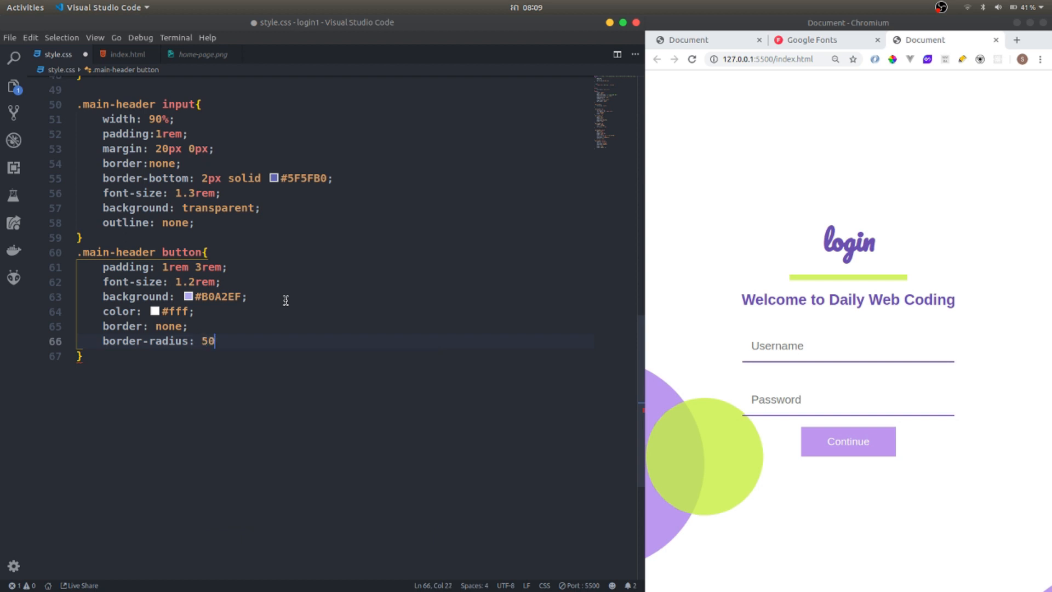
type("px;")
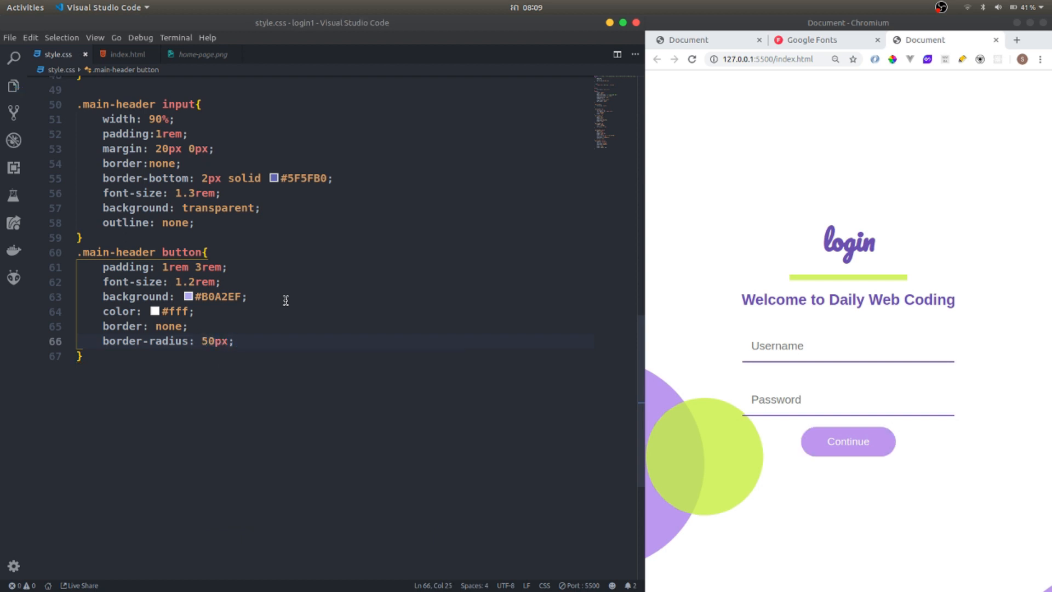
left_click(775, 400)
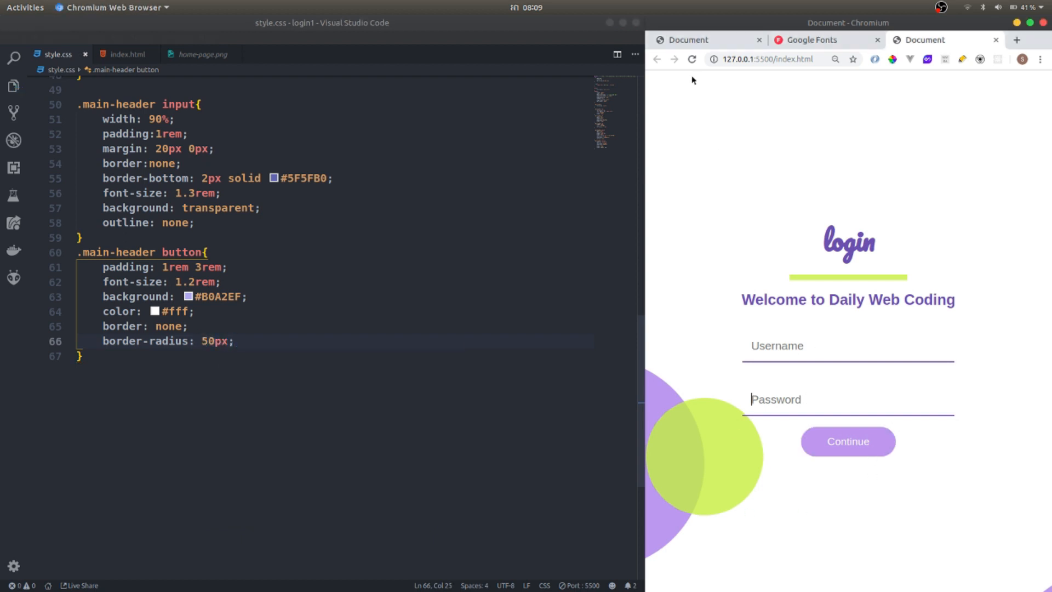
left_click(924, 40)
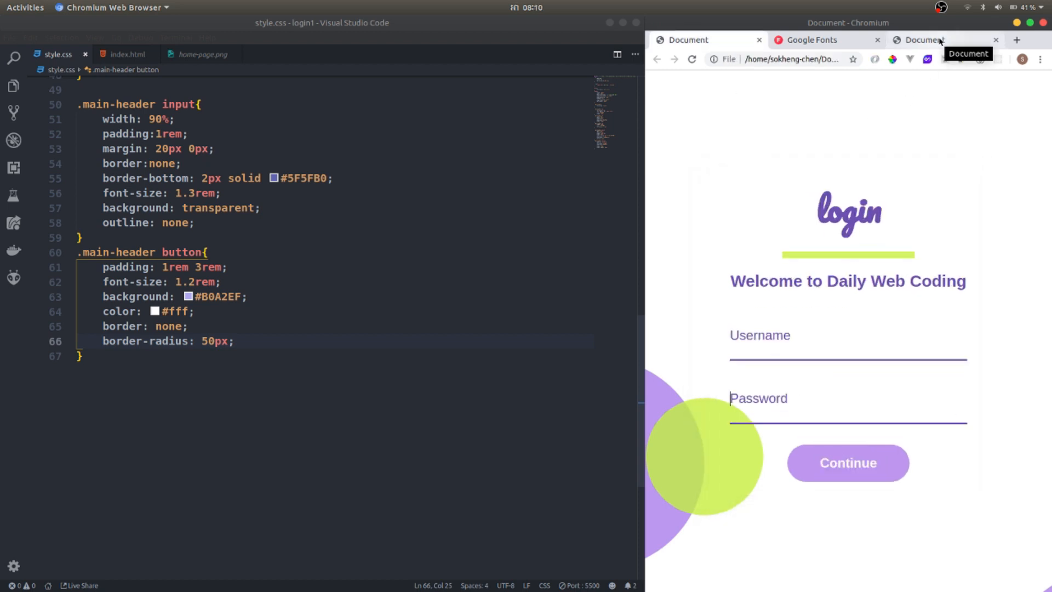
left_click(940, 39)
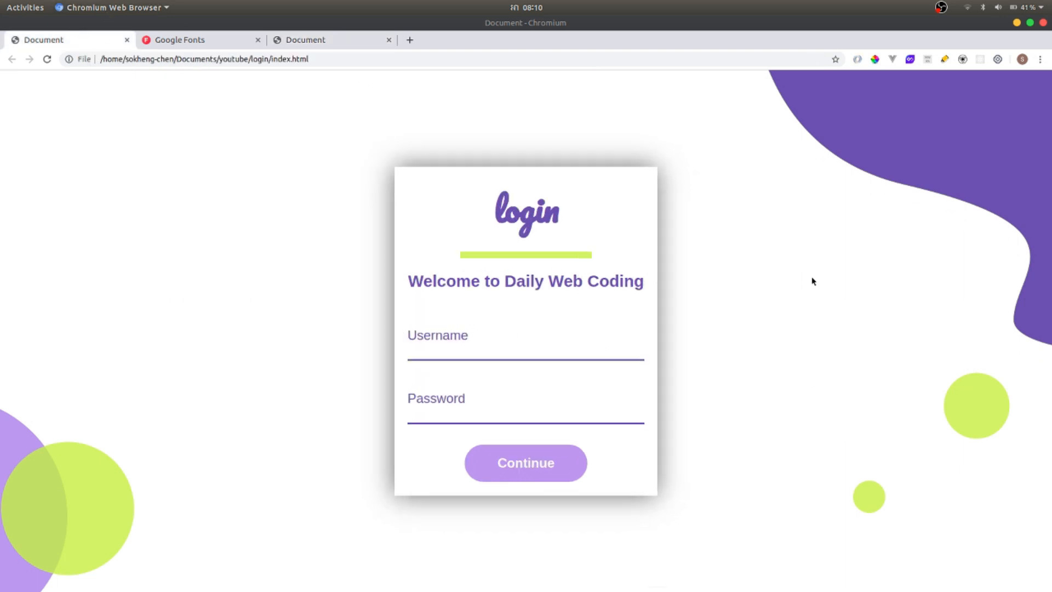
left_click(329, 39)
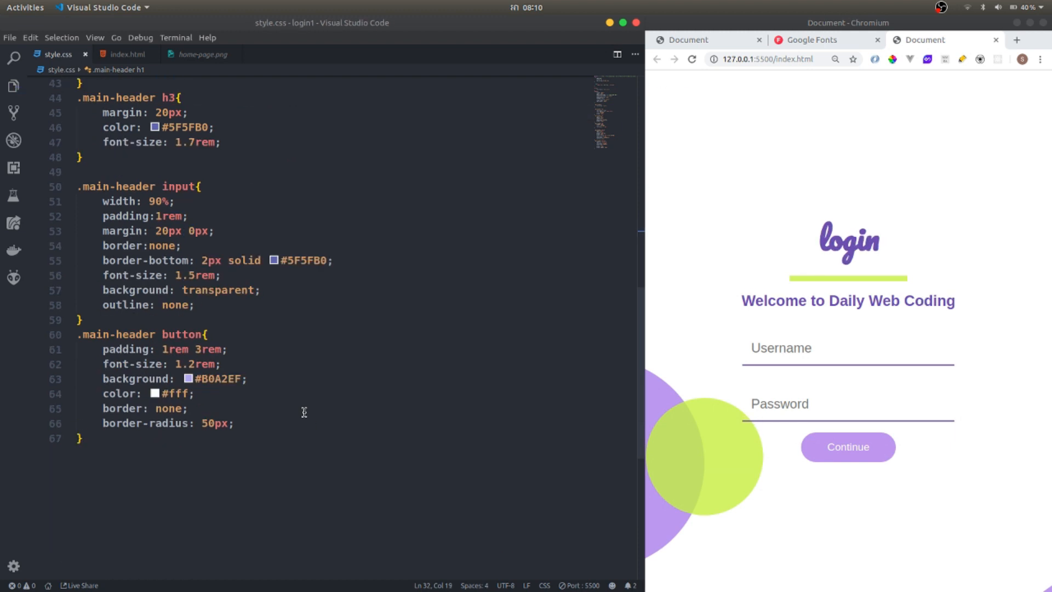
Give the button a pointer cursor and begin a .main-header button:hover rule
type("sadfsdfsd")
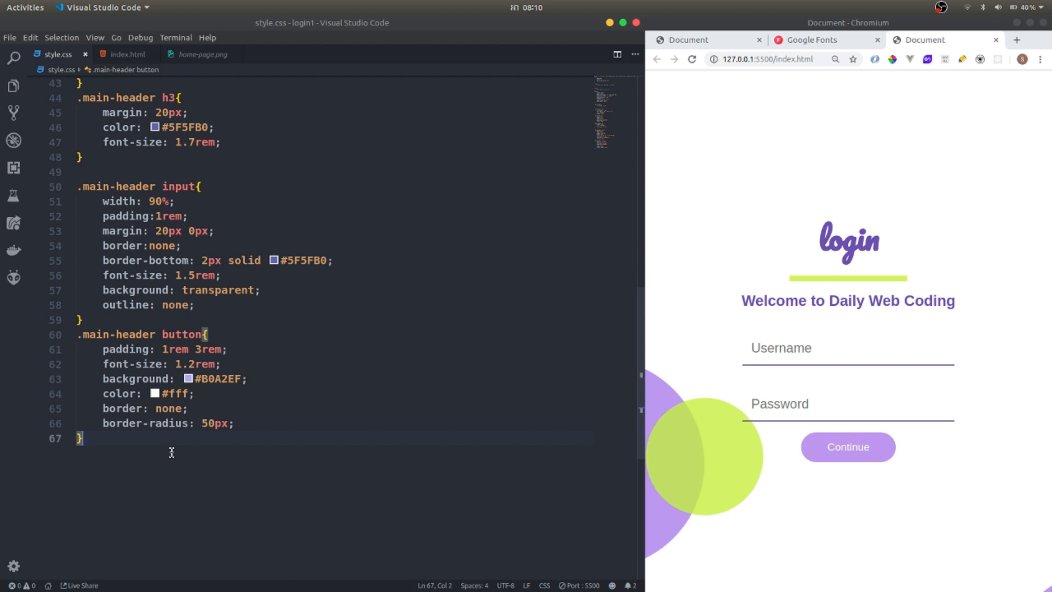
type("cursor: pointer;")
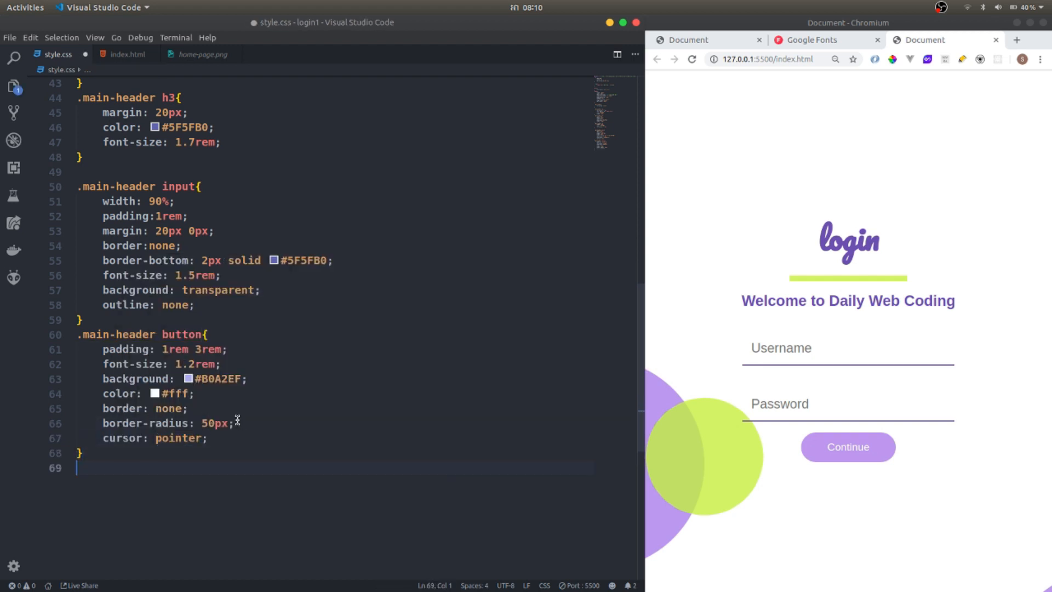
type(".main-header")
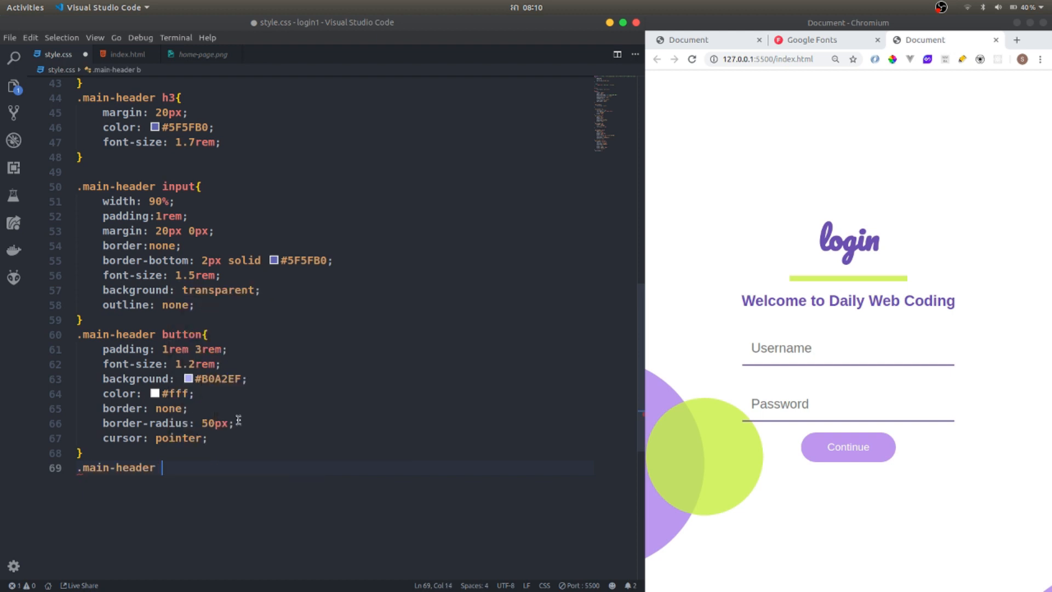
type("button")
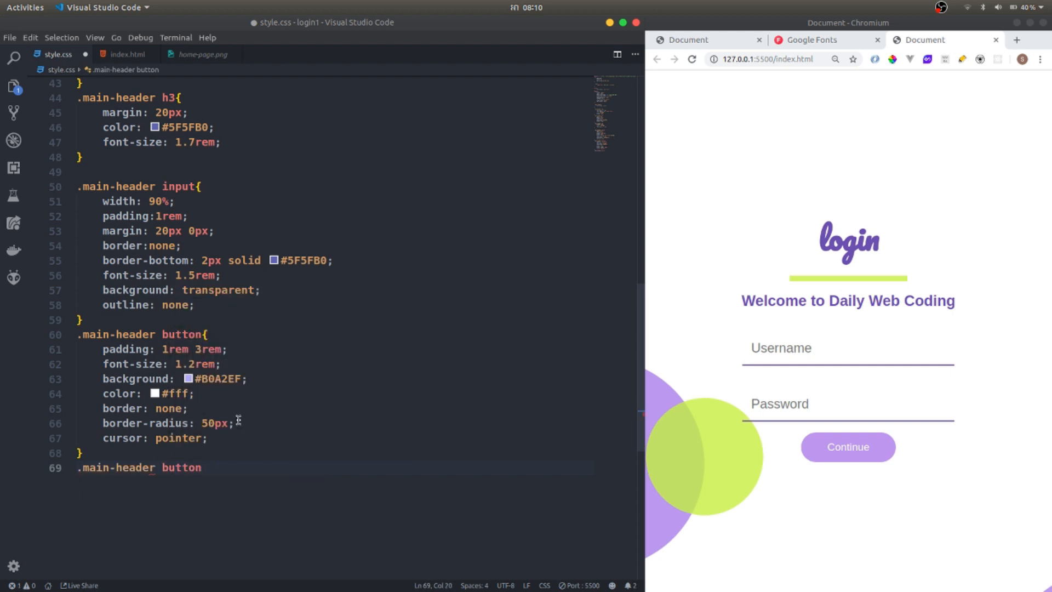
type(":hover{")
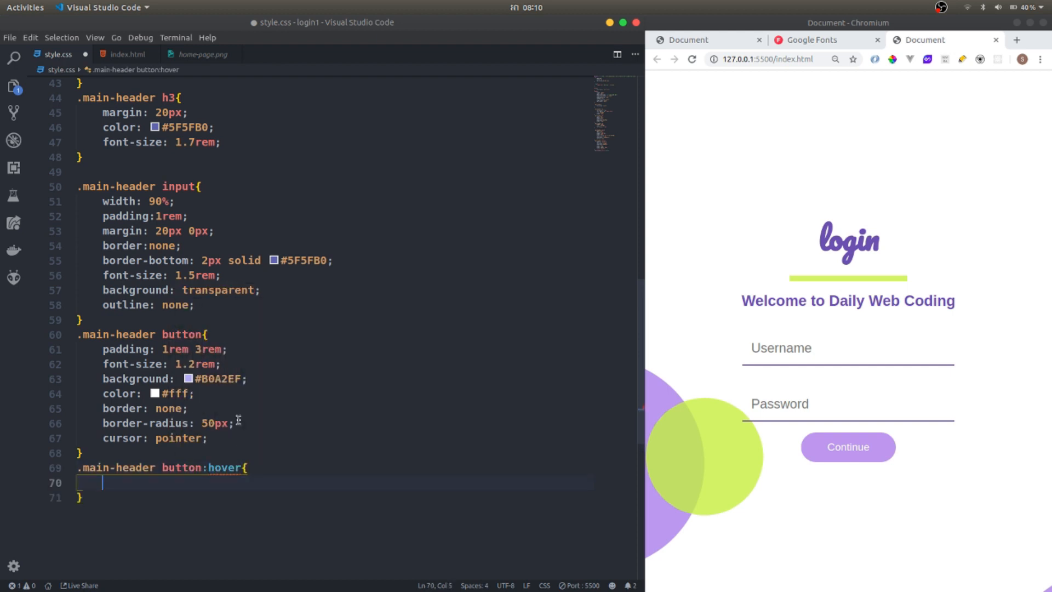
Add transition: 0.5s to the button rule
type("transform: scale(1.2);")
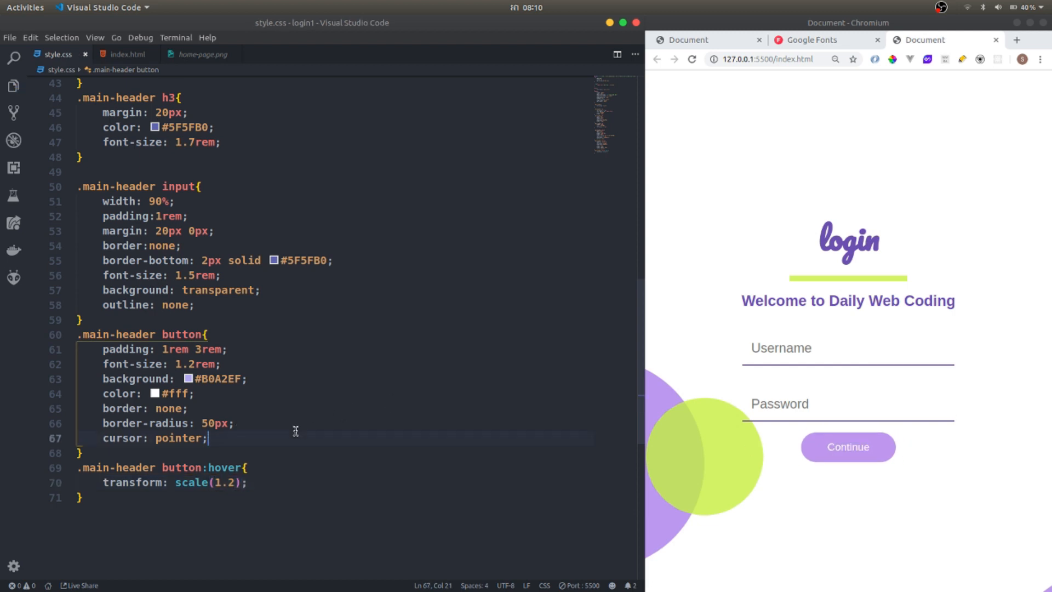
type("transition:")
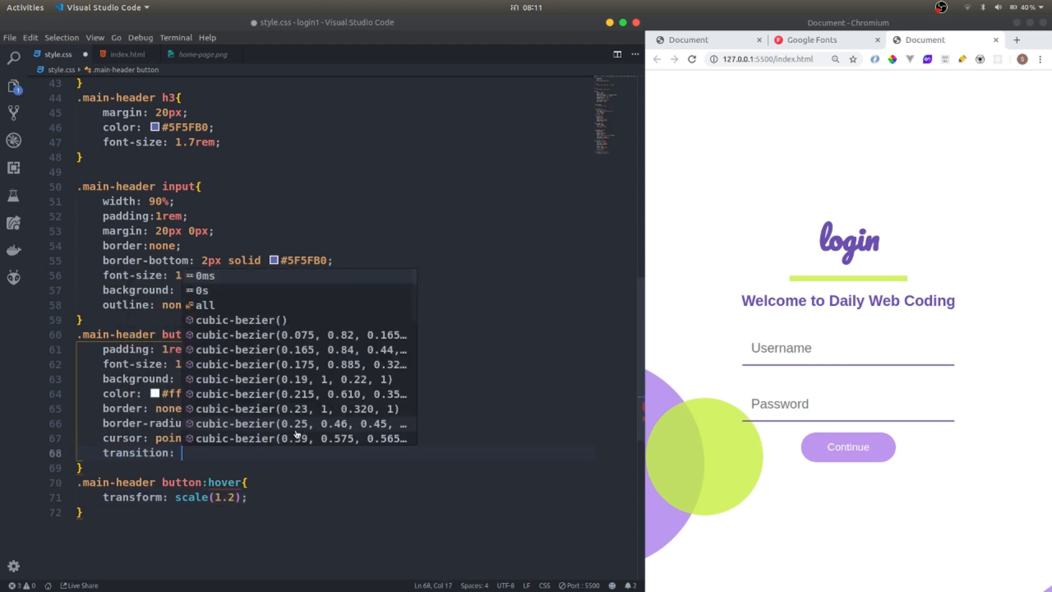
type("0.5sl")
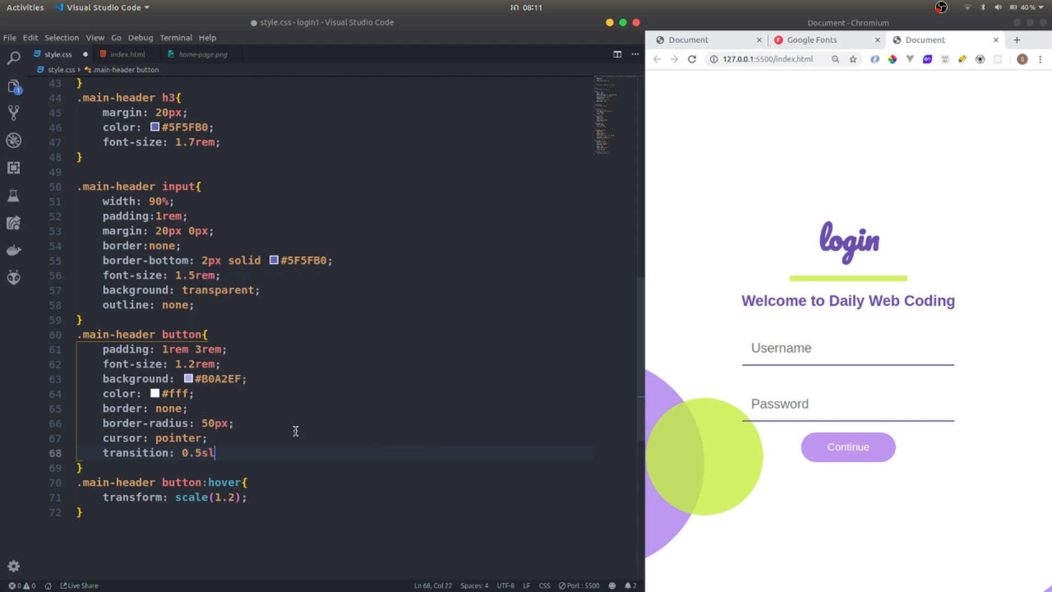
type("s;")
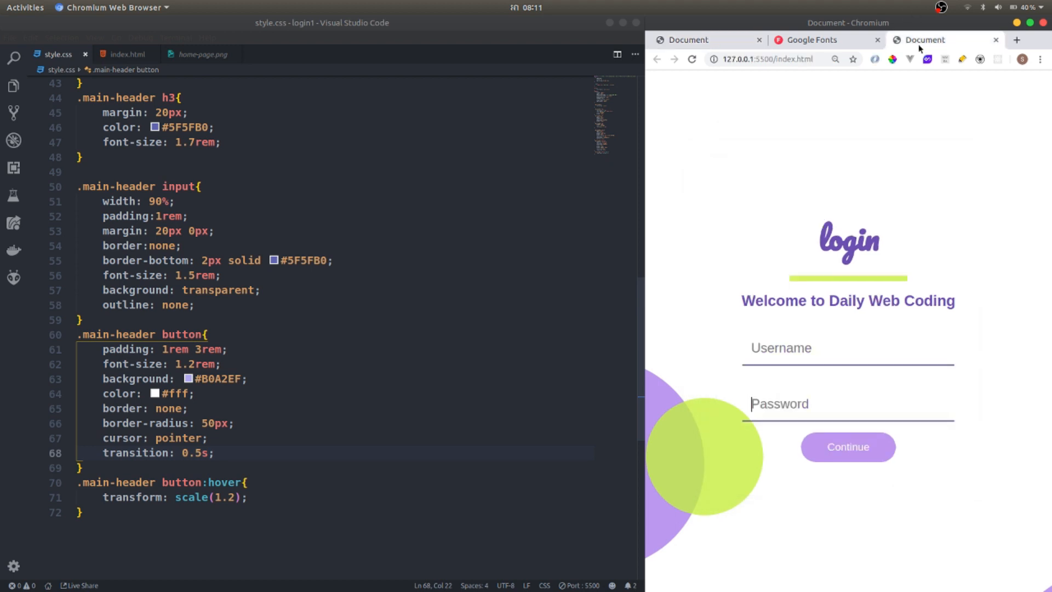
Change the .main-header h3 font size to 2rem
scroll("down", 3)
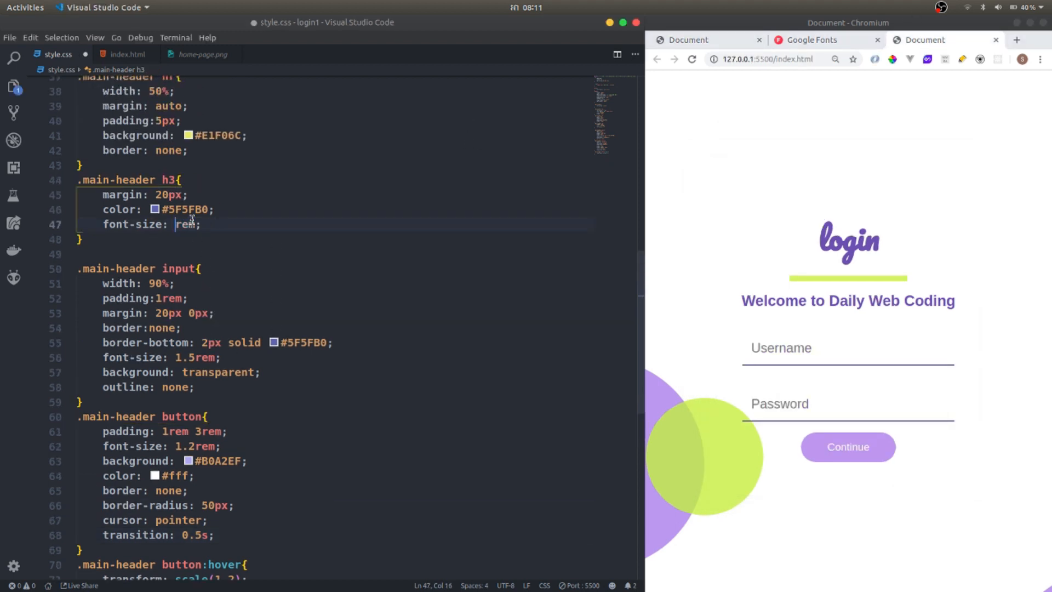
type("2")
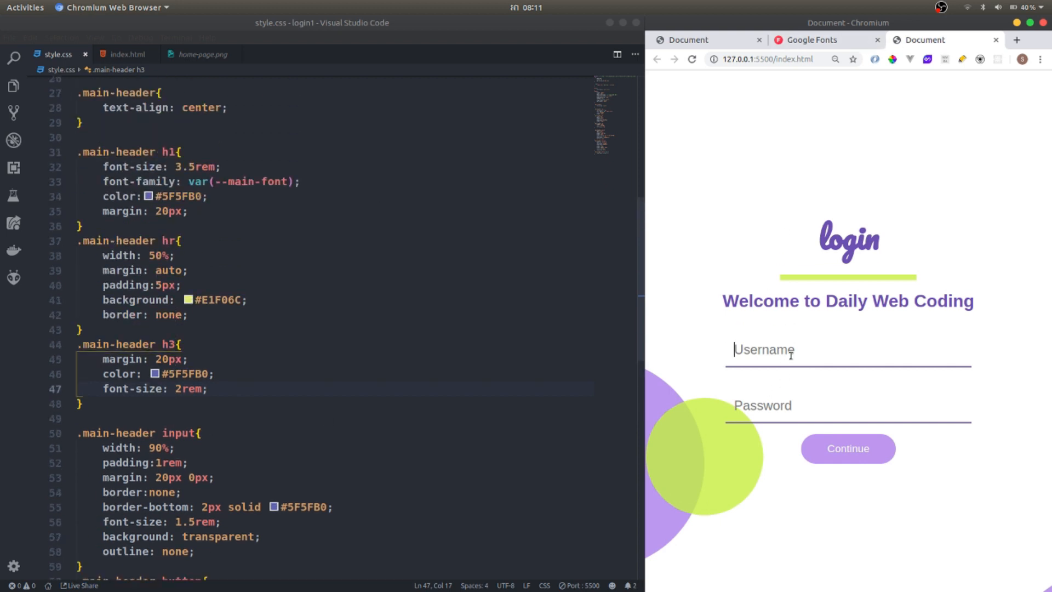
left_click(1017, 40)
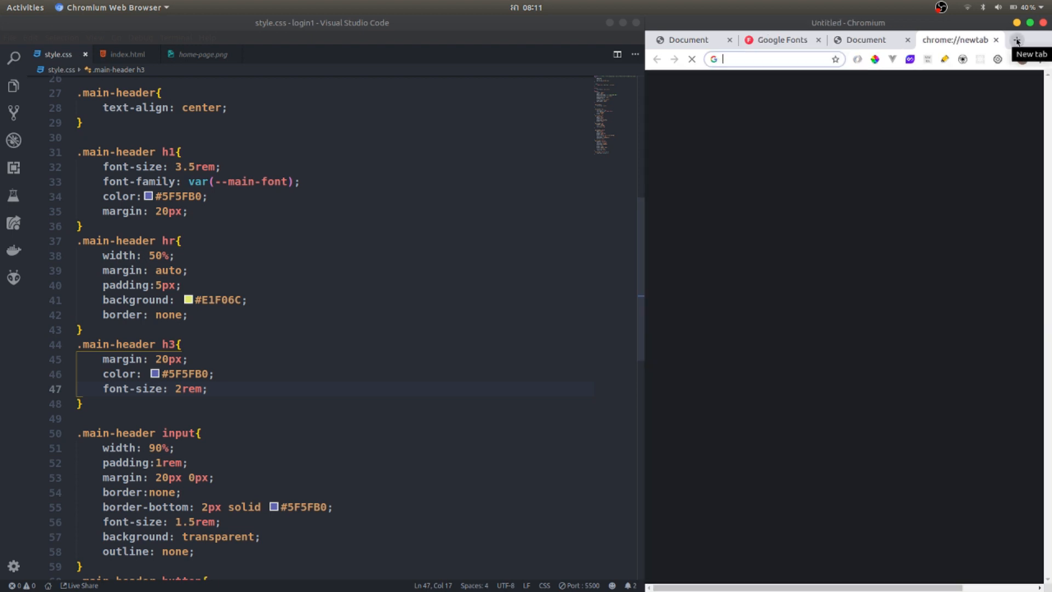
Search Google for a box-shadow generator and open CSSmatic
type("bo")
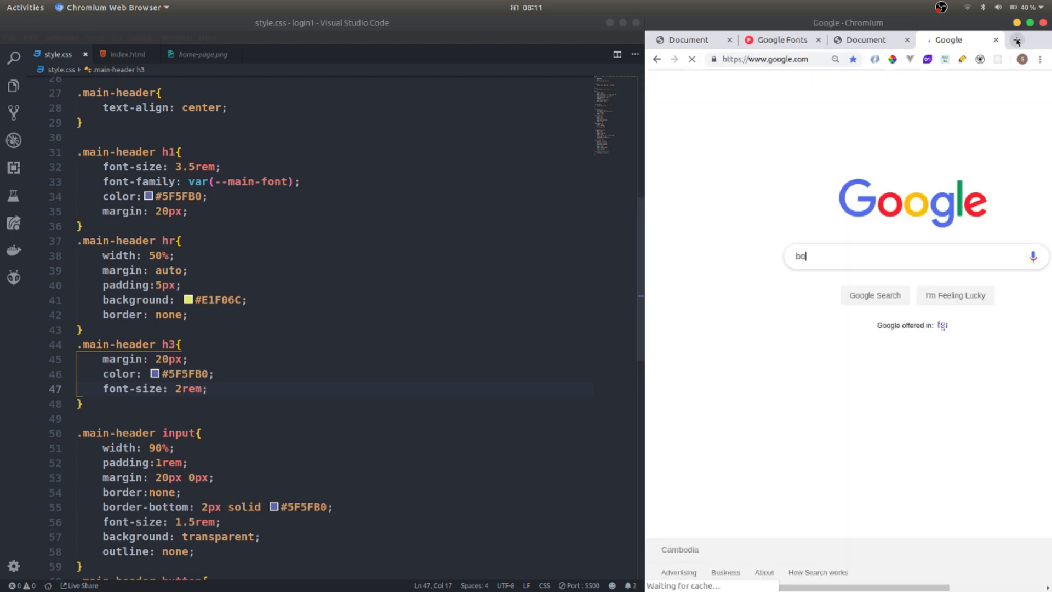
left_click(913, 256)
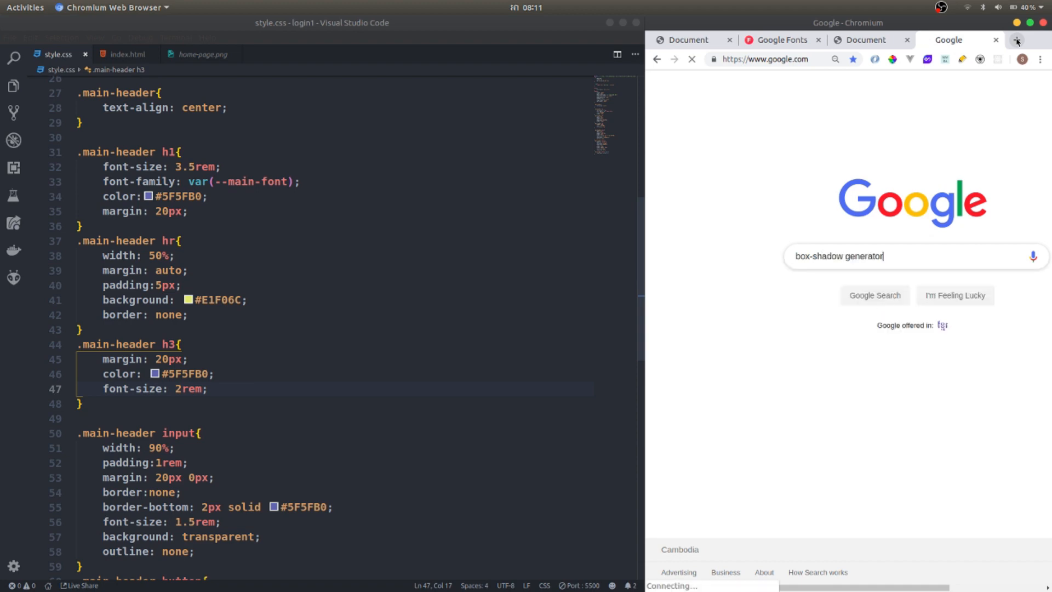
key("Return")
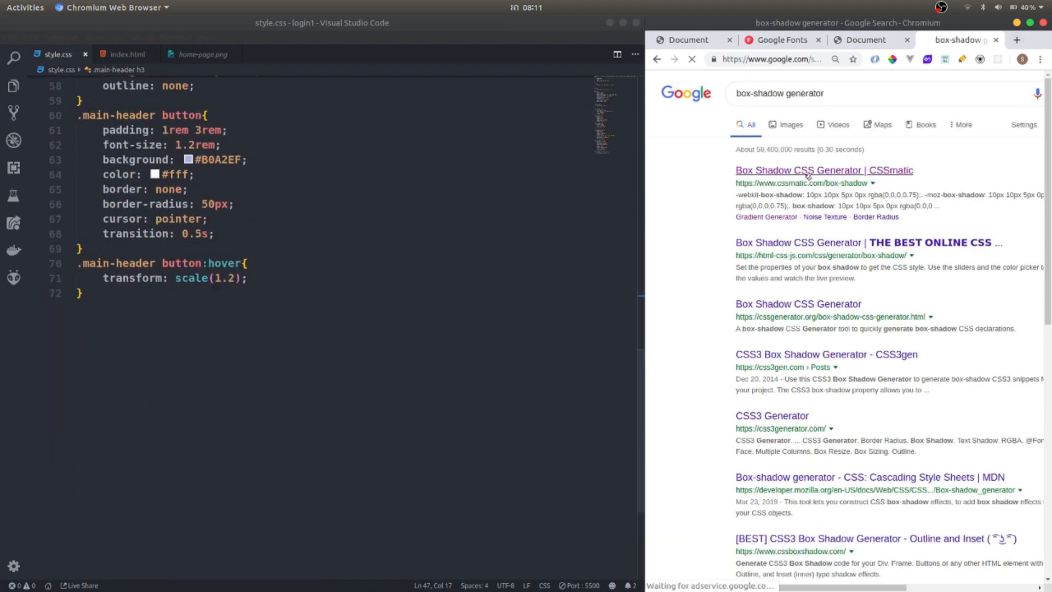
left_click(824, 170)
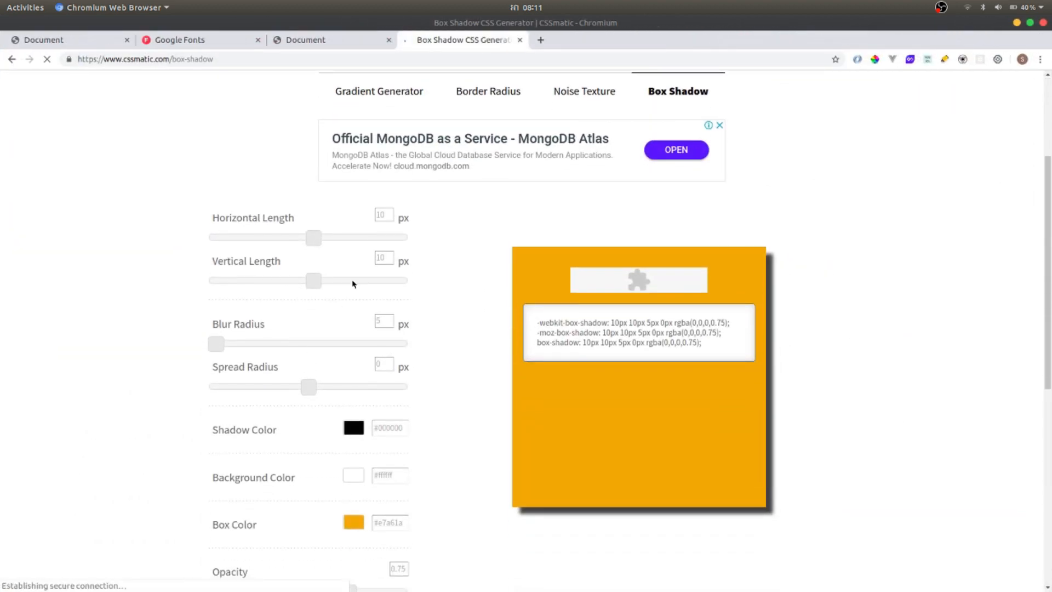
Tune the blur, vertical and horizontal sliders to a 0px 11px 54px shadow
left_click_drag(216, 344, 253, 344)
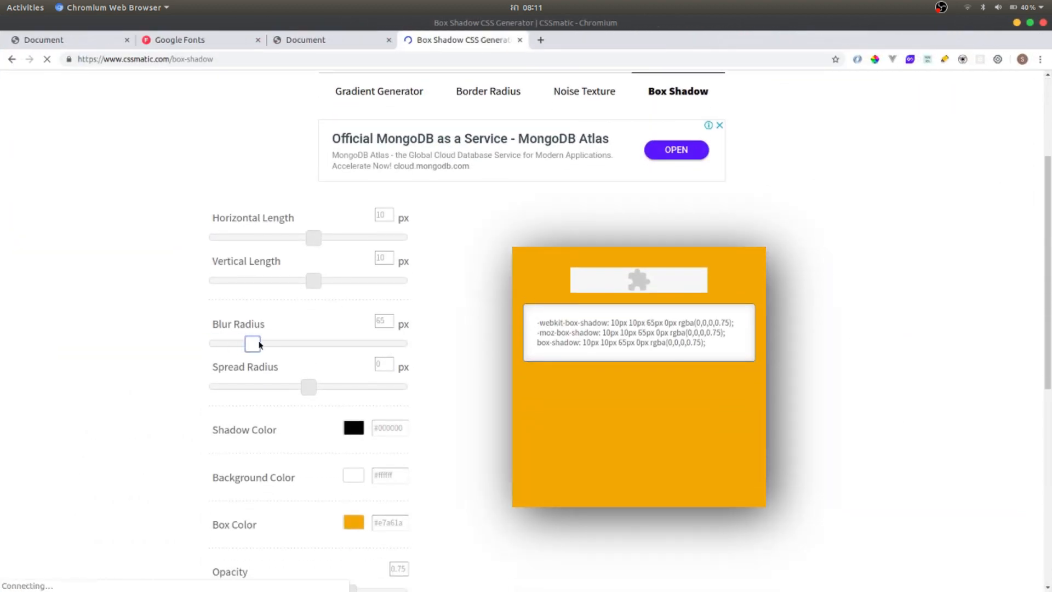
left_click_drag(252, 343, 243, 343)
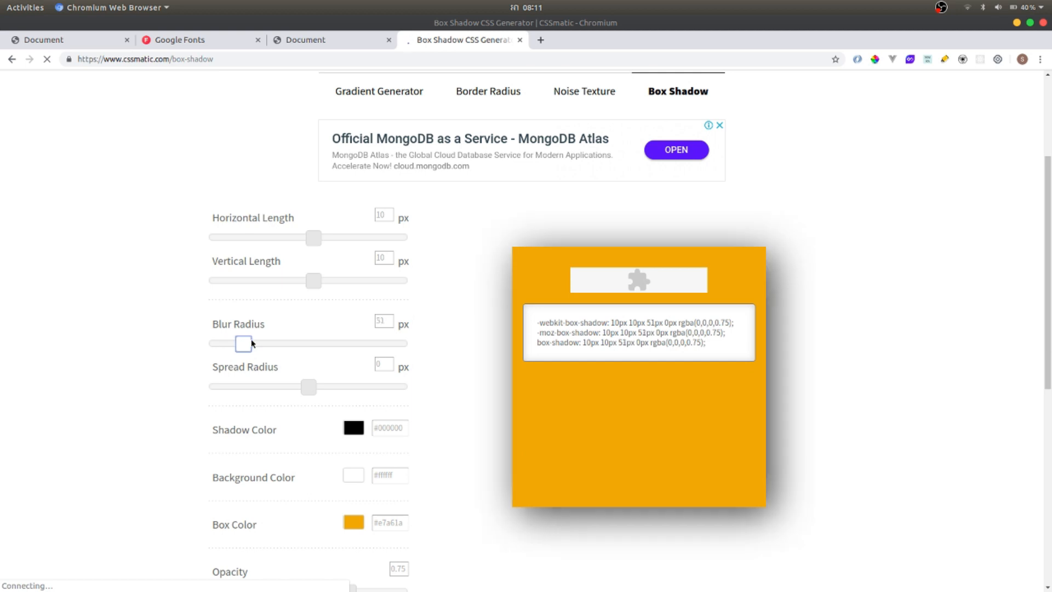
left_click_drag(314, 280, 307, 280)
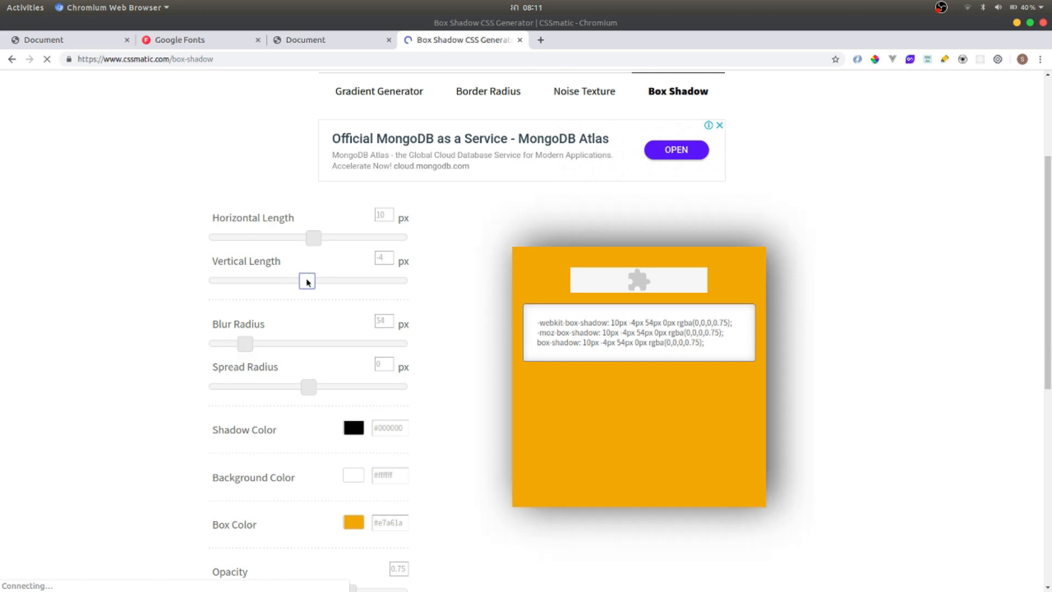
left_click_drag(314, 237, 310, 237)
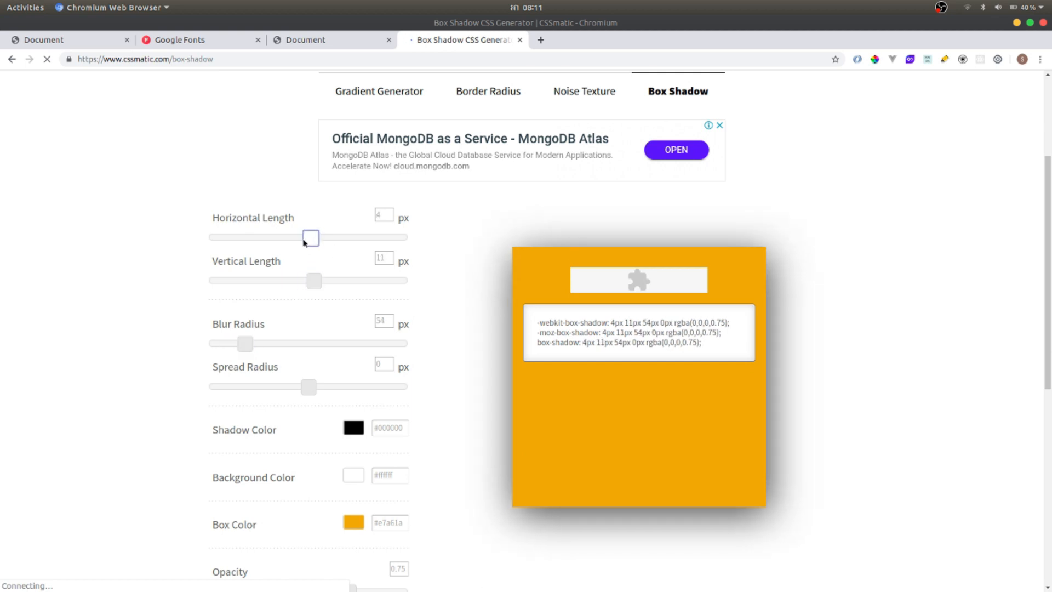
left_click_drag(311, 237, 308, 237)
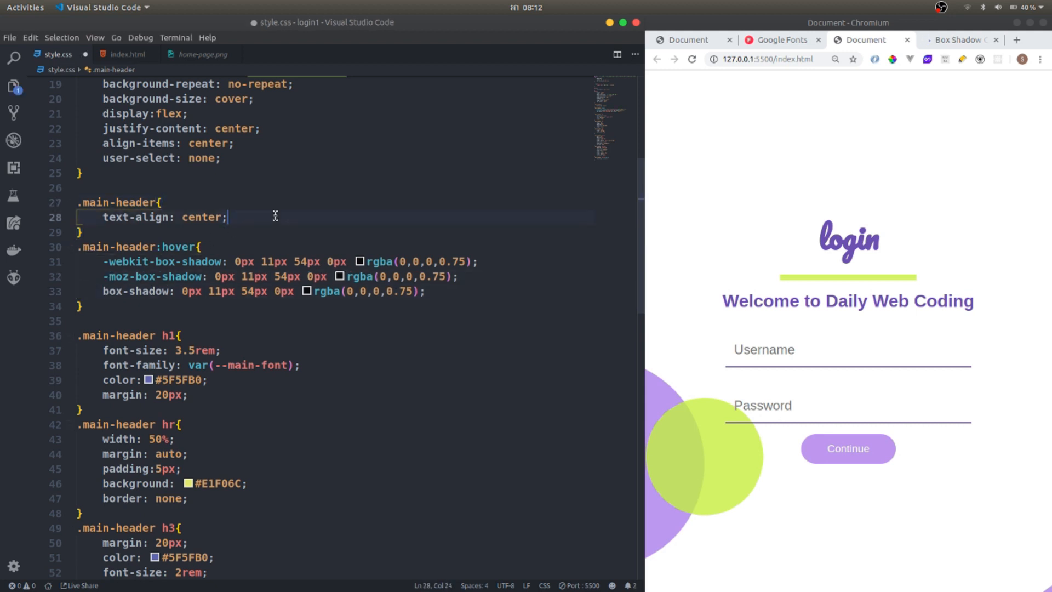
Add a 0.5s transition to .main-header and margin: 20px to the button
type("transition:")
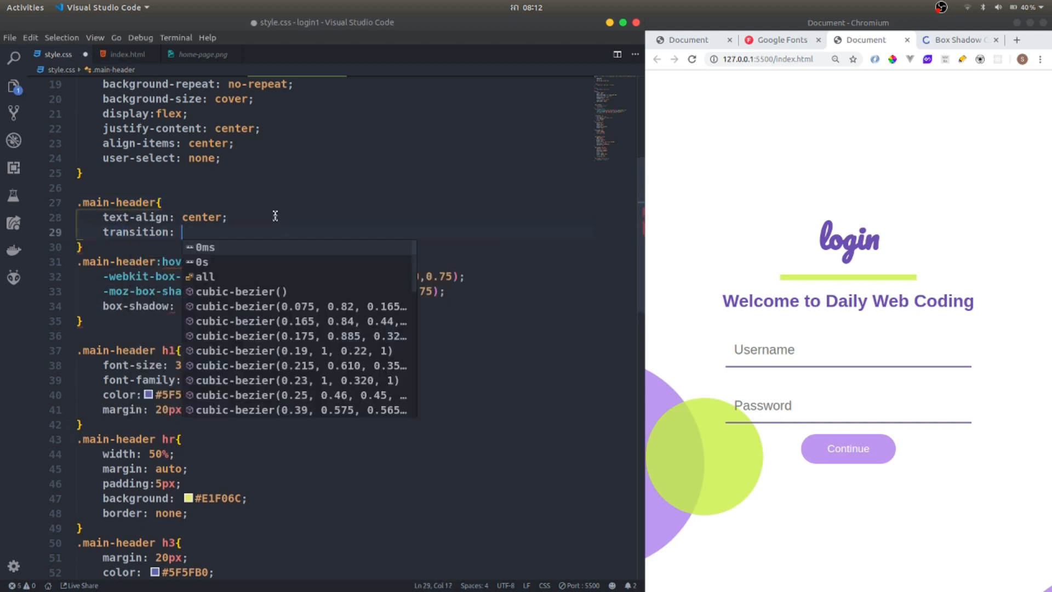
type("0.5sl")
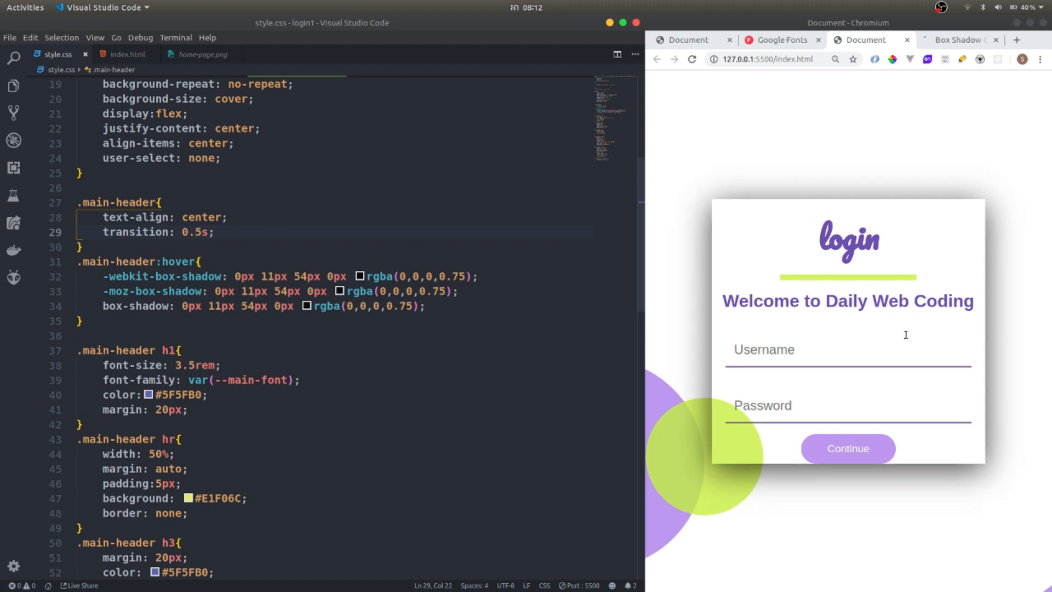
scroll("down", 3)
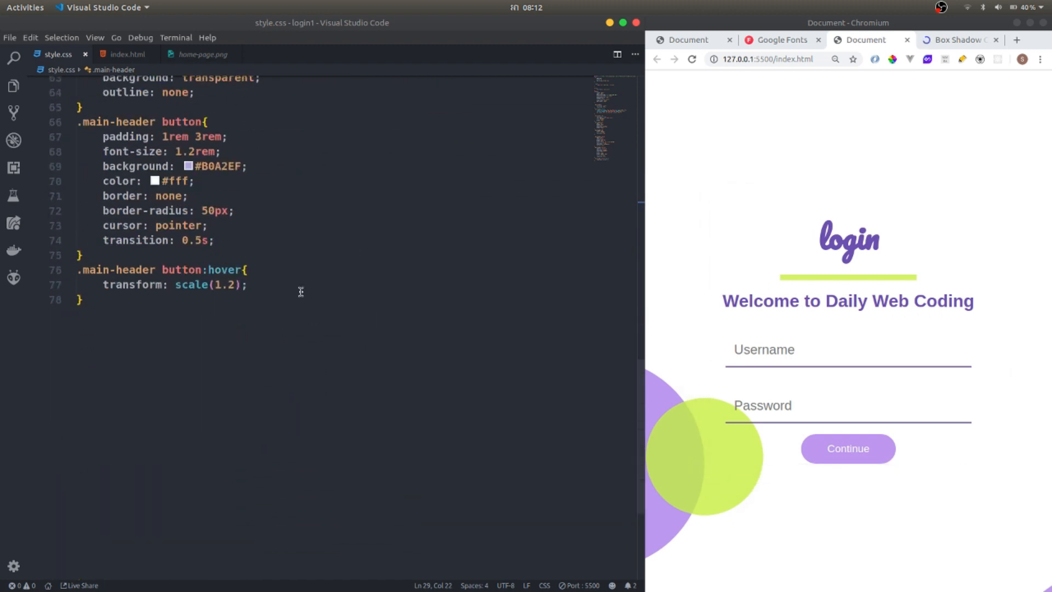
type("ma")
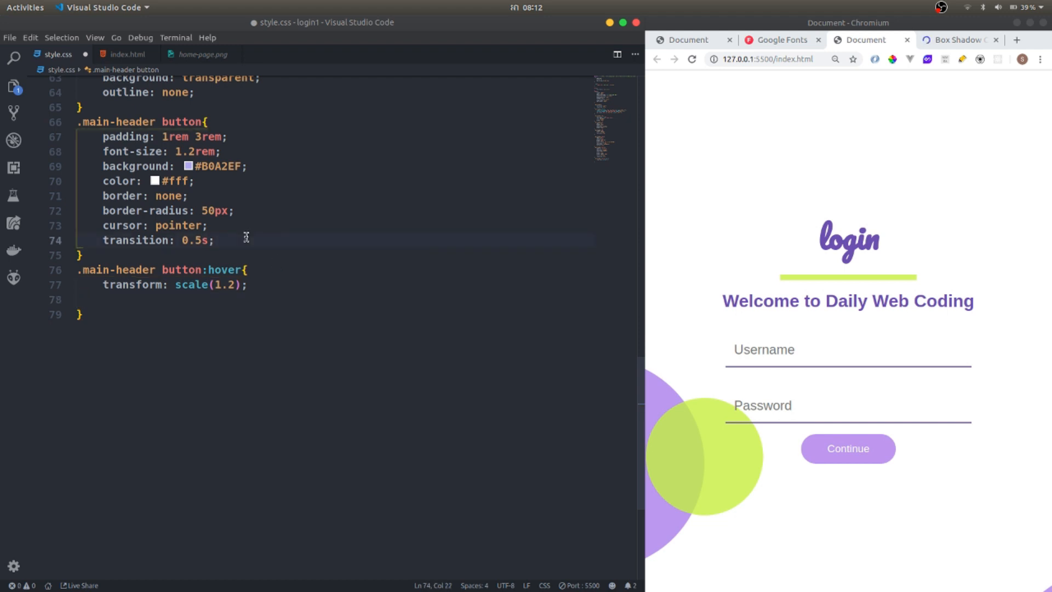
type("margin:")
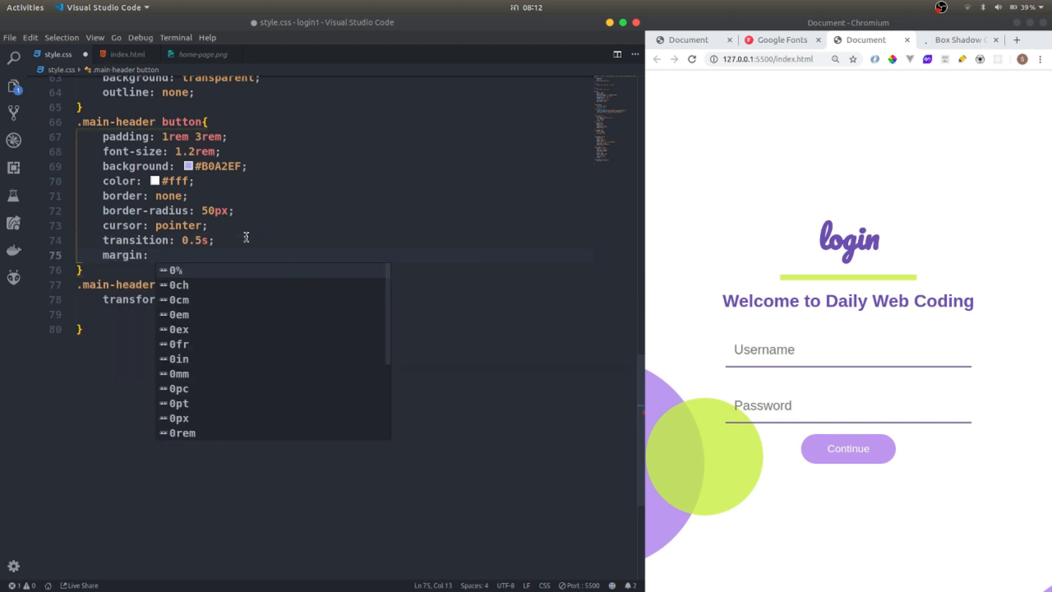
type("20px")
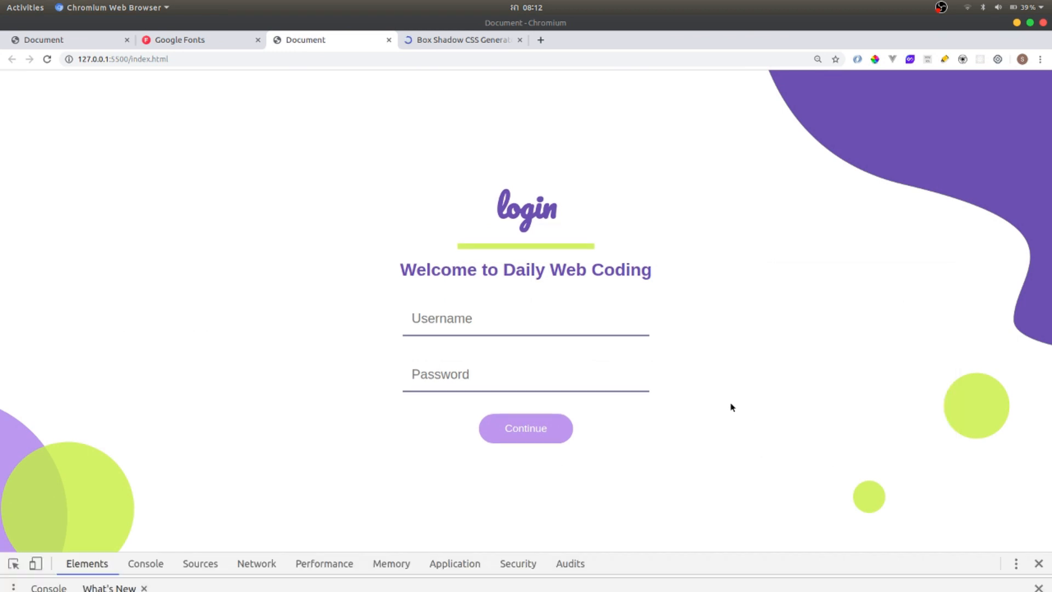
Turn on device emulation at iPhone 6/7/8 size
left_click(36, 563)
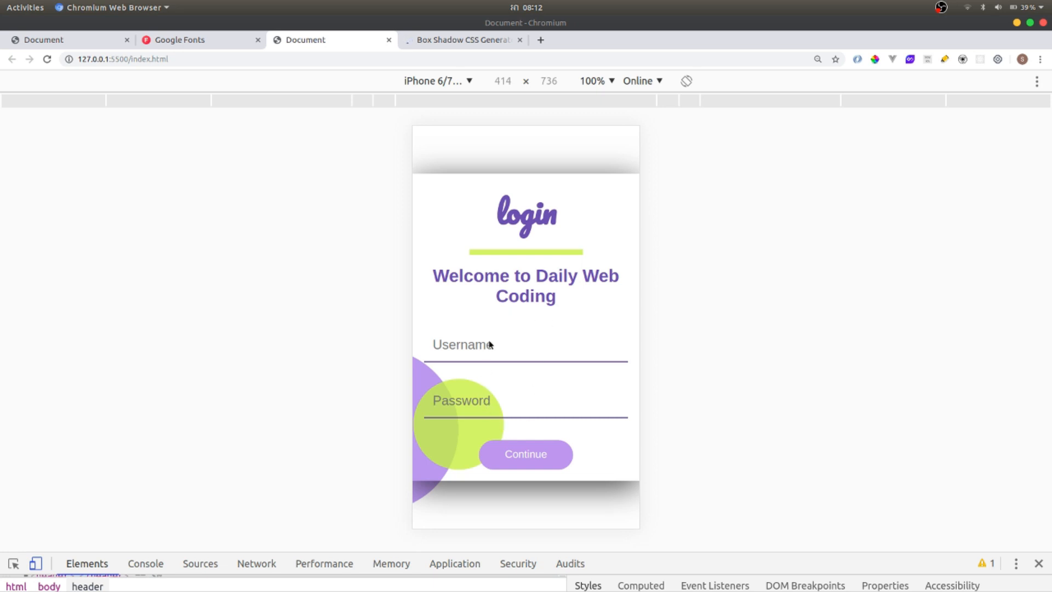
left_click(437, 81)
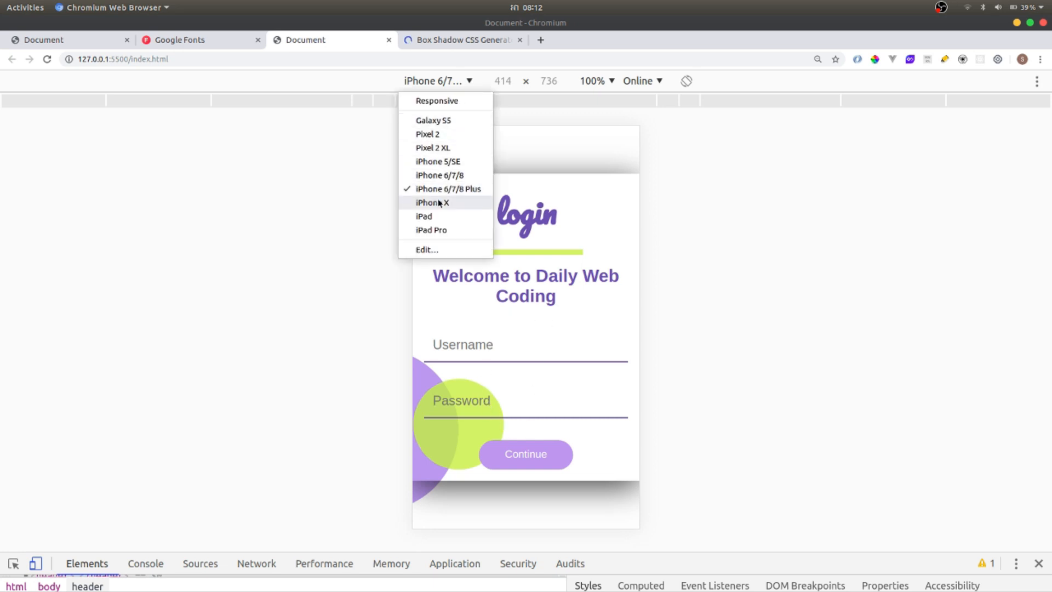
left_click(440, 176)
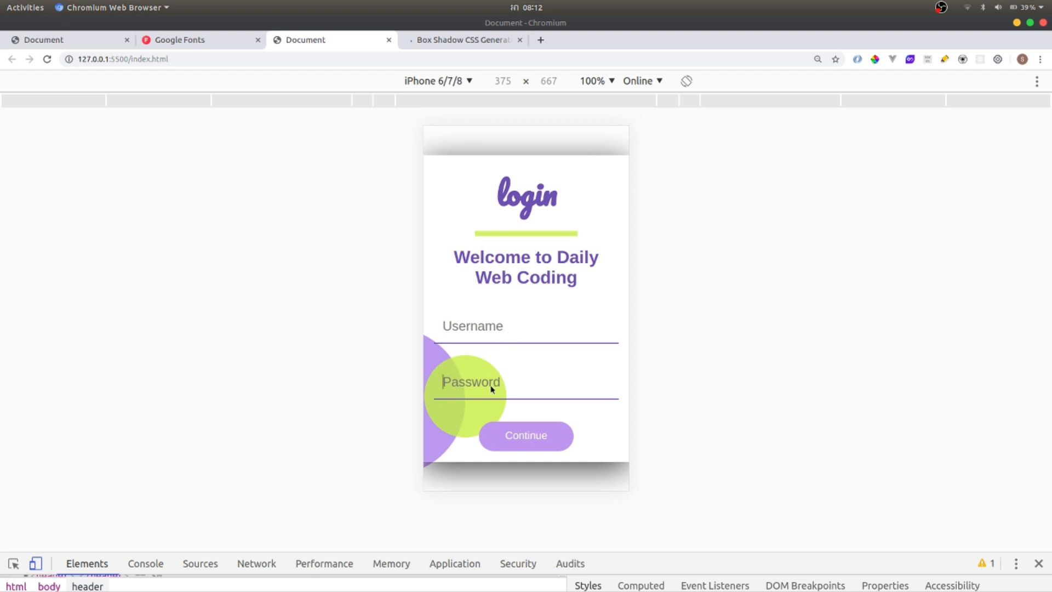
mouse_move(466, 489)
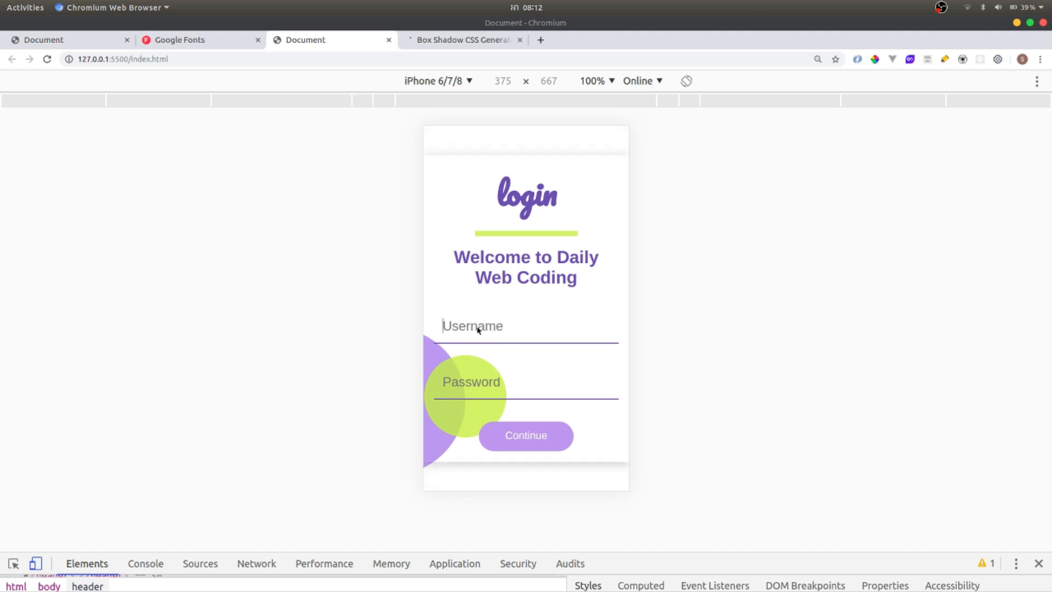
Type test text into the username and password inputs
type("sdfjdskafjlsdjfjls")
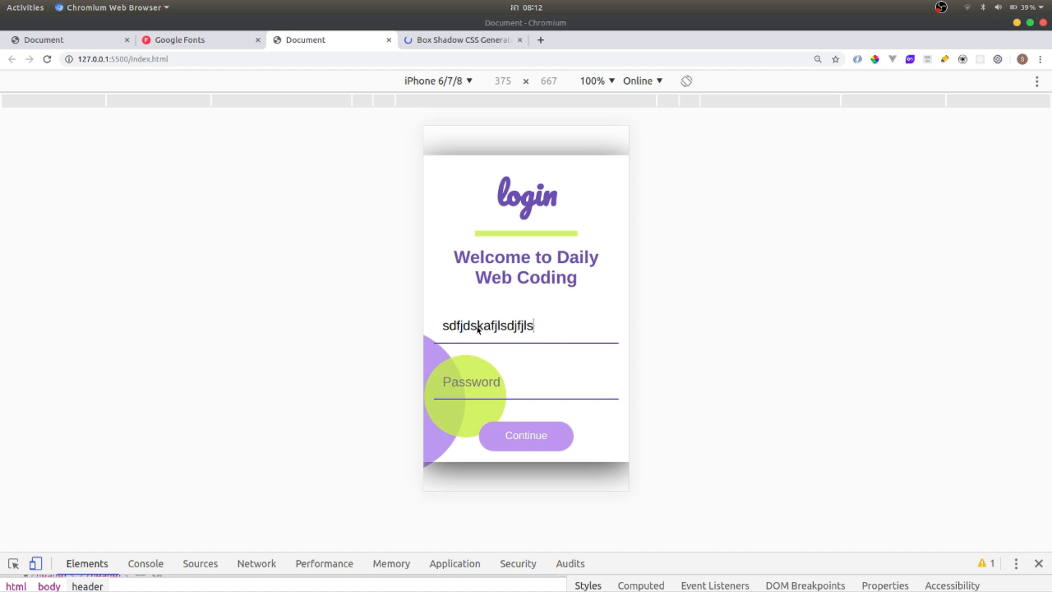
type("•••••••••")
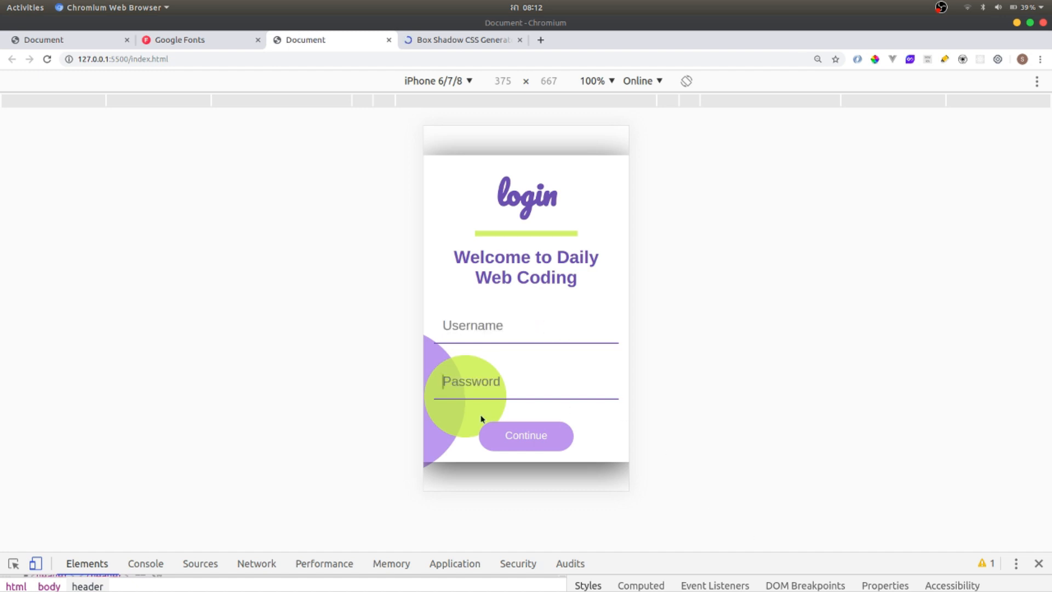
left_click(685, 81)
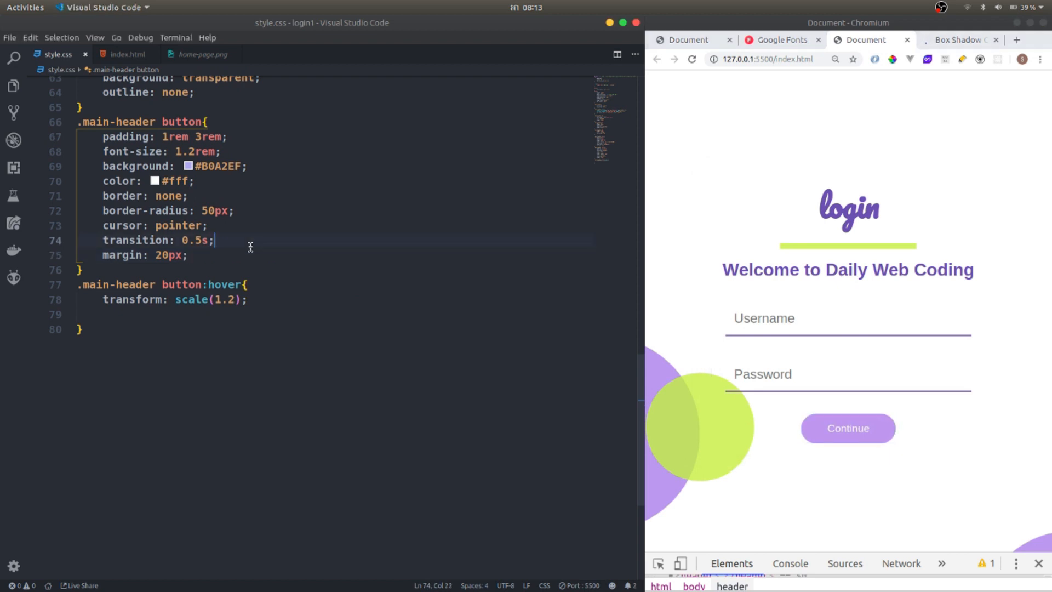
Set outline: none on the button, close DevTools, and view the localhost login page
type("outline: none;")
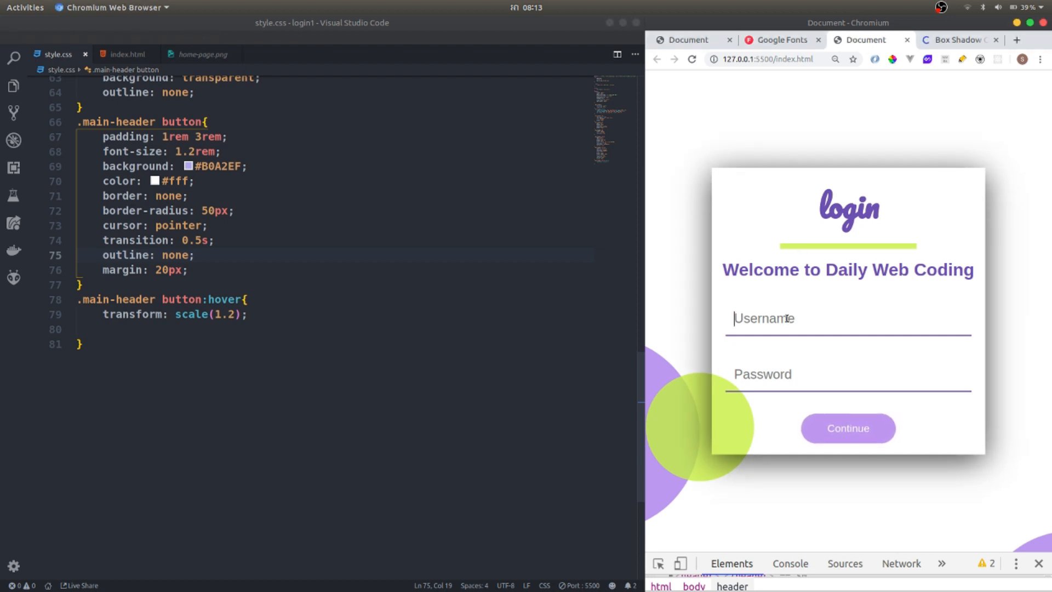
type("hello")
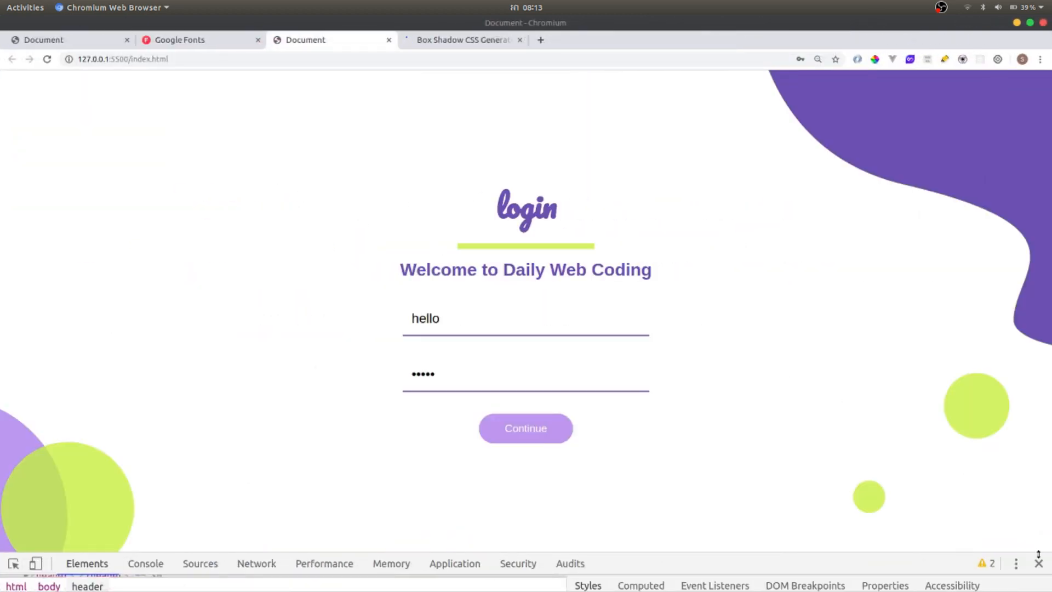
left_click(1040, 563)
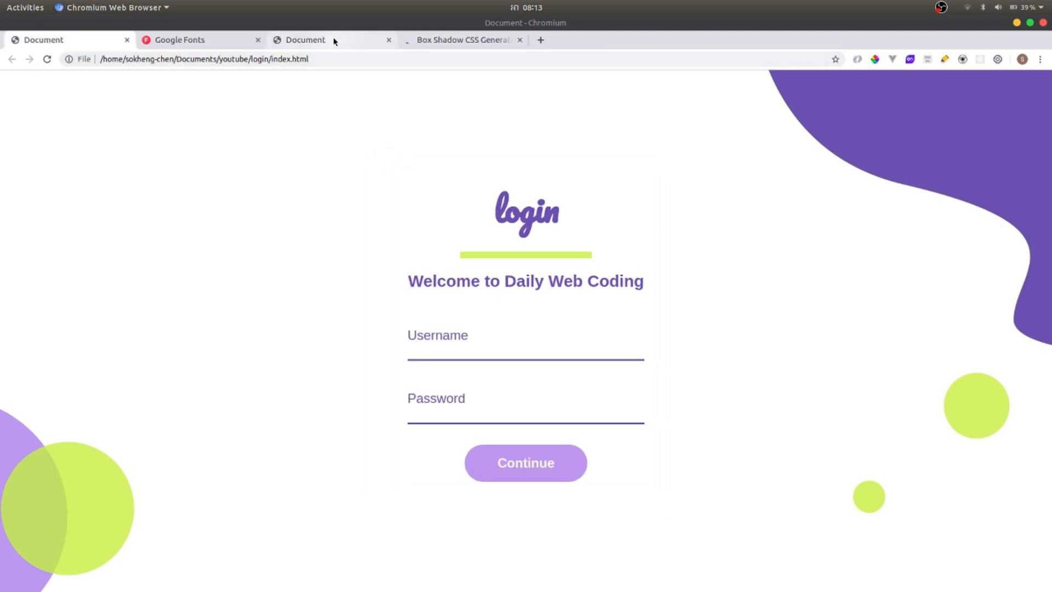
left_click(305, 39)
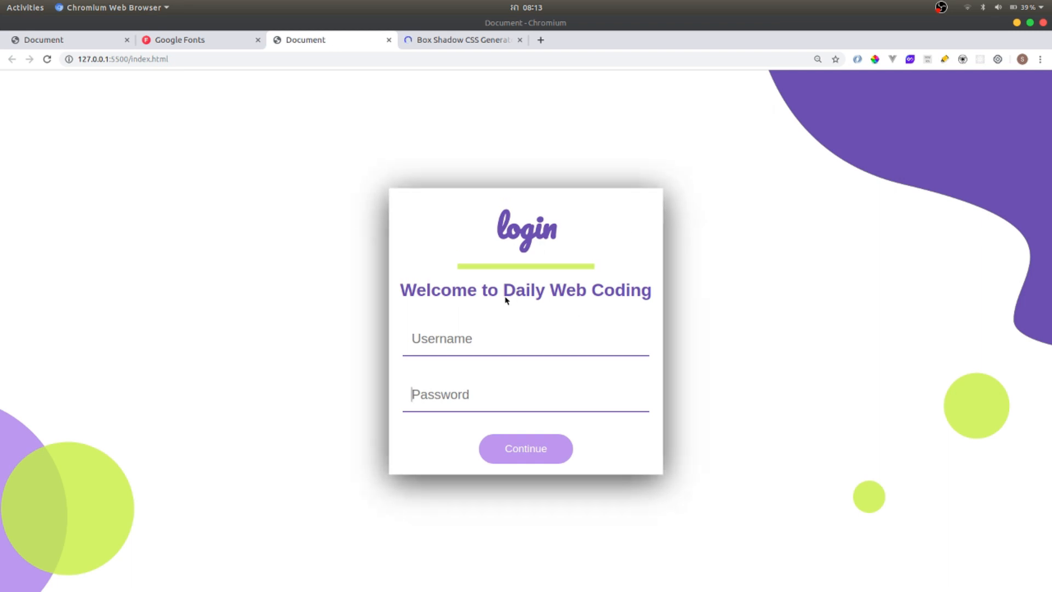